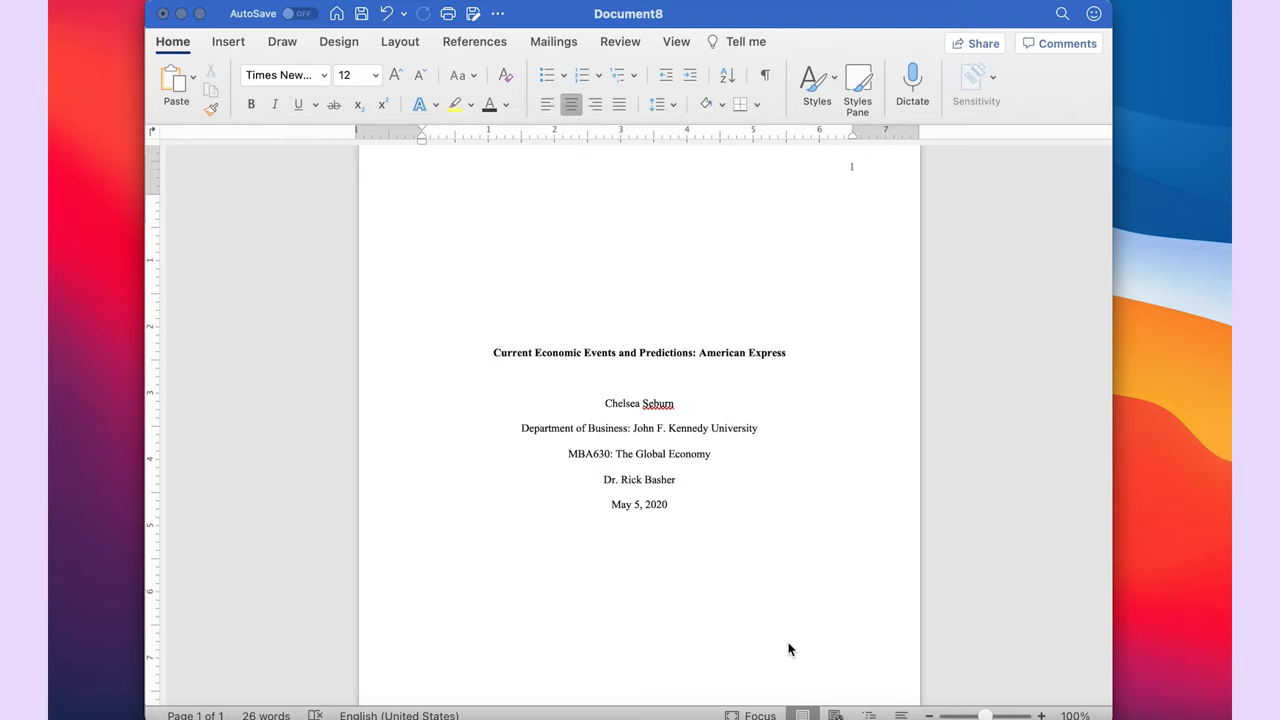
mouse_move(912, 428)
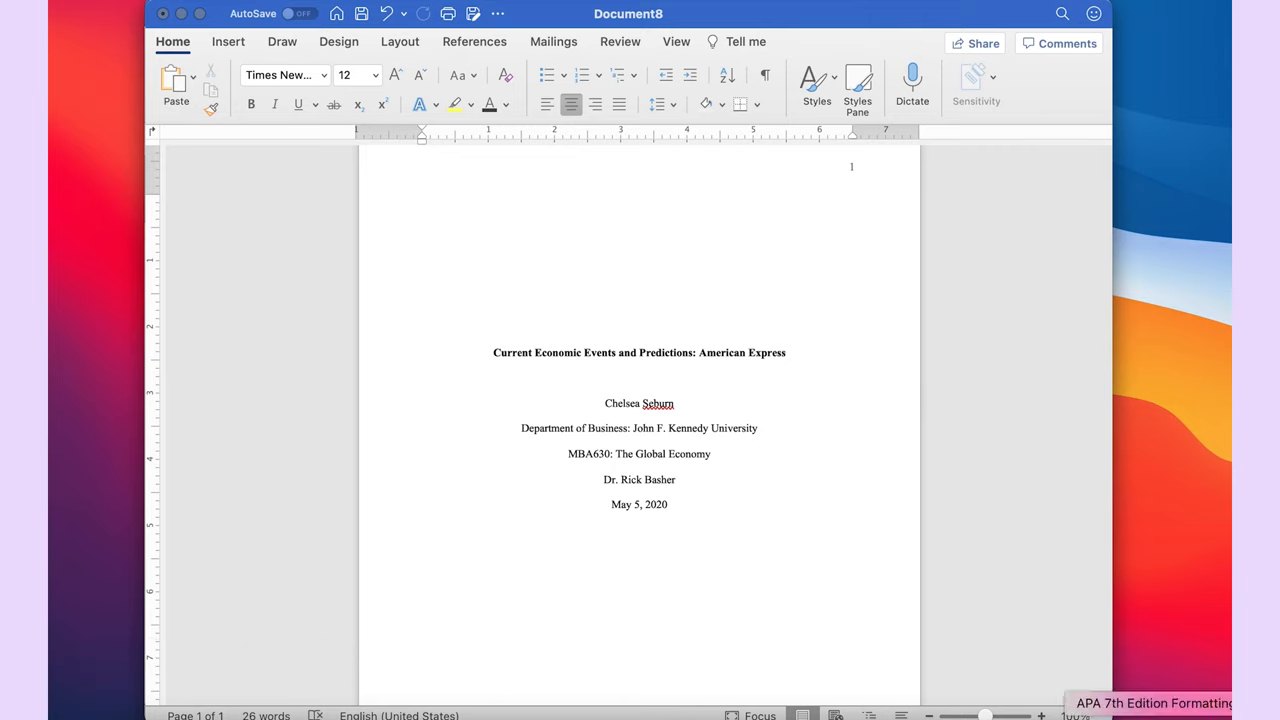
Scroll through the new blank document, place the cursor at the top and switch to the Layout options
left_click(1150, 704)
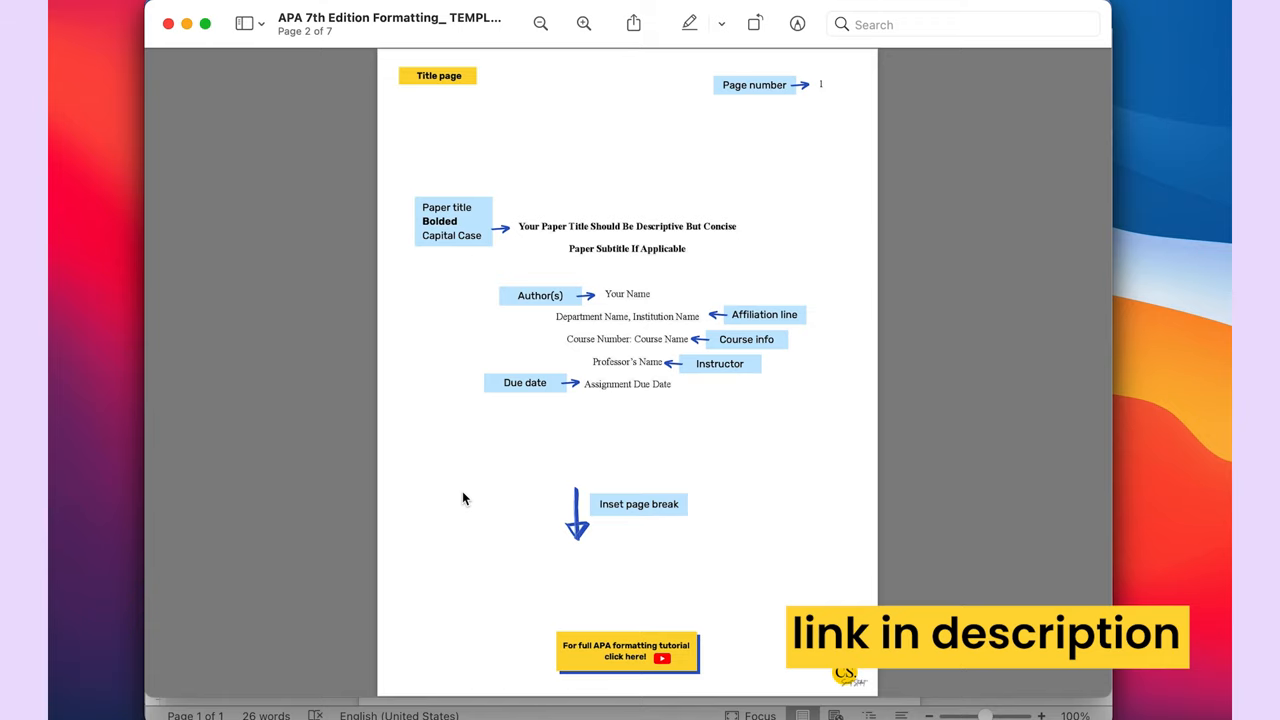
scroll("down", 3)
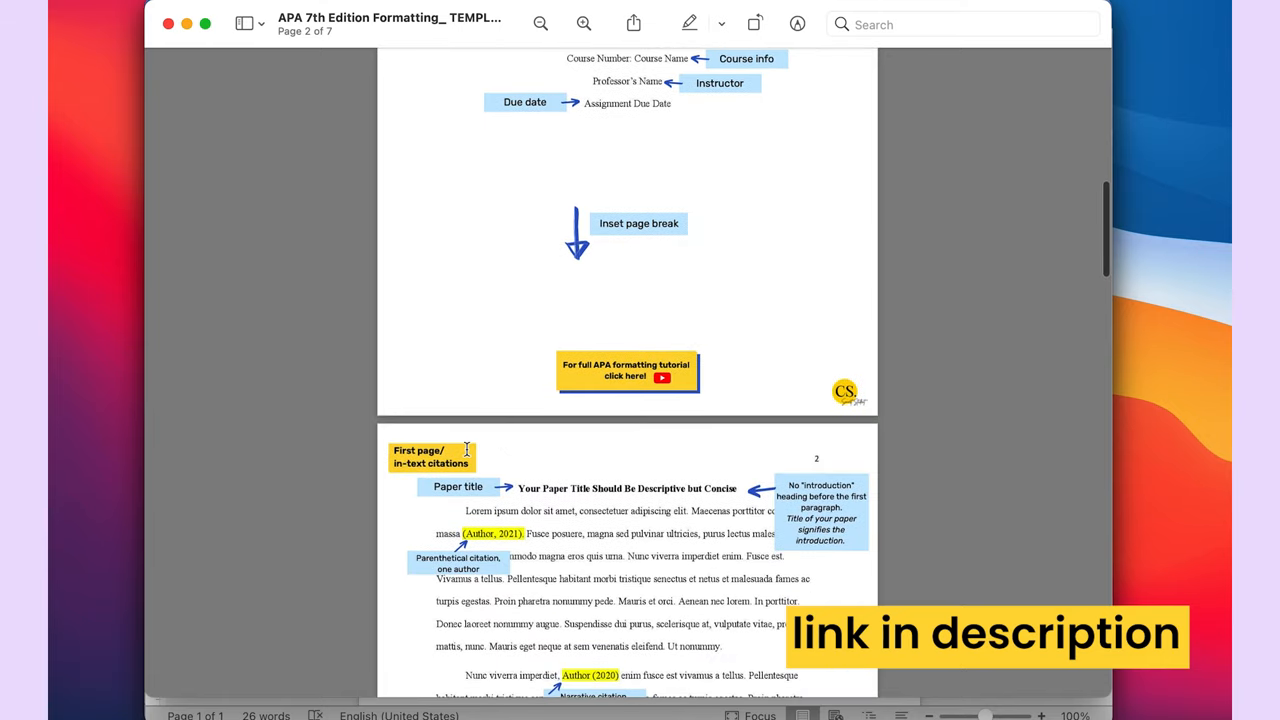
scroll("down", 3)
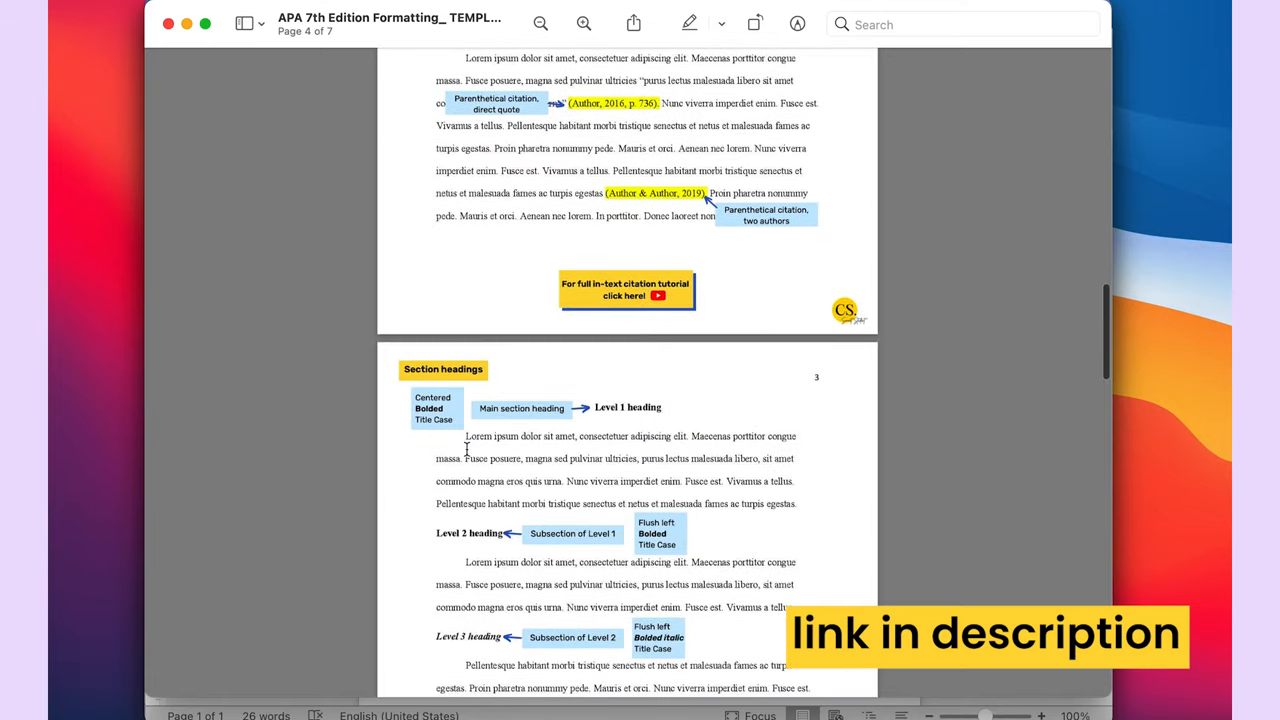
scroll("down", 3)
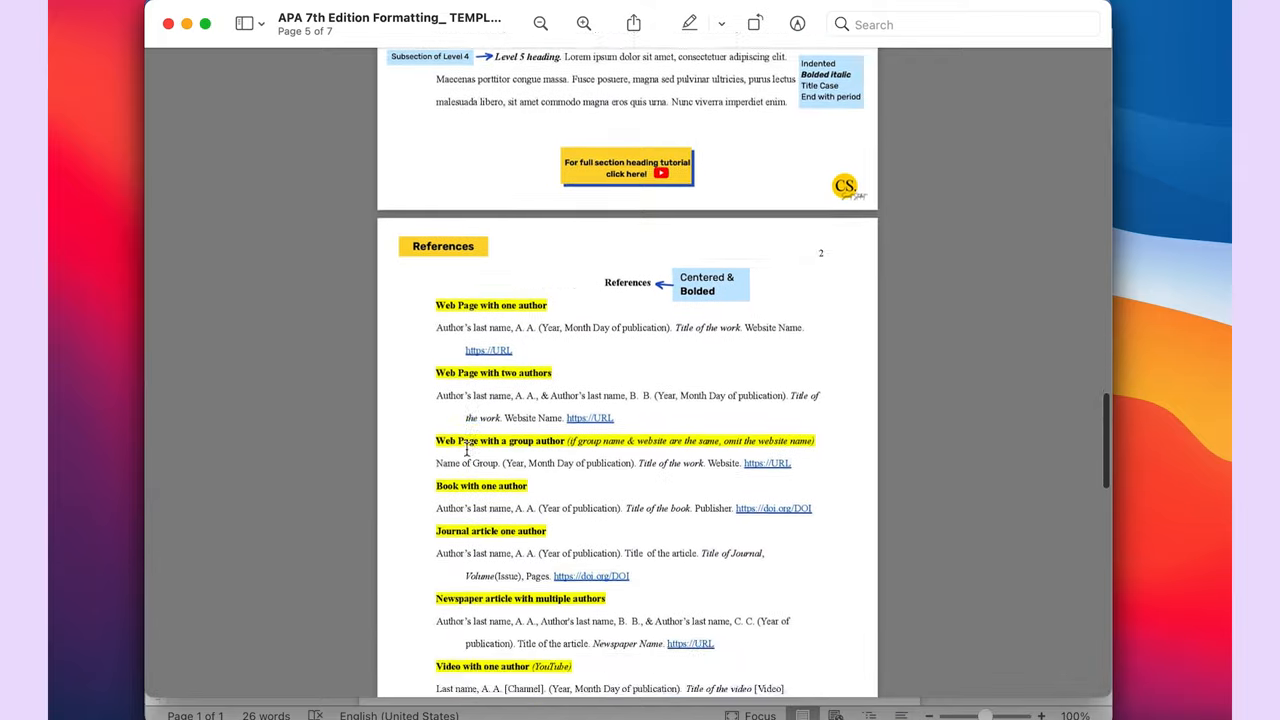
scroll("up", 3)
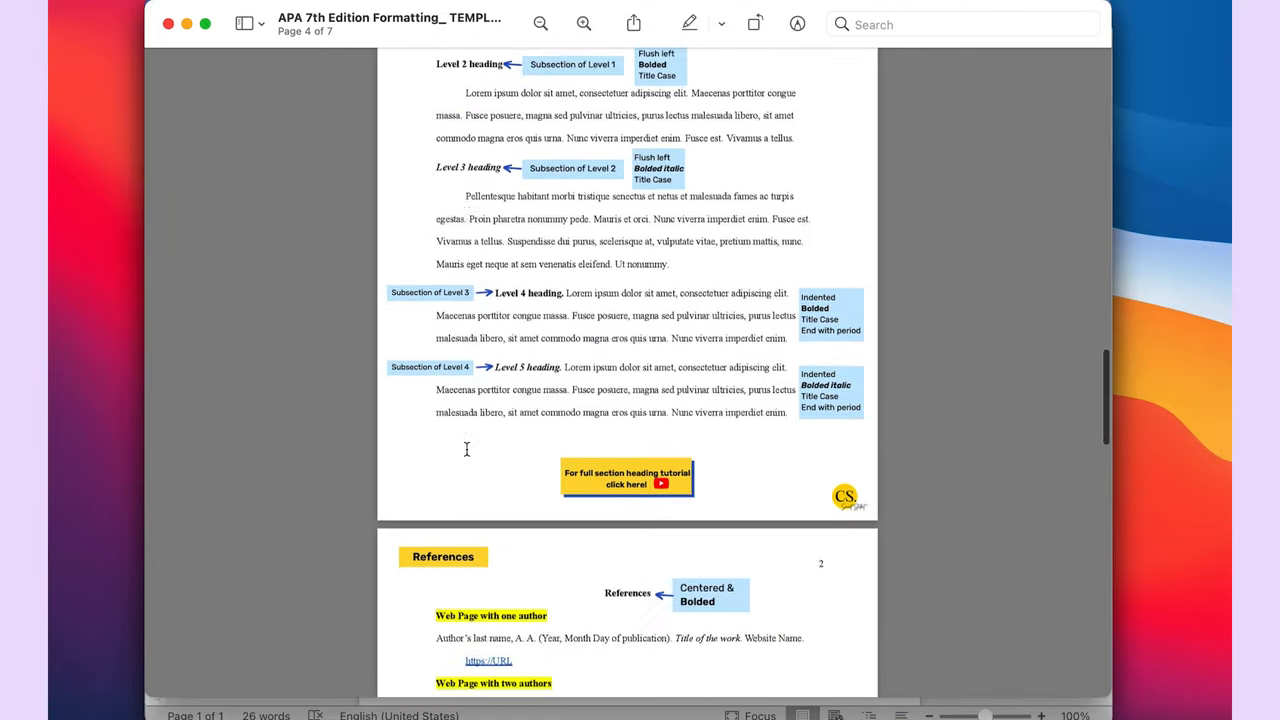
scroll("up", 3)
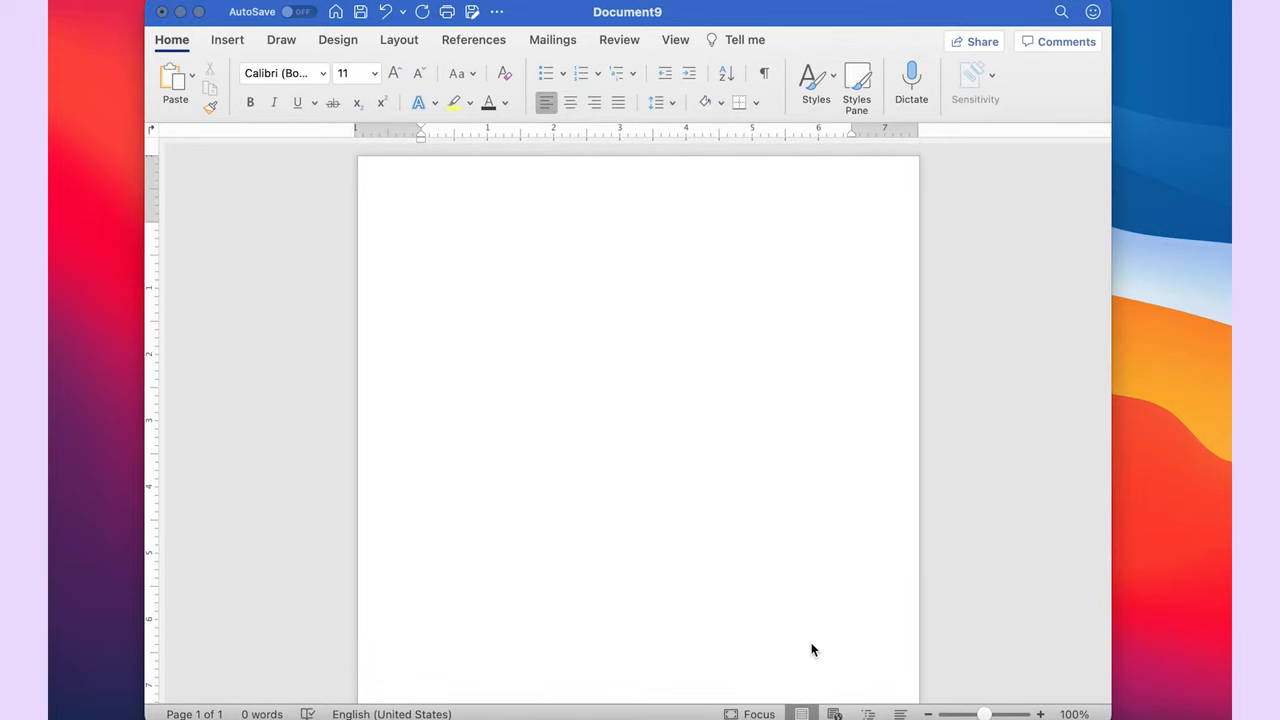
mouse_move(808, 380)
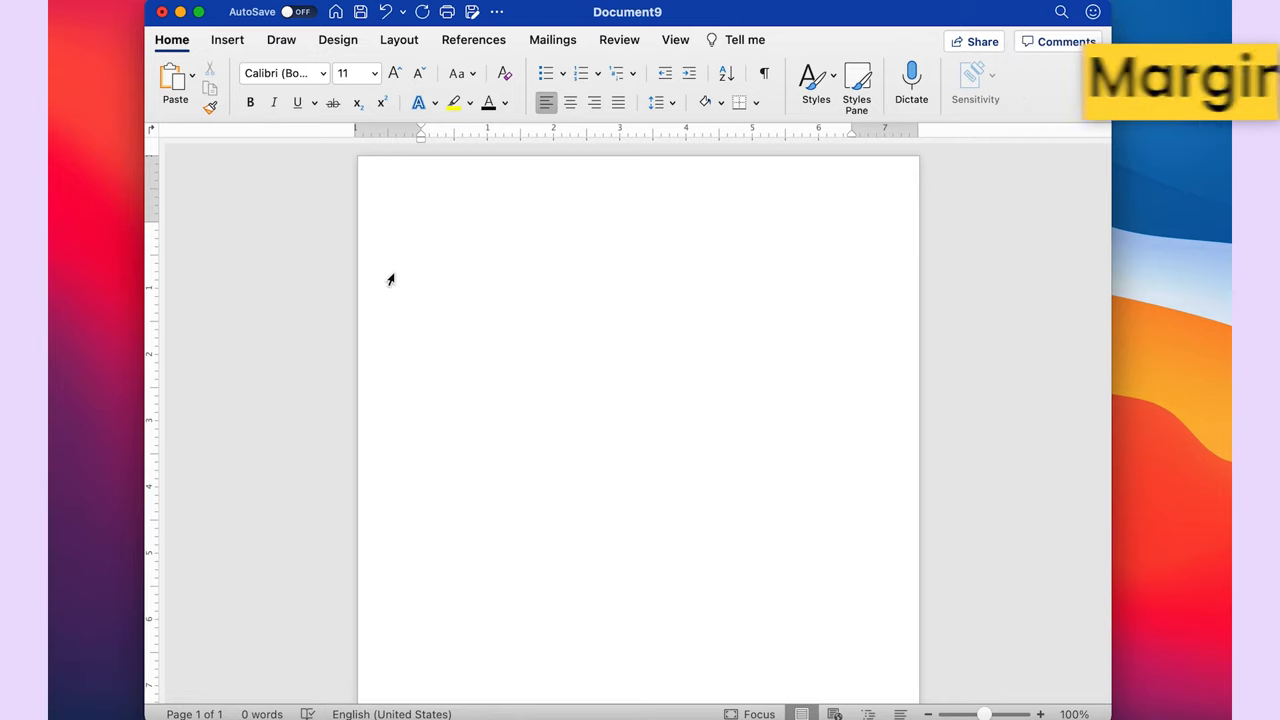
left_click(422, 228)
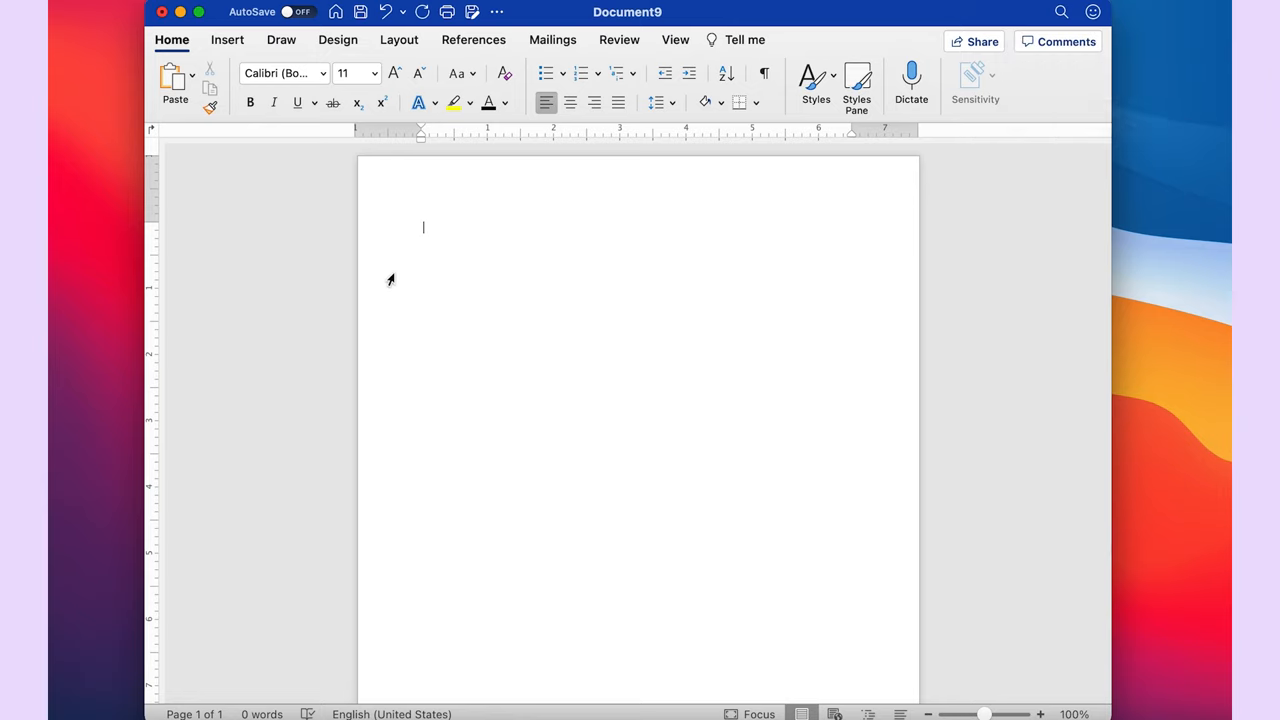
left_click(400, 40)
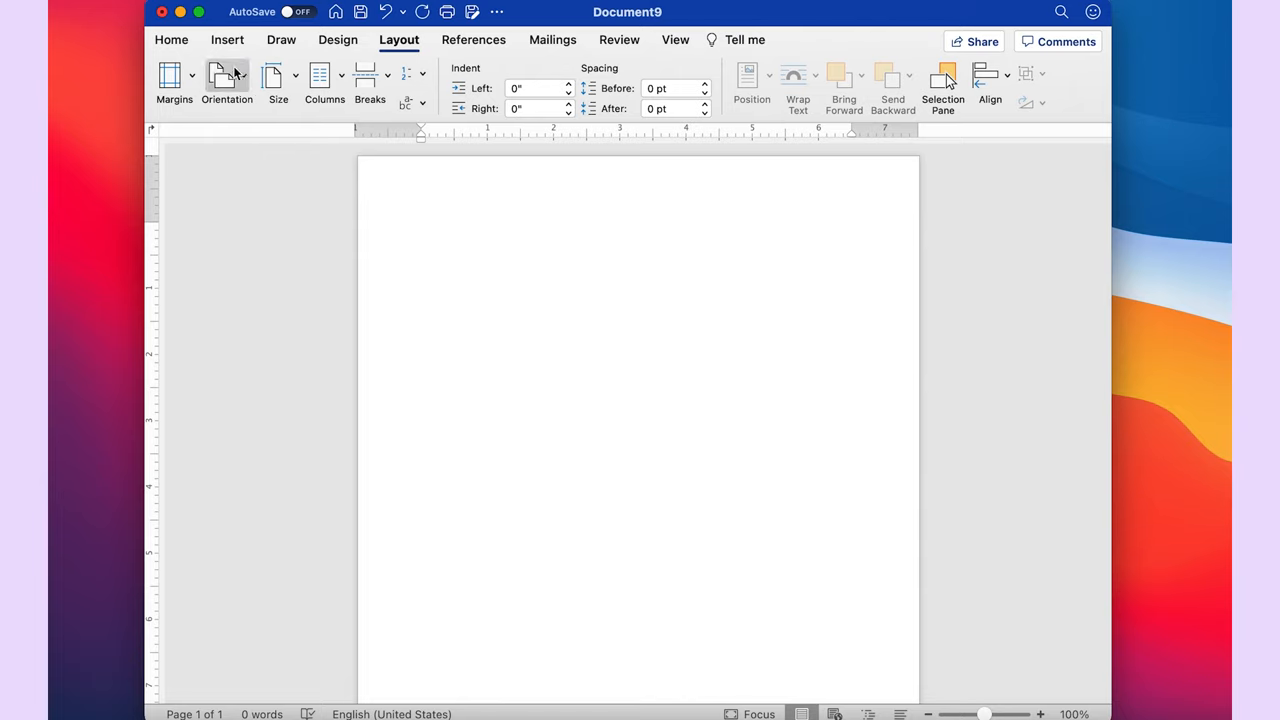
mouse_move(404, 50)
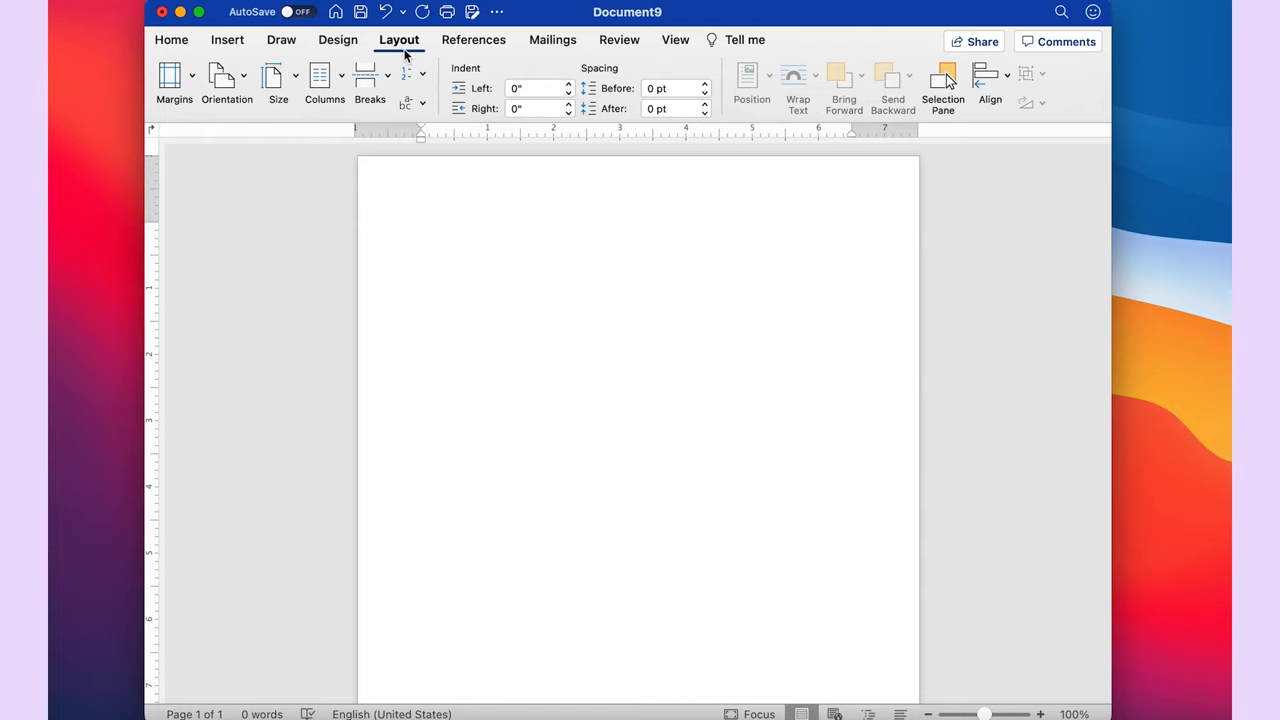
Show the Margins presets so Normal 1-inch margins can be chosen
left_click(174, 80)
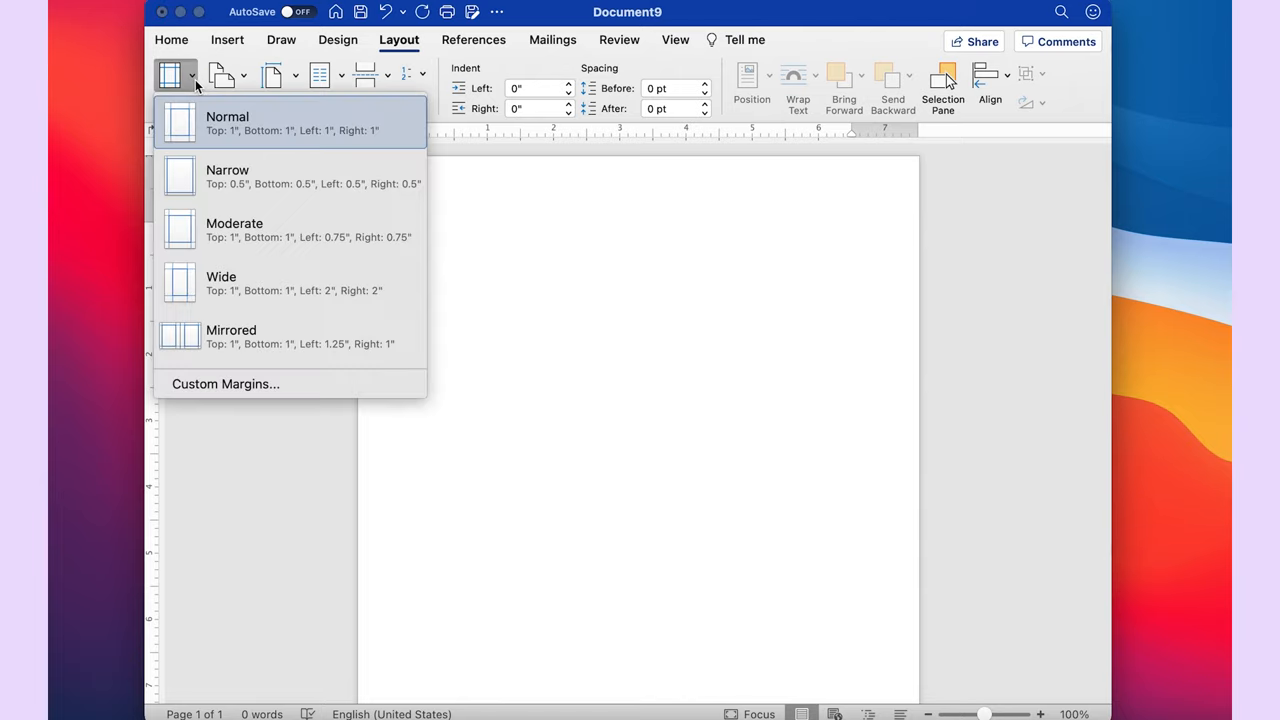
mouse_move(202, 98)
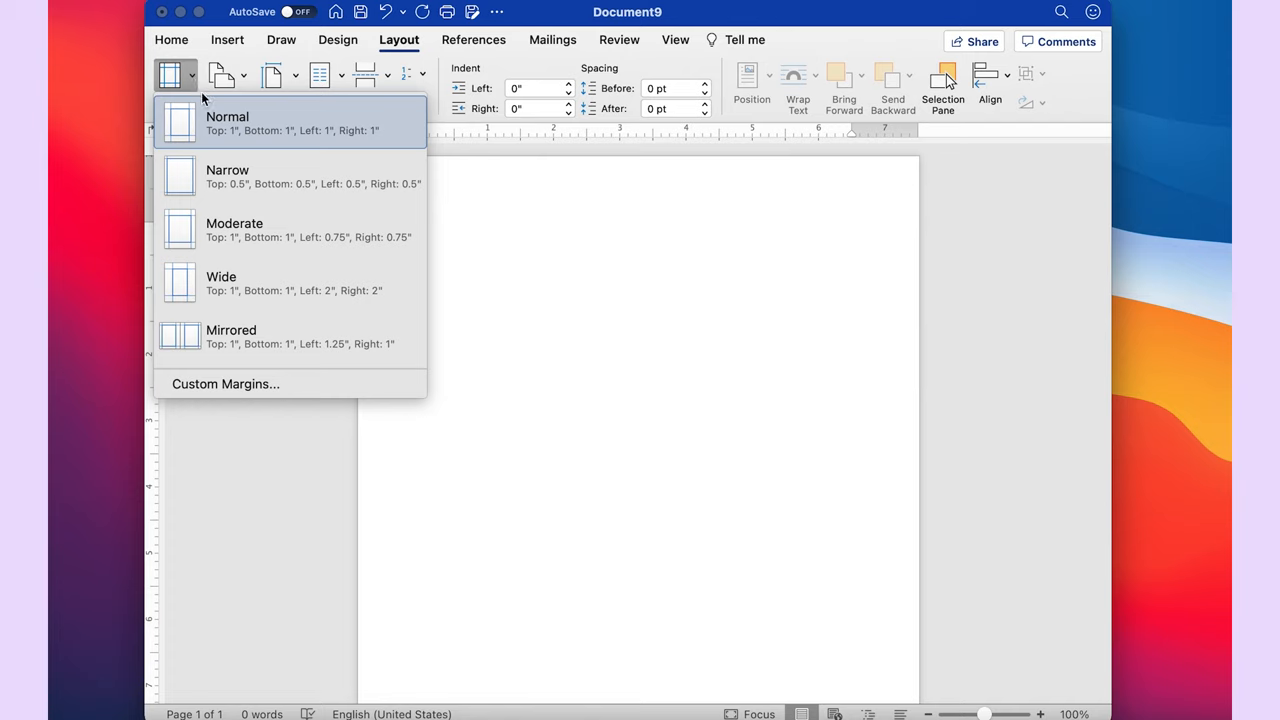
mouse_move(248, 132)
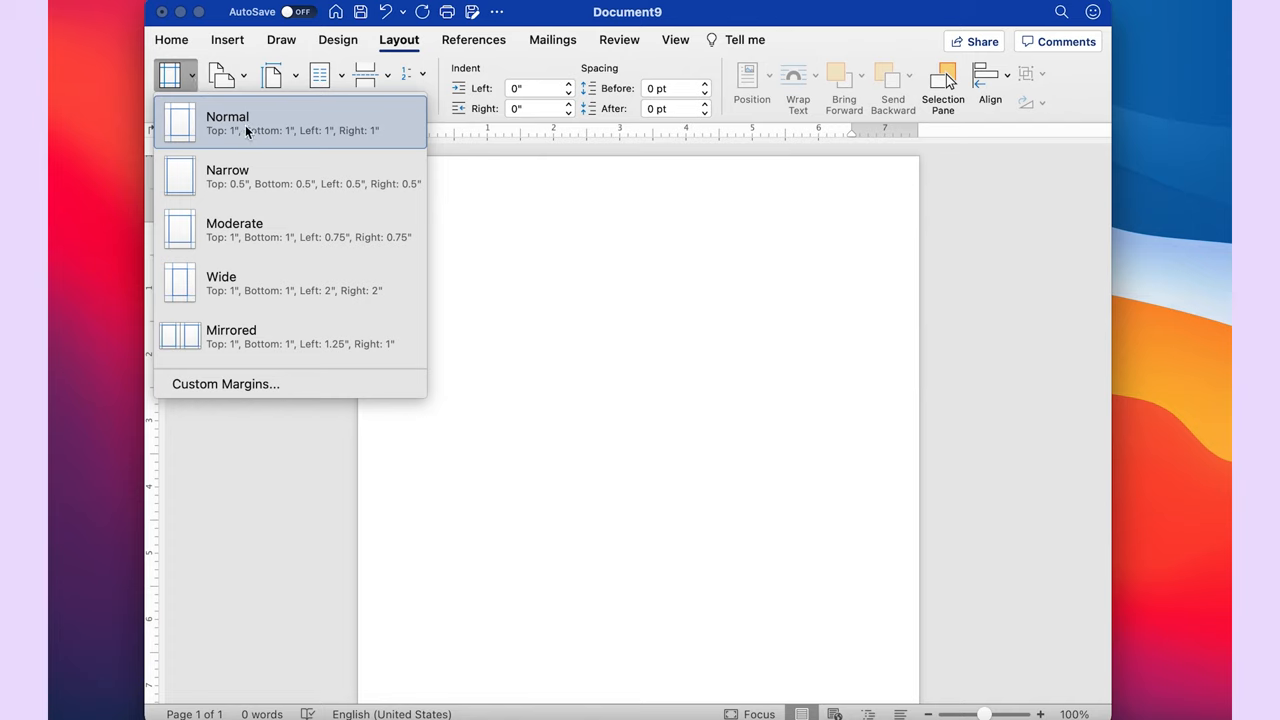
mouse_move(232, 146)
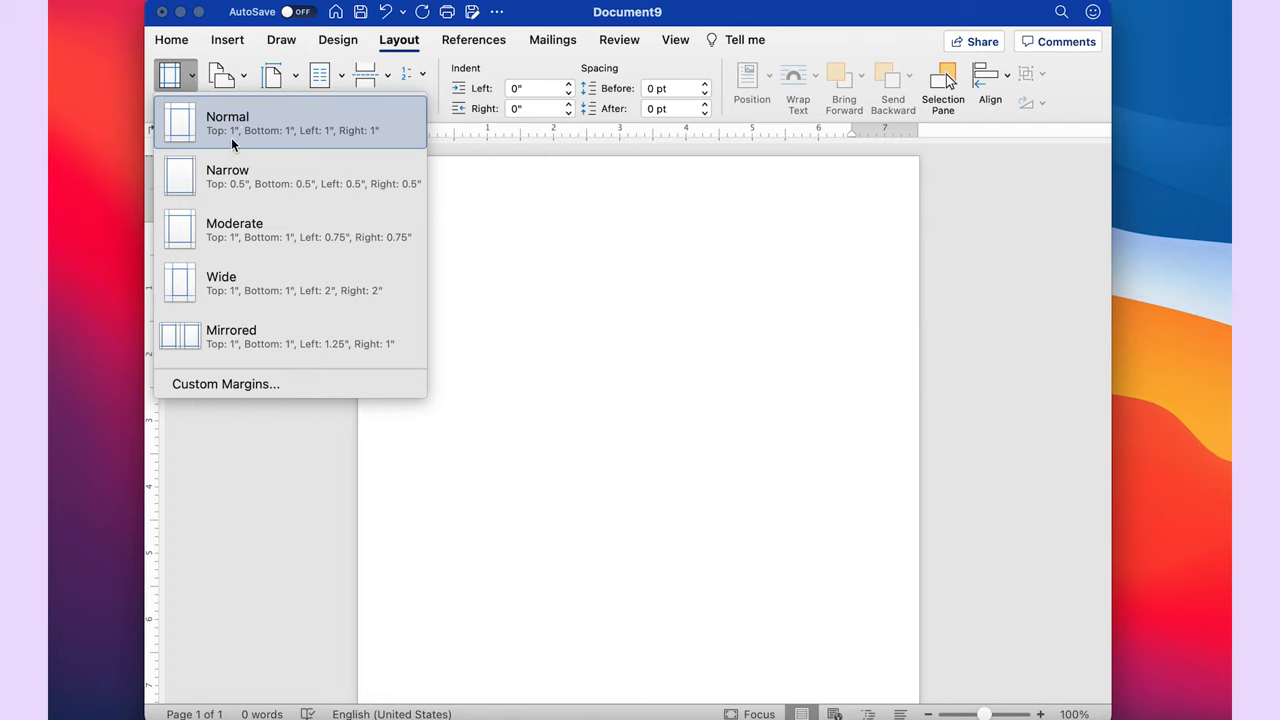
mouse_move(400, 144)
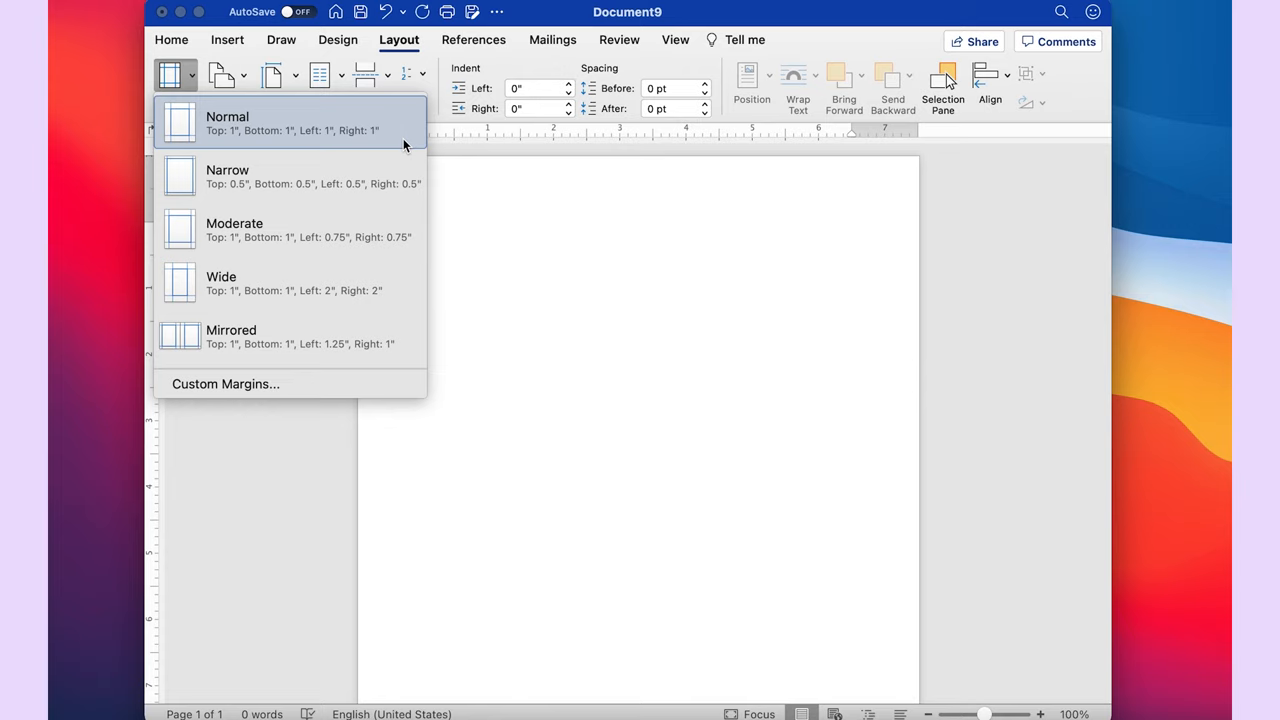
mouse_move(262, 128)
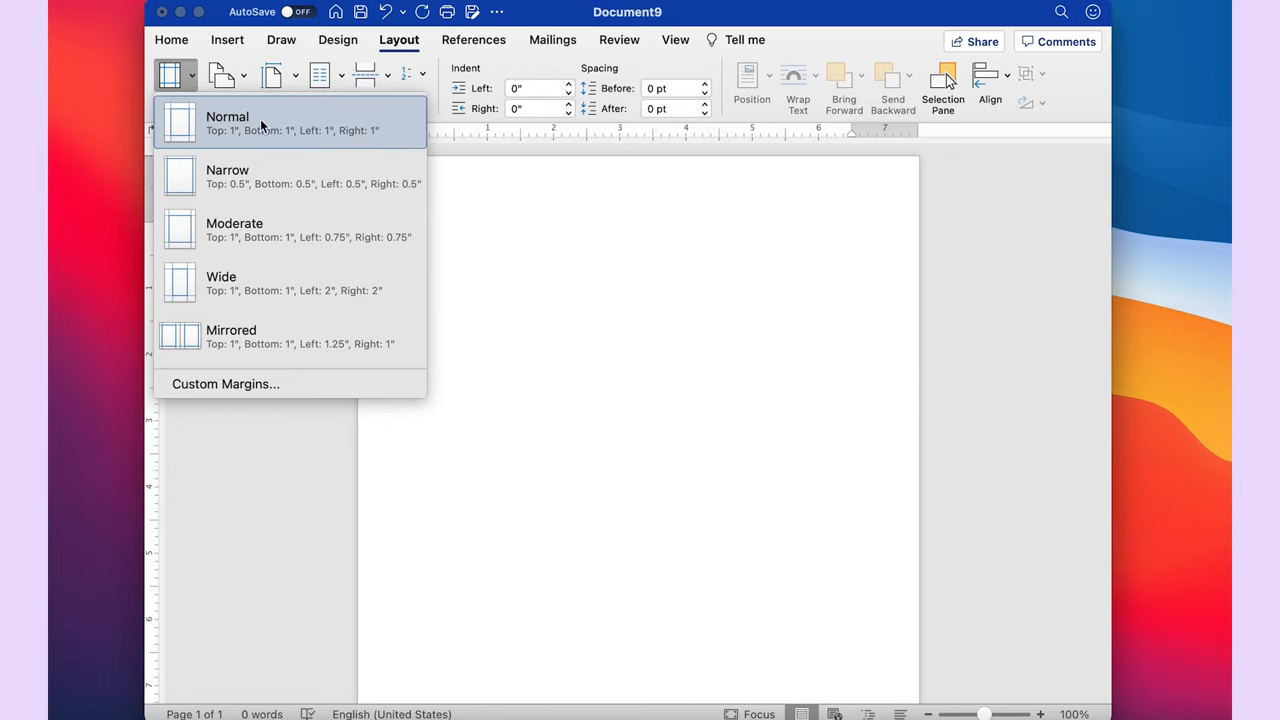
mouse_move(666, 242)
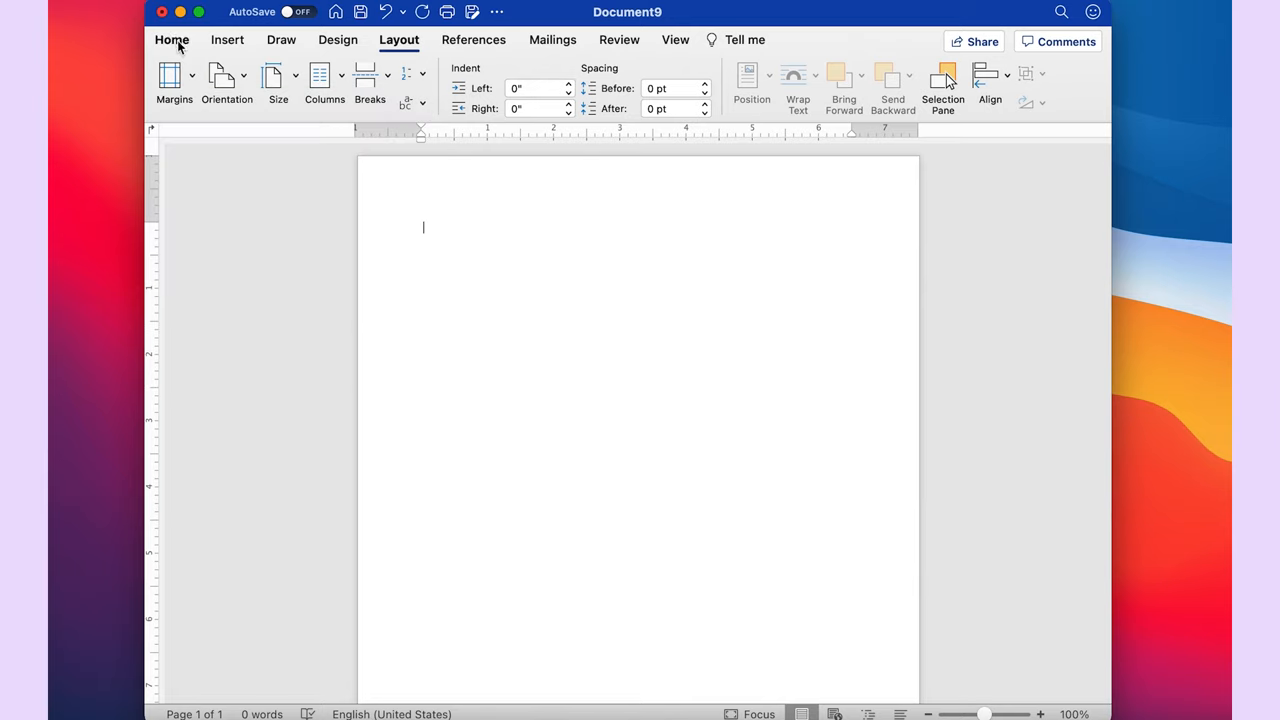
Return to Home, set the font size to 12 points and put the cursor back on the page
left_click(172, 40)
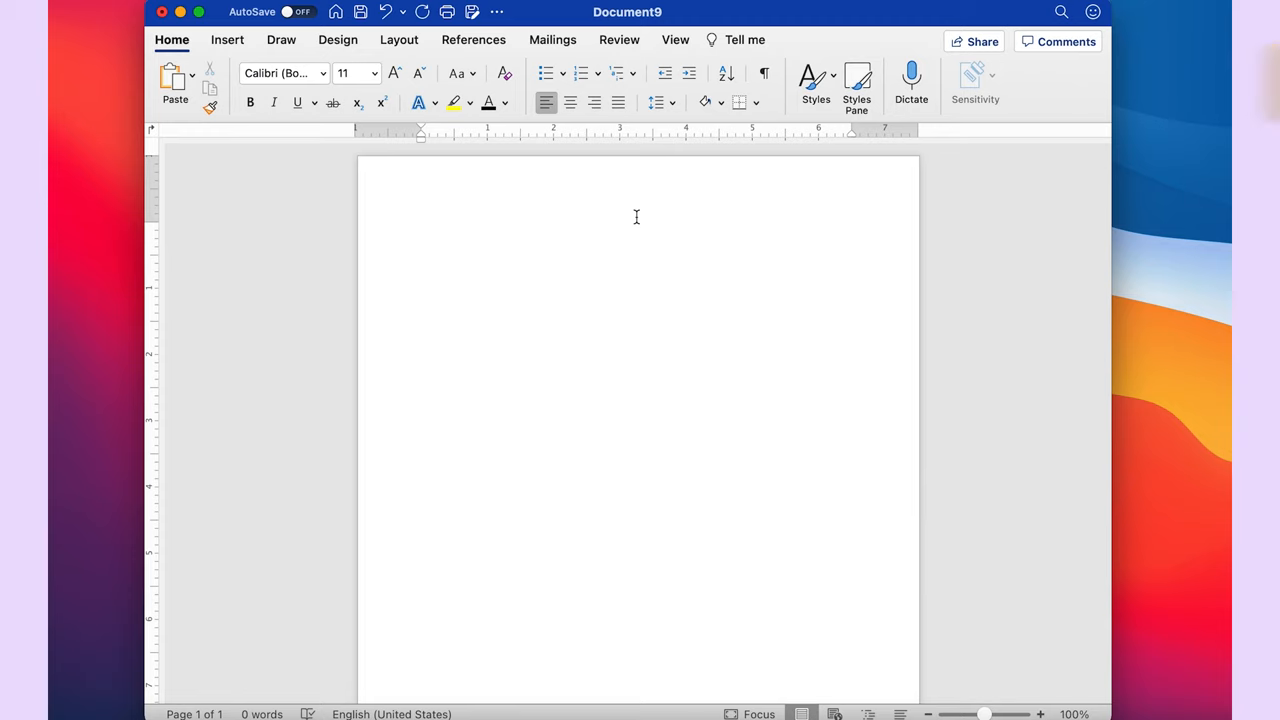
left_click(424, 228)
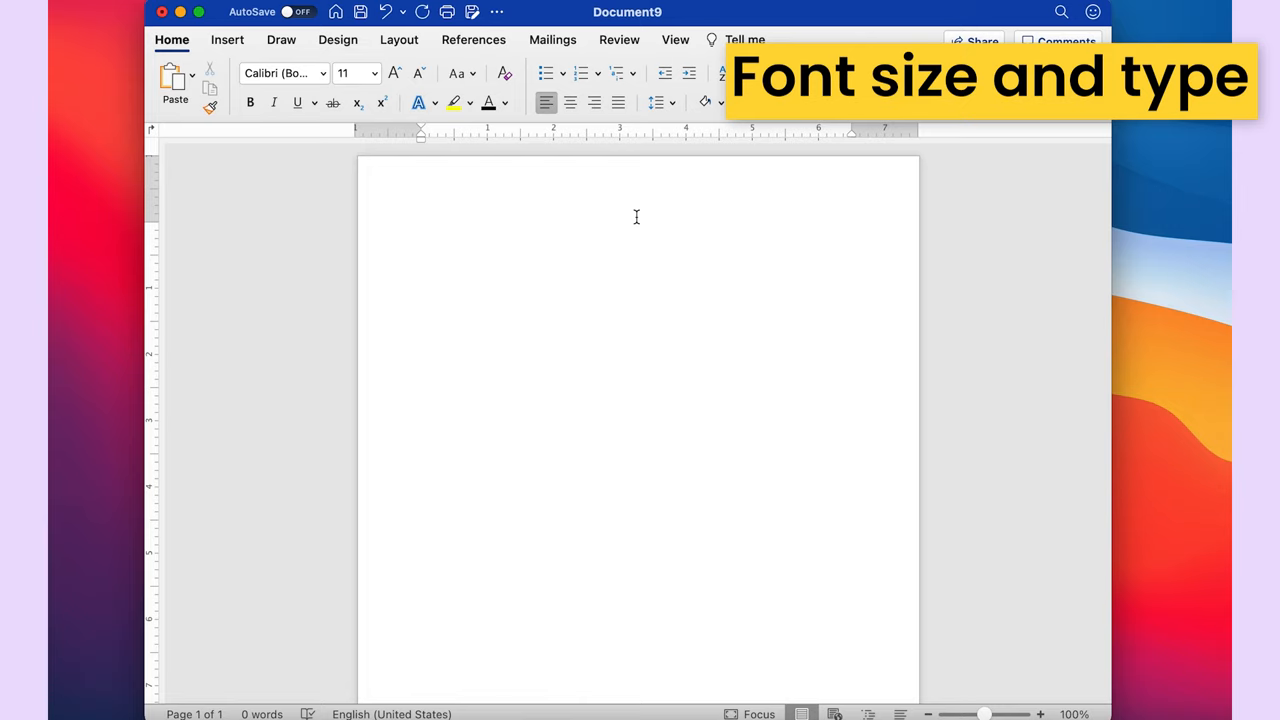
left_click(424, 228)
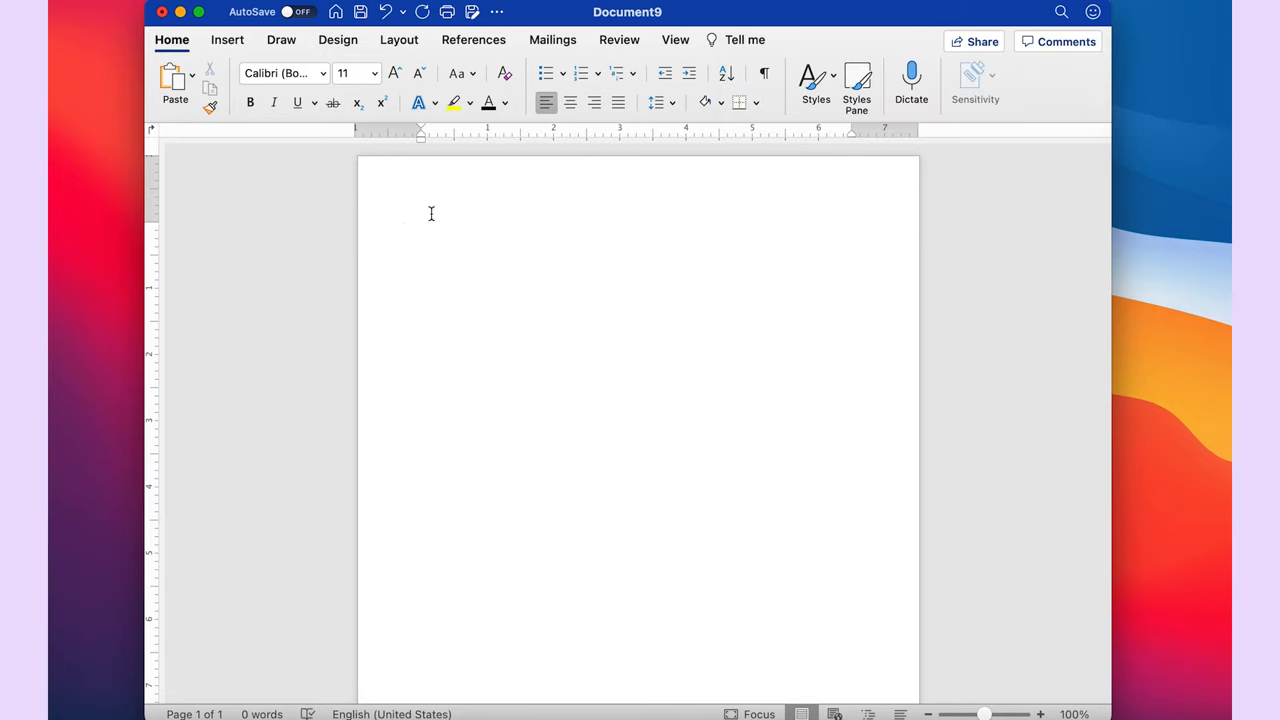
left_click(424, 228)
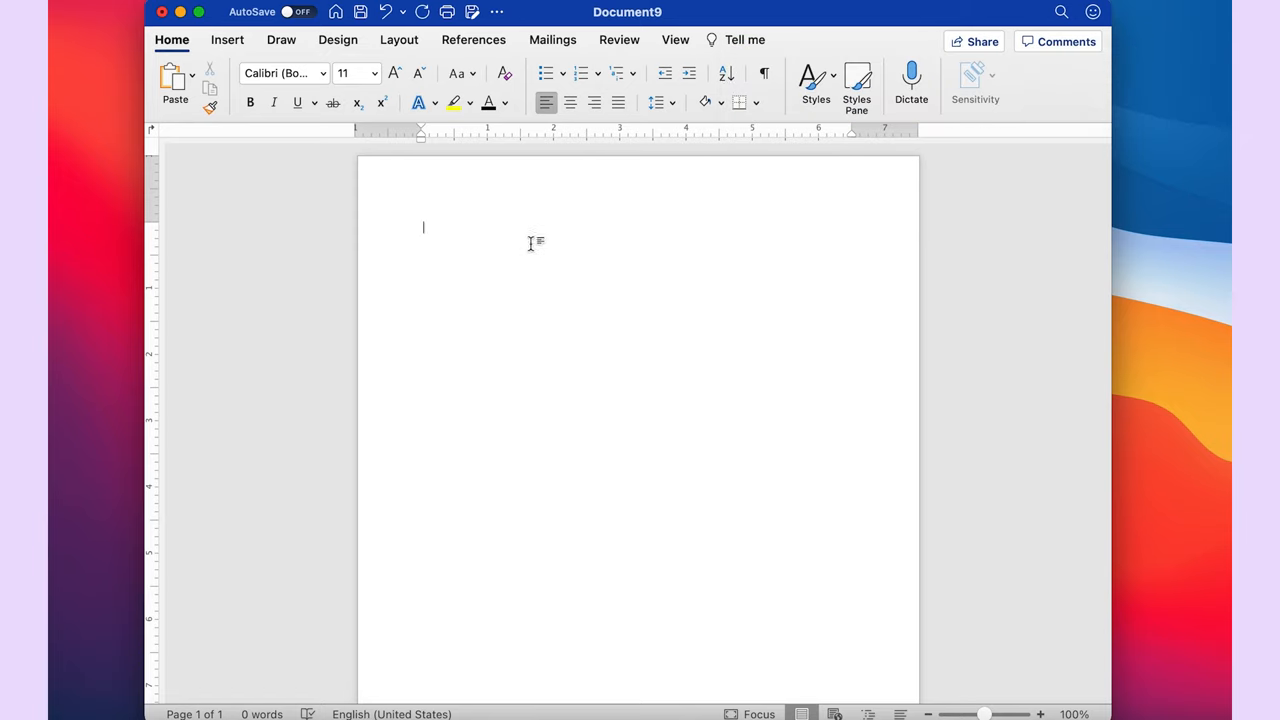
mouse_move(1024, 364)
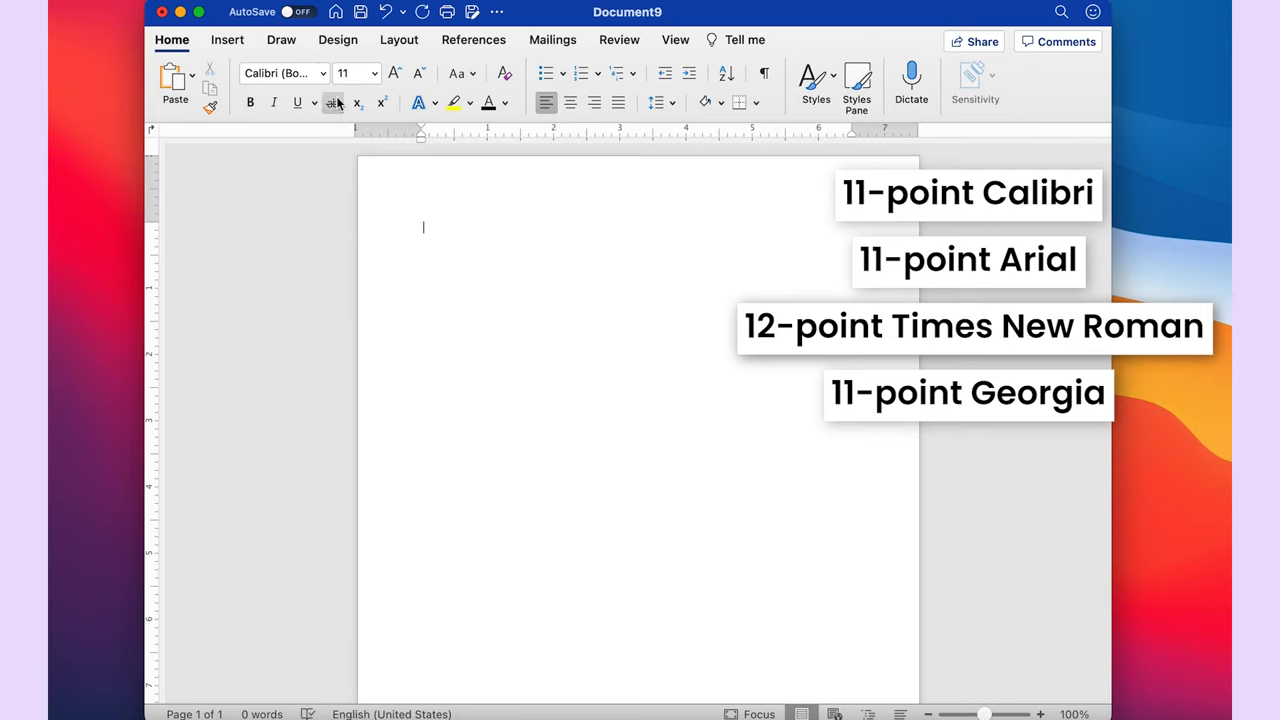
left_click(284, 72)
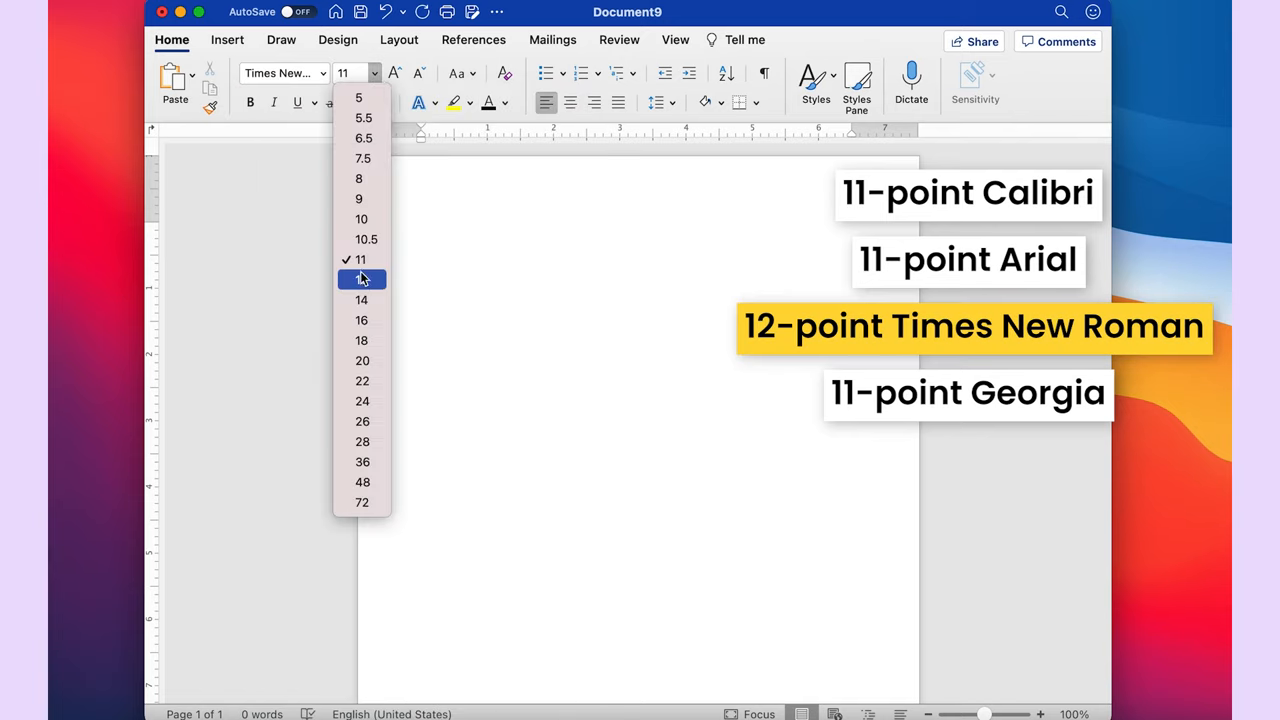
left_click(360, 280)
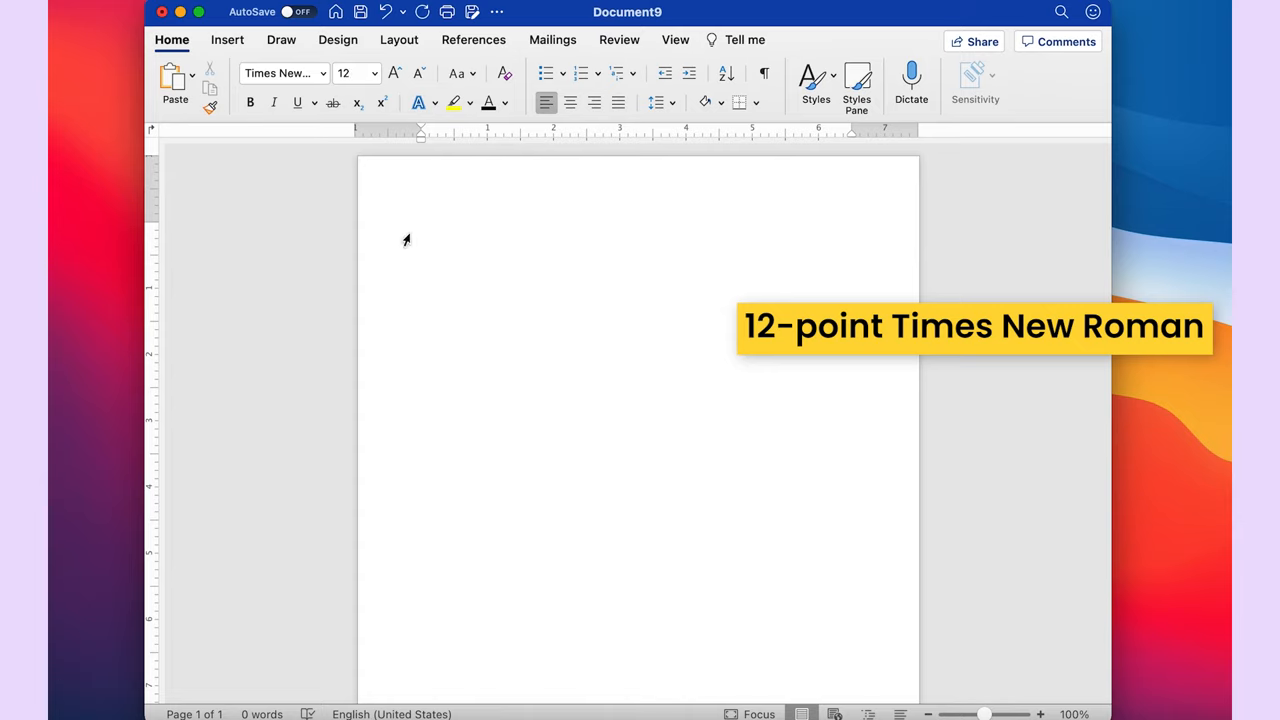
left_click(424, 228)
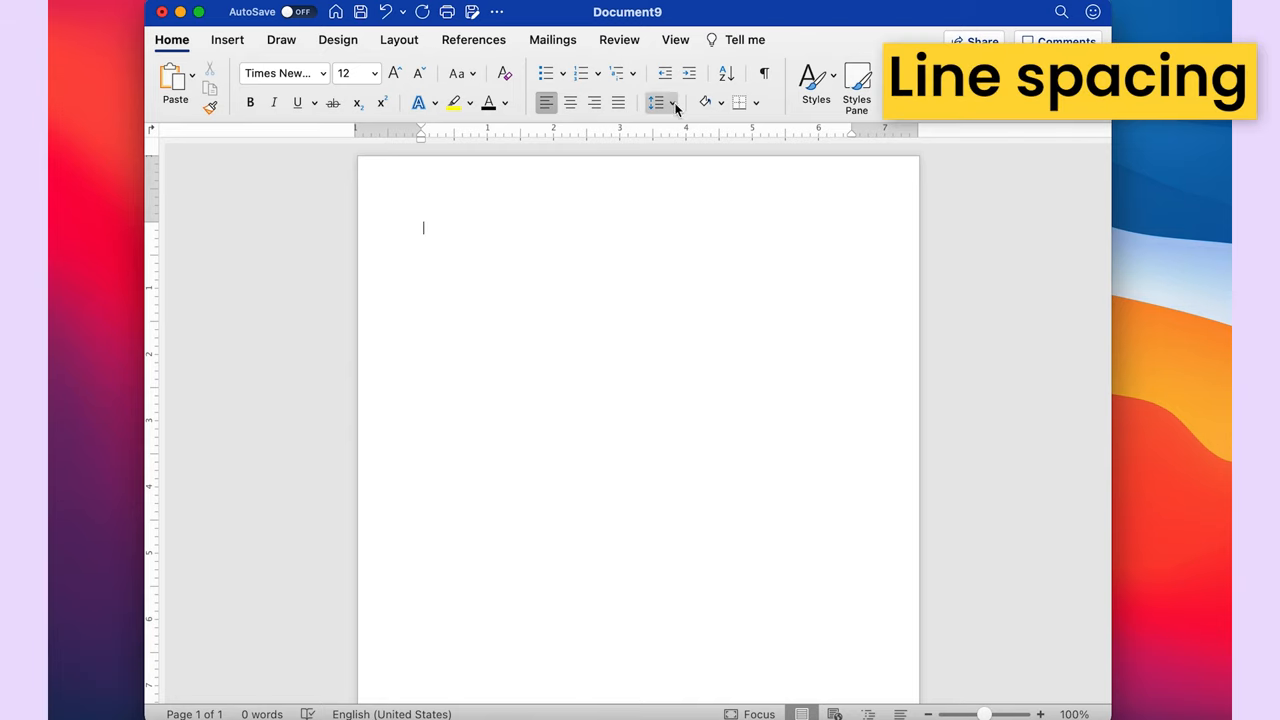
mouse_move(660, 104)
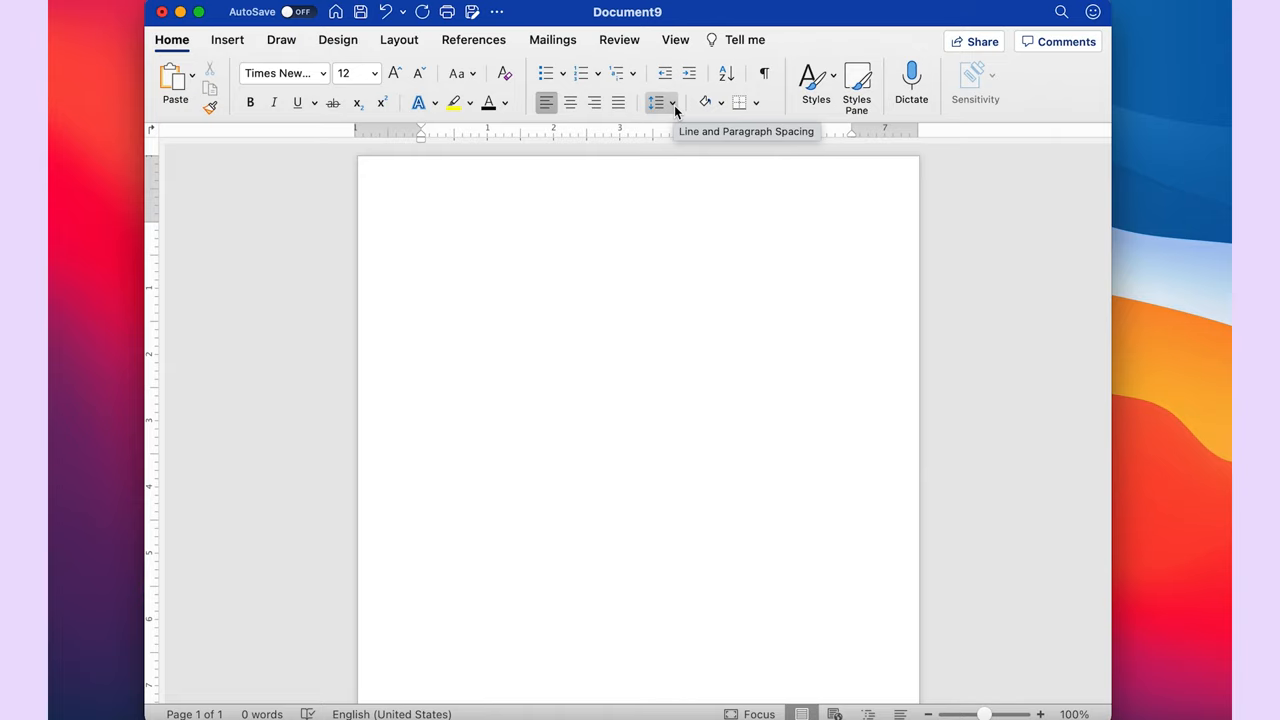
Show the Line and Paragraph Spacing choices, where 2.0 double spacing is already set
left_click(664, 102)
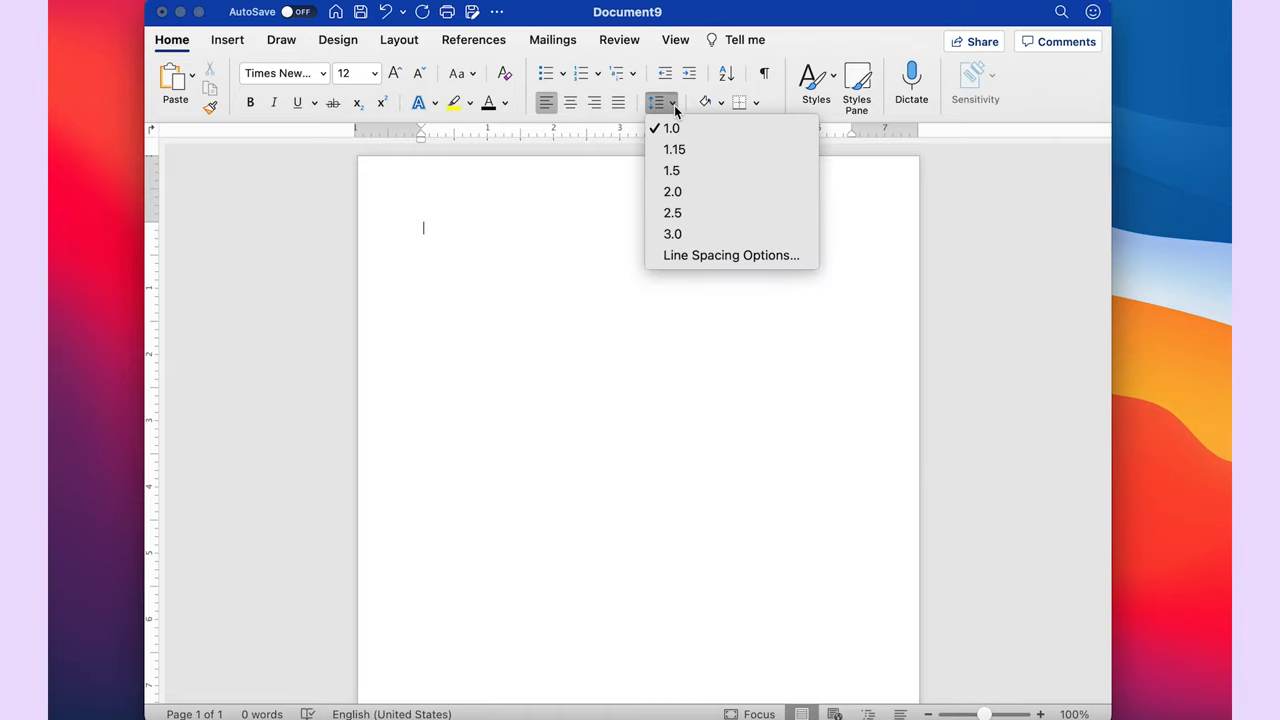
mouse_move(718, 128)
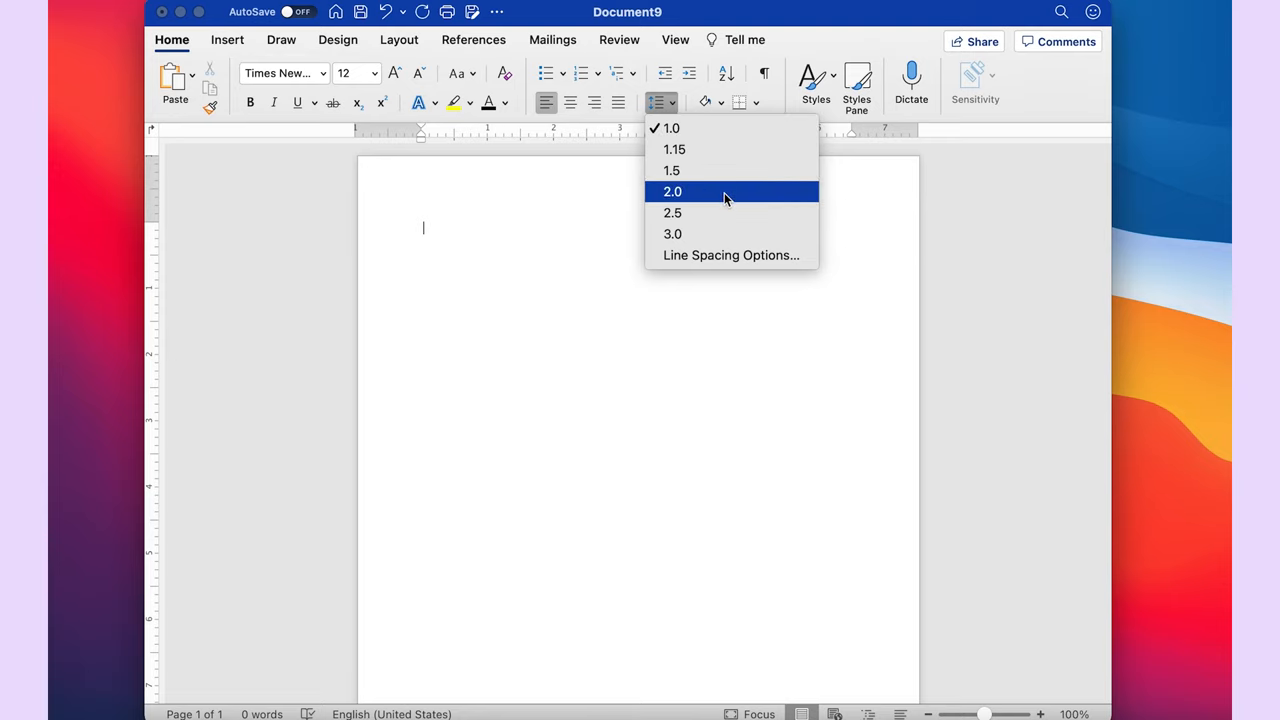
left_click(672, 192)
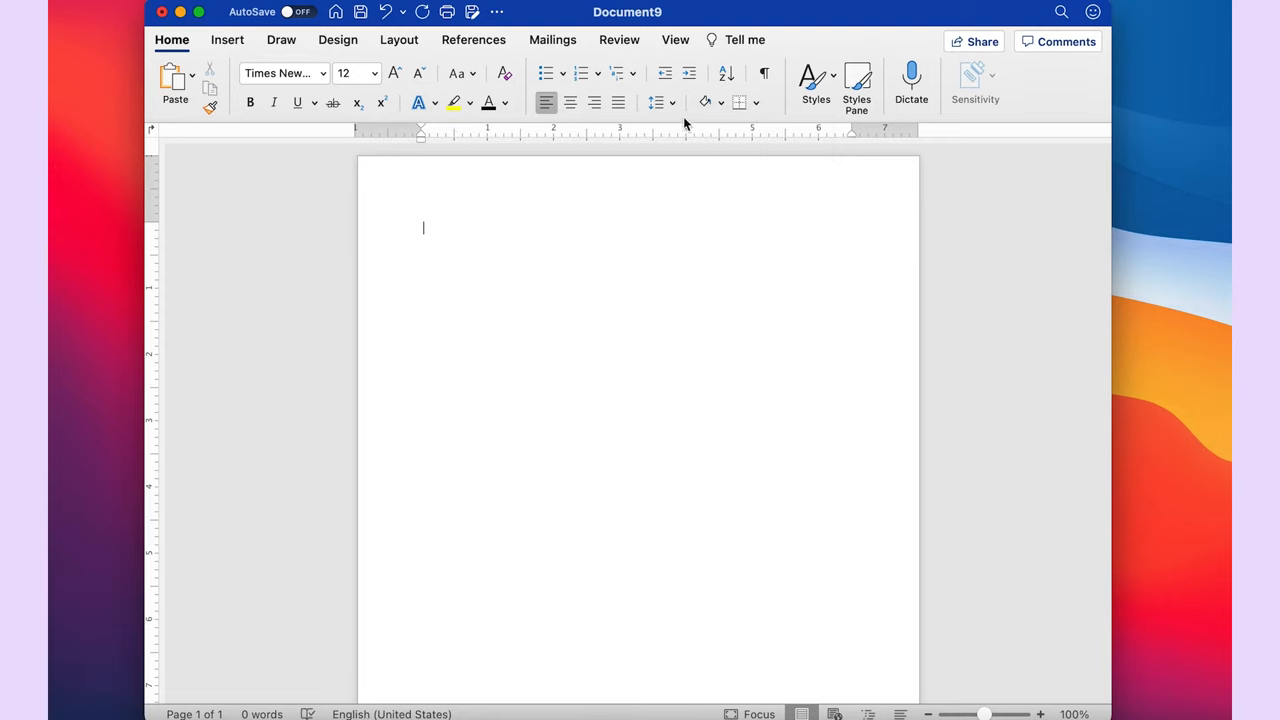
left_click(660, 102)
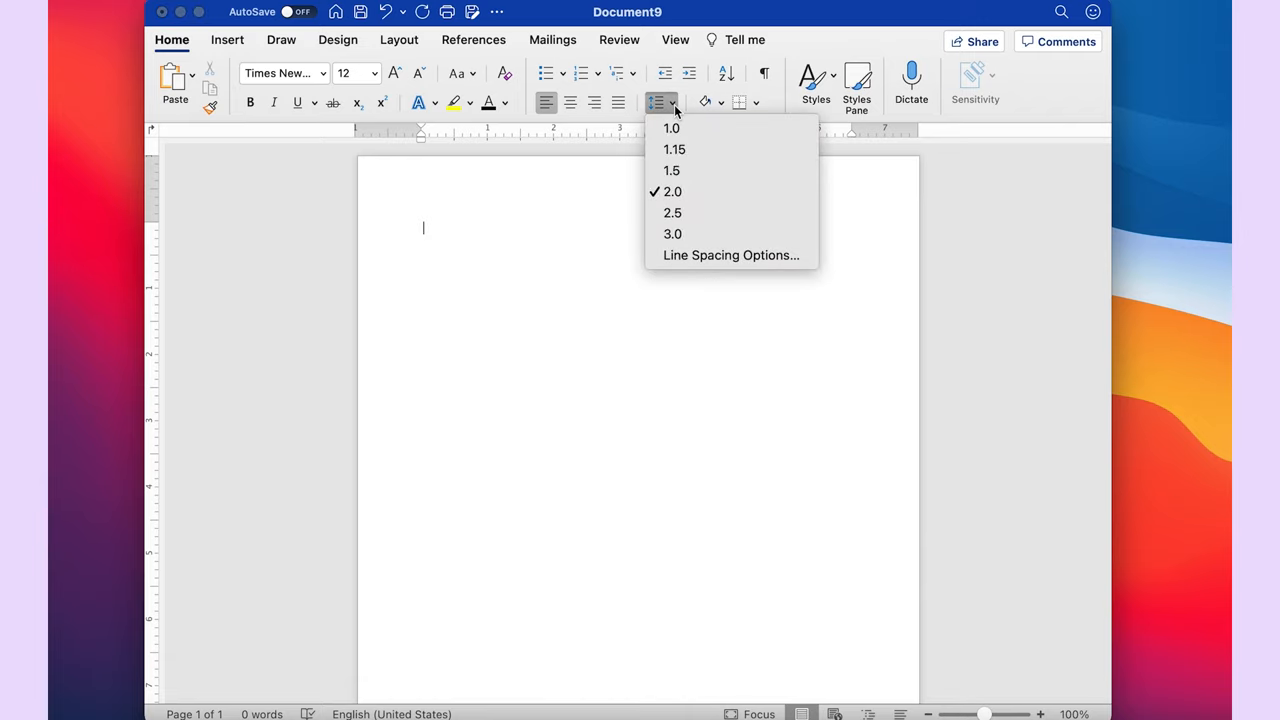
mouse_move(732, 256)
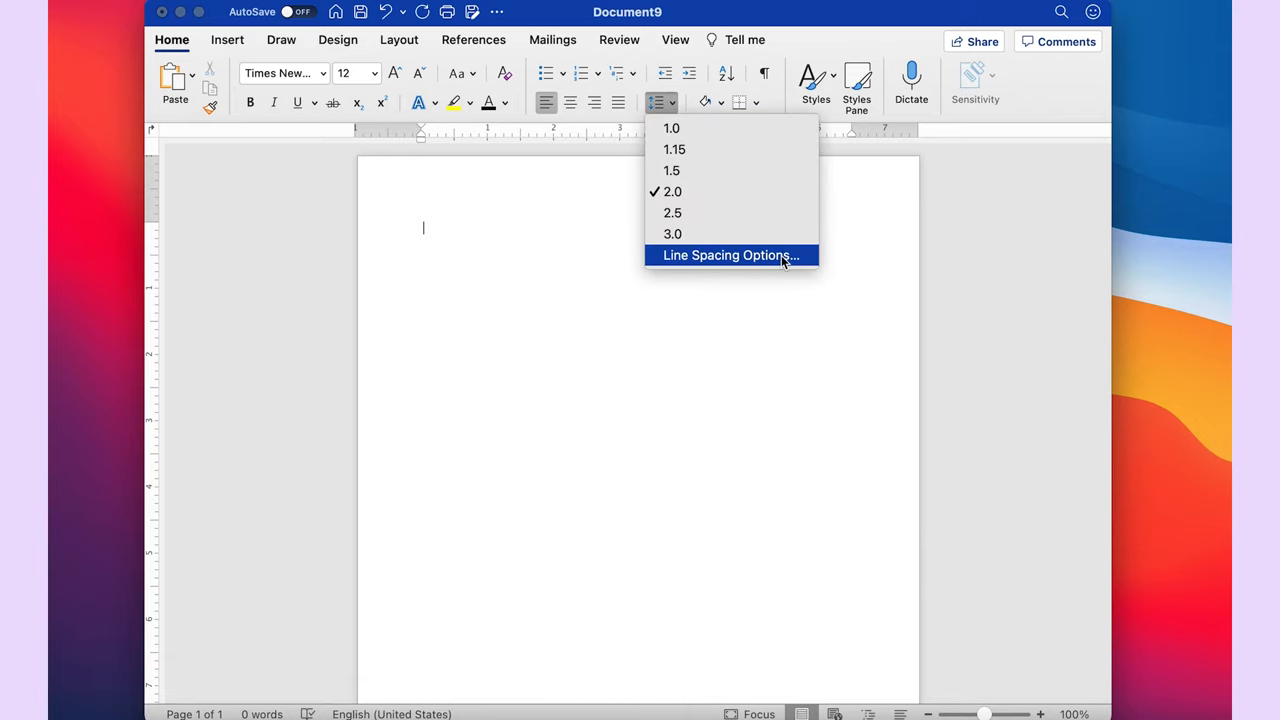
In Line Spacing Options, check 'Don't add space between paragraphs of the same style' and confirm with OK
left_click(728, 256)
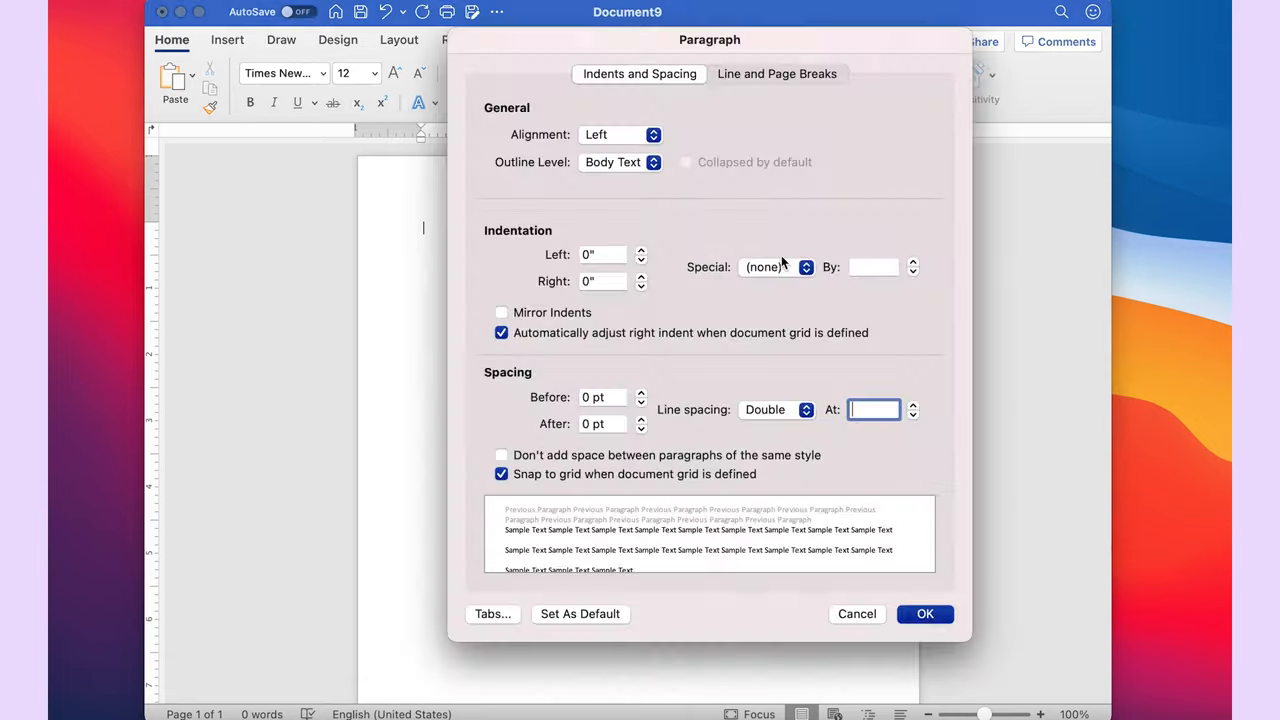
mouse_move(924, 328)
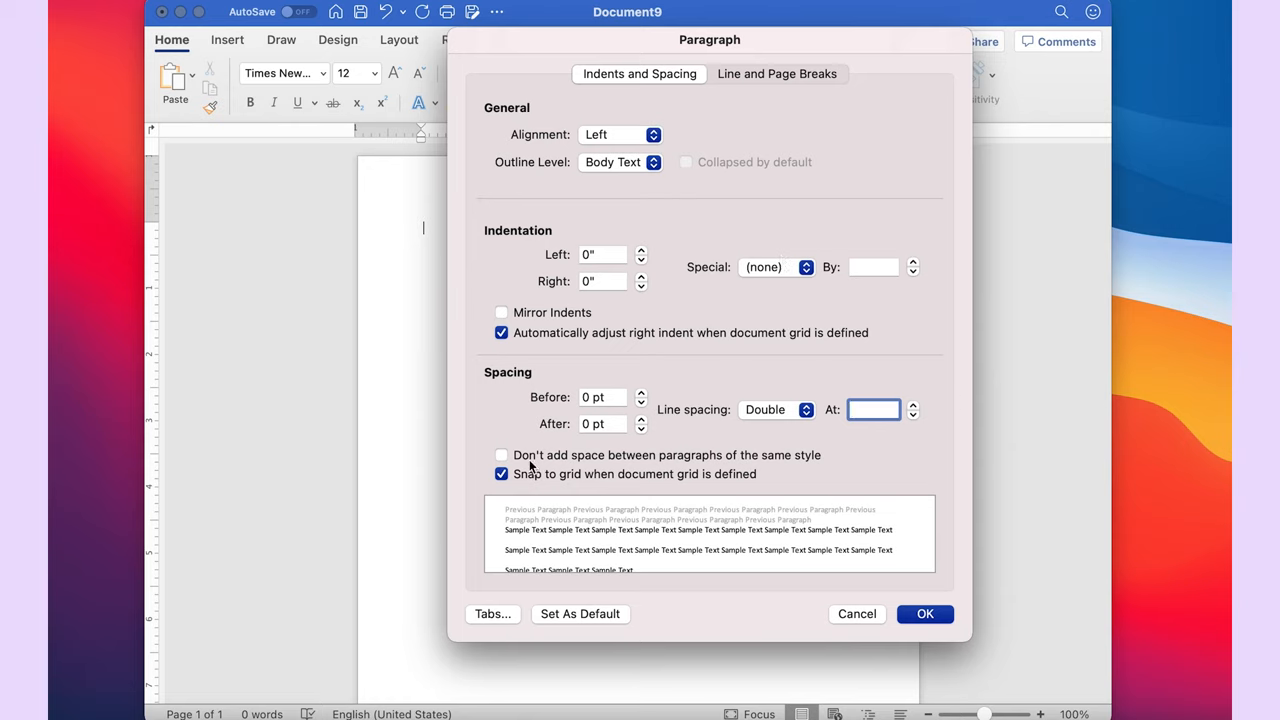
mouse_move(596, 468)
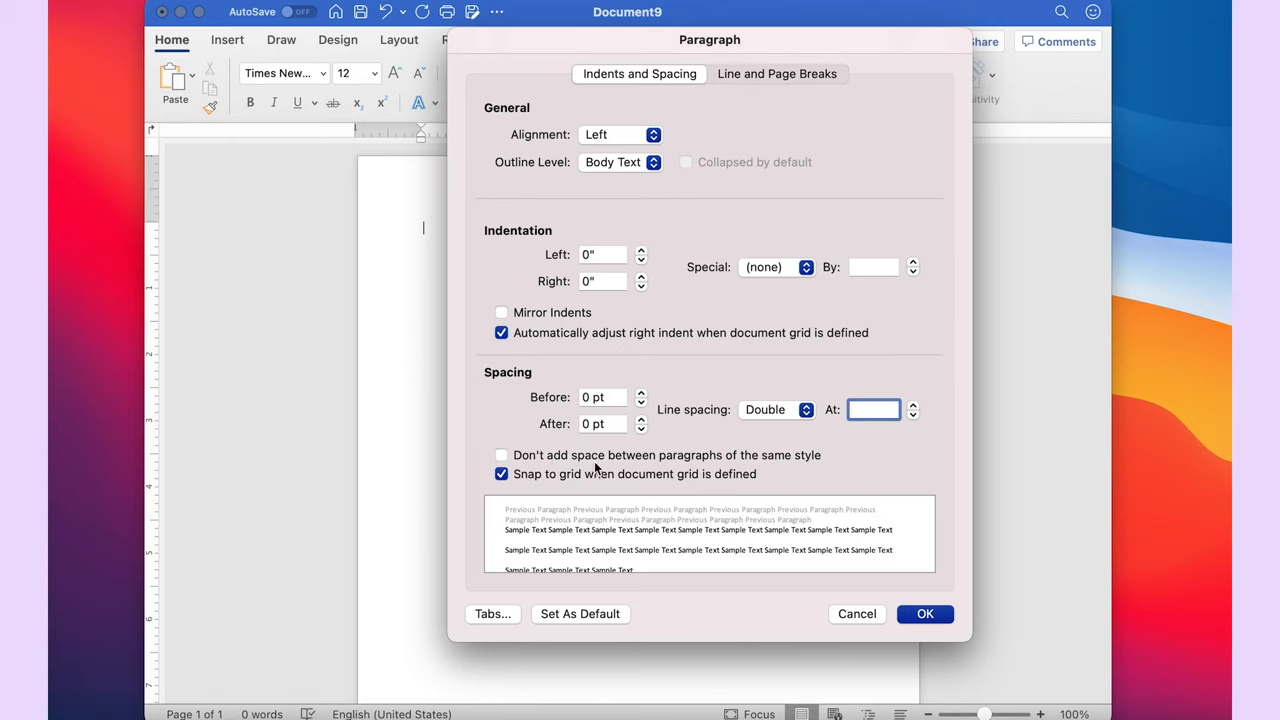
mouse_move(556, 470)
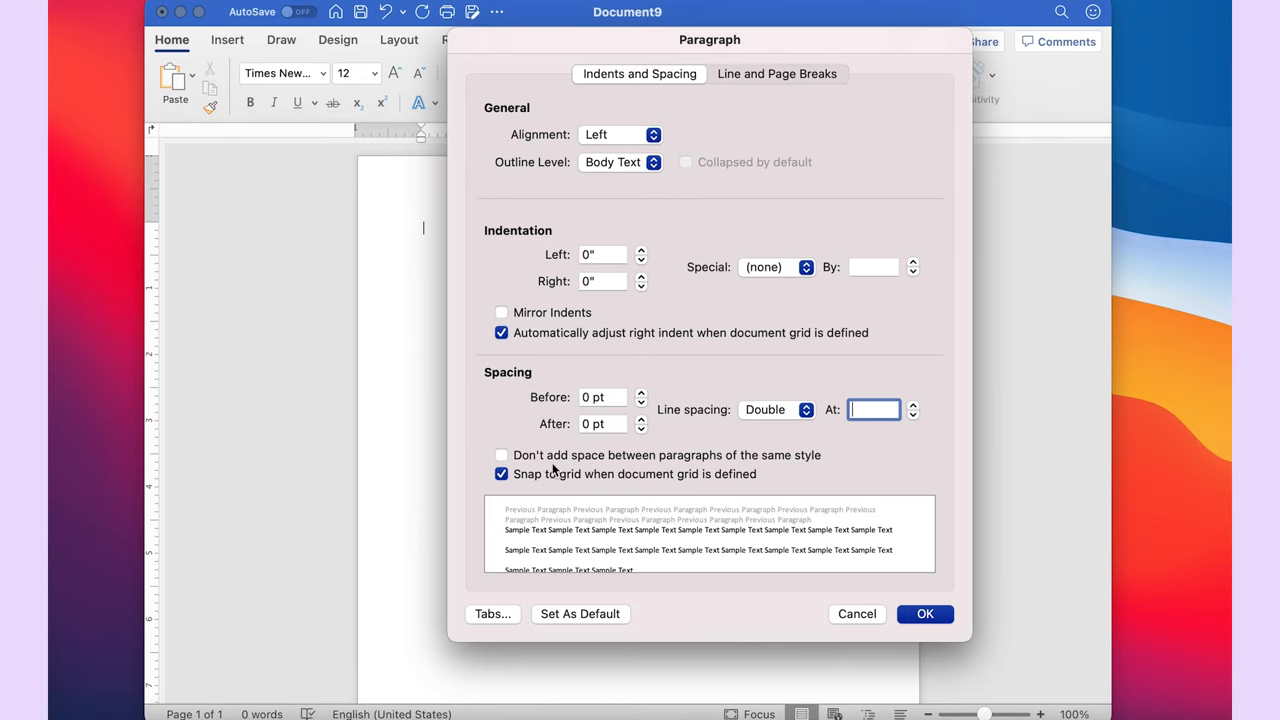
left_click(500, 456)
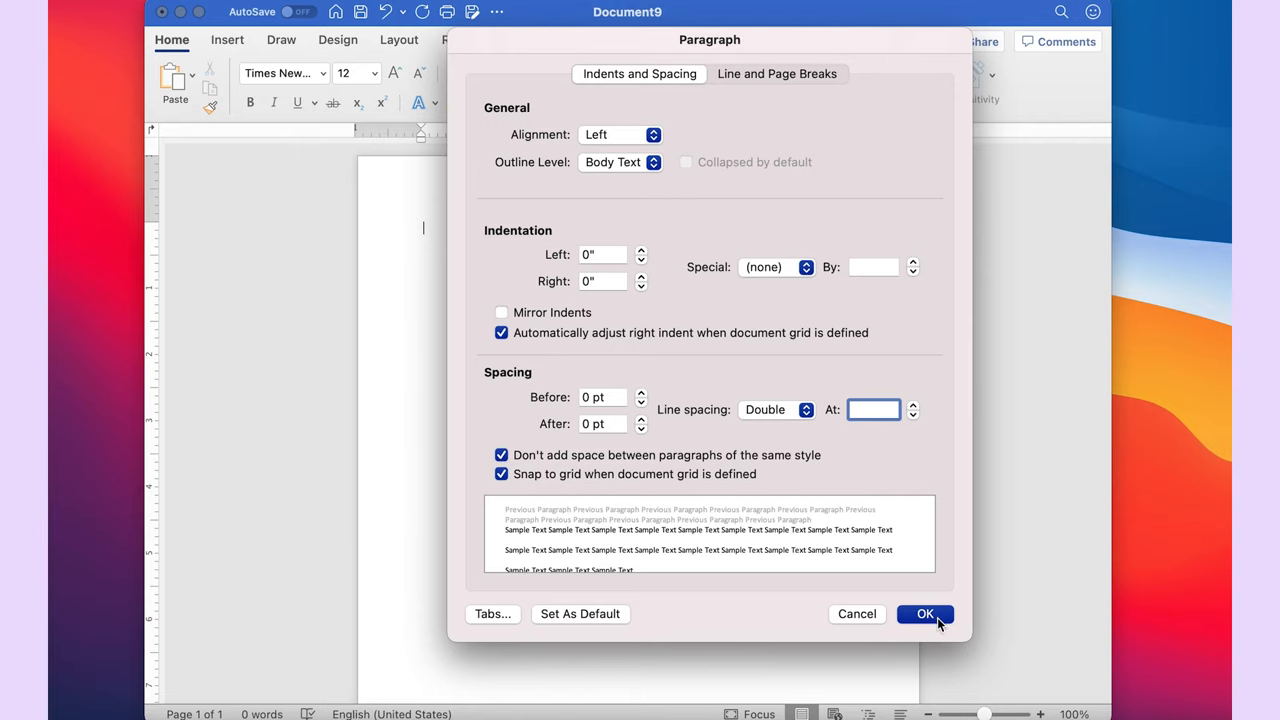
left_click(924, 614)
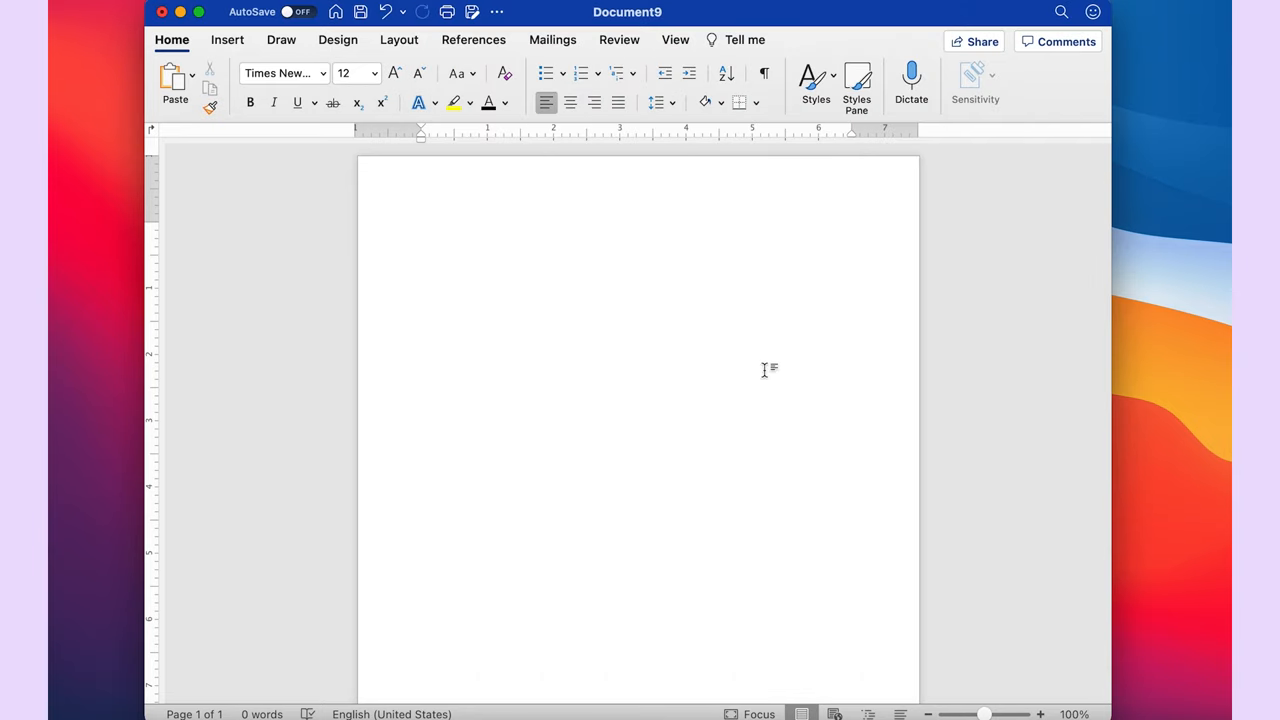
left_click(422, 228)
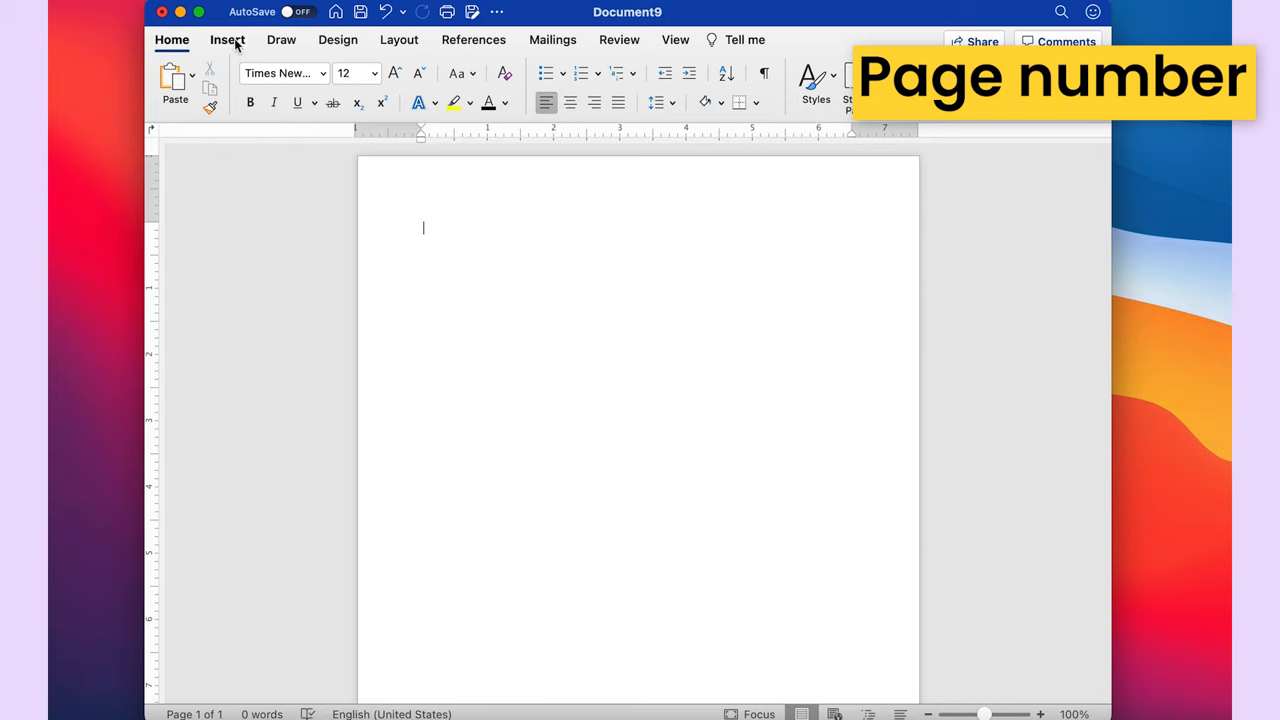
left_click(228, 40)
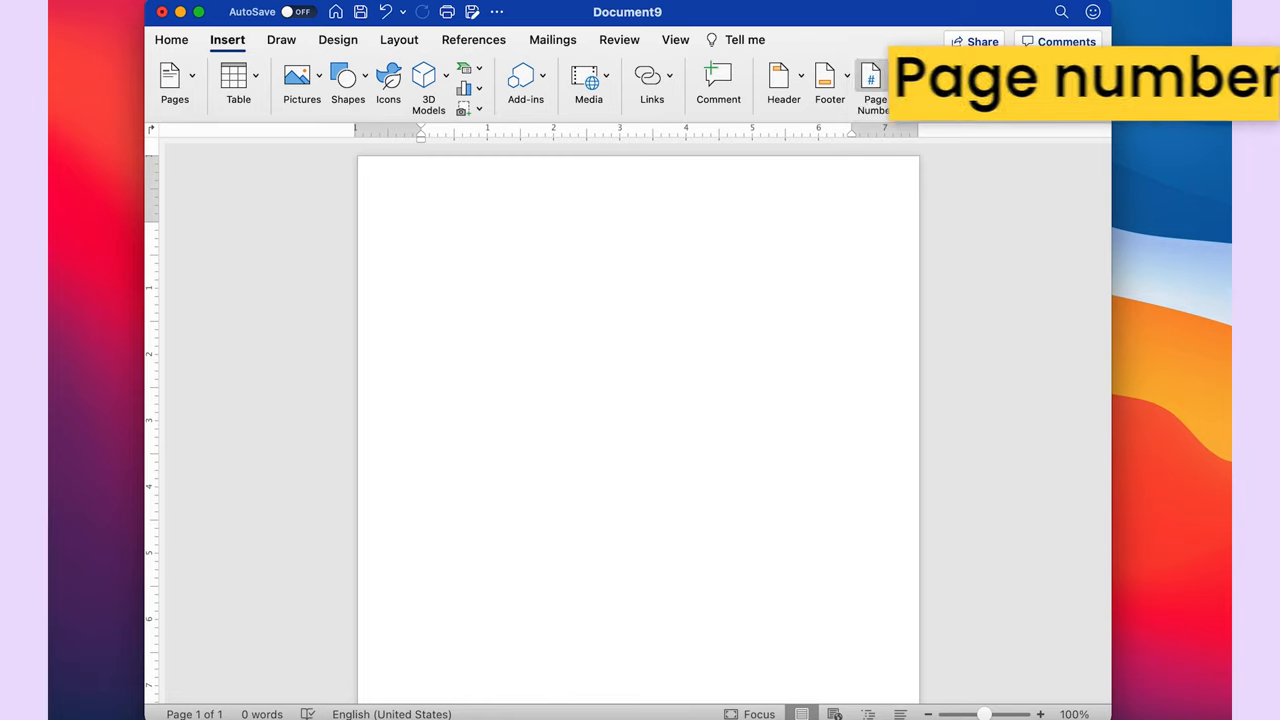
left_click(172, 40)
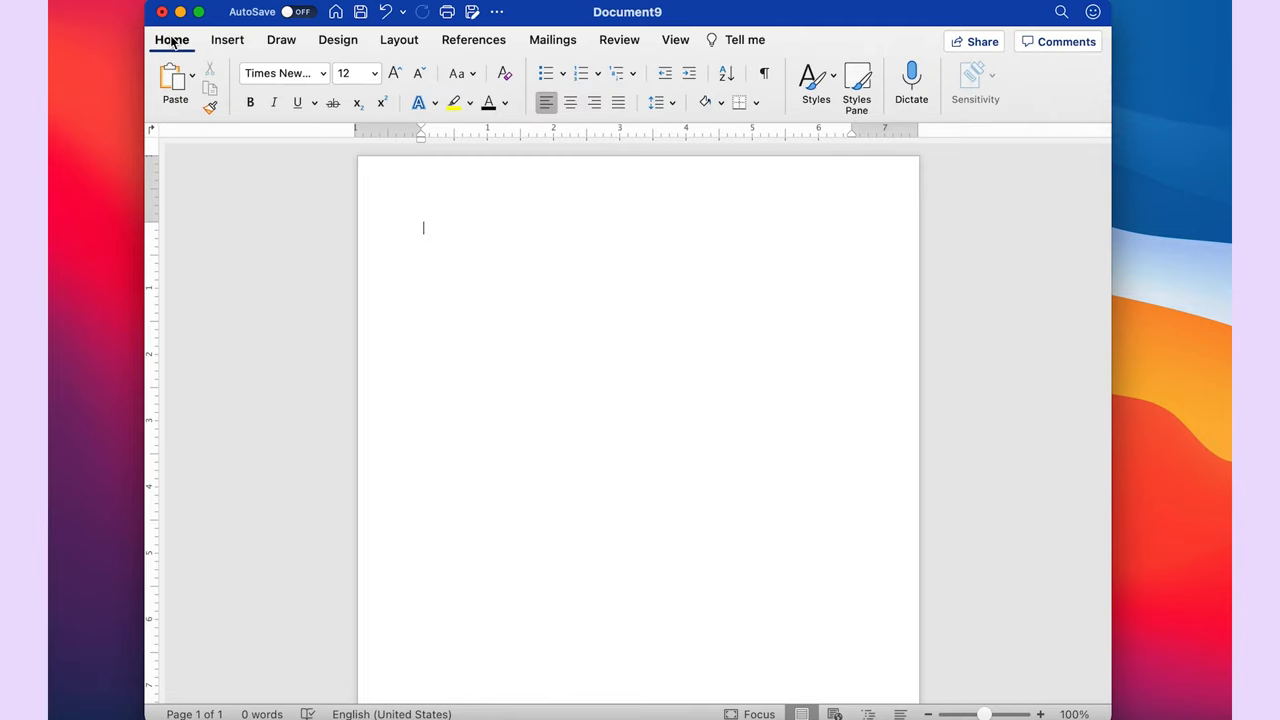
mouse_move(866, 196)
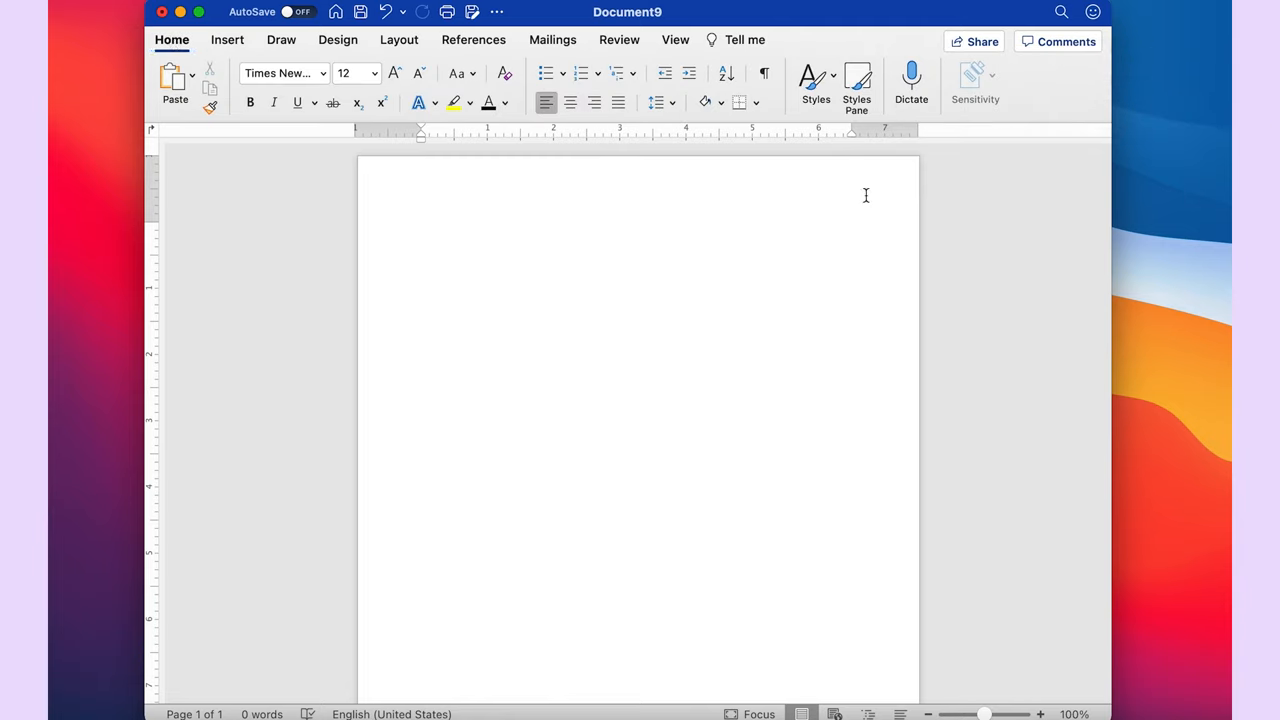
Edit the header and insert a page number at the top with Right alignment
double_click(640, 184)
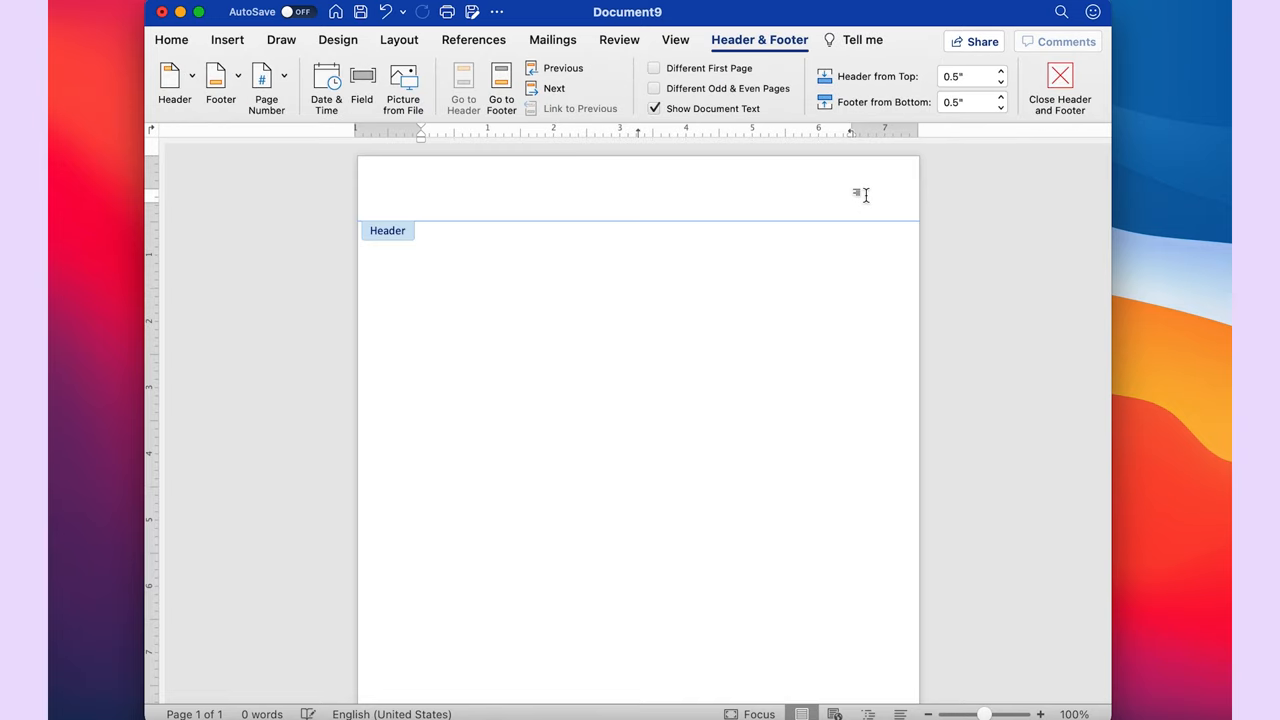
left_click(424, 196)
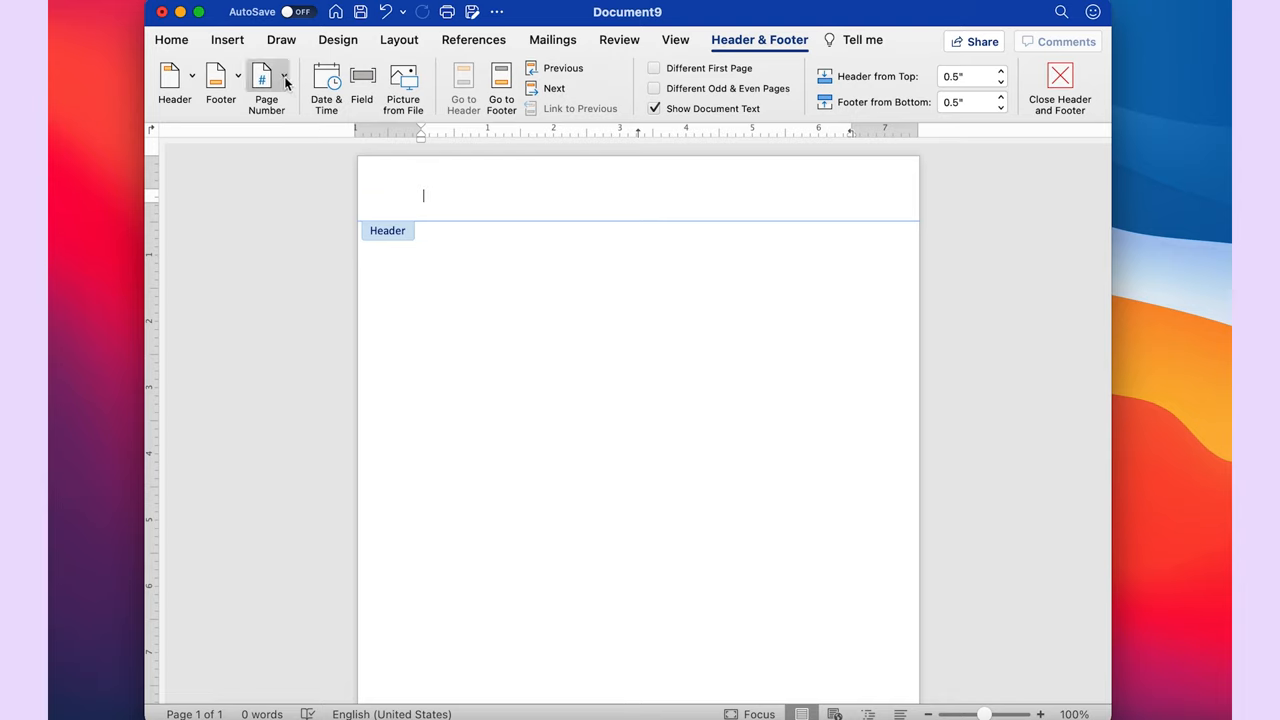
mouse_move(266, 84)
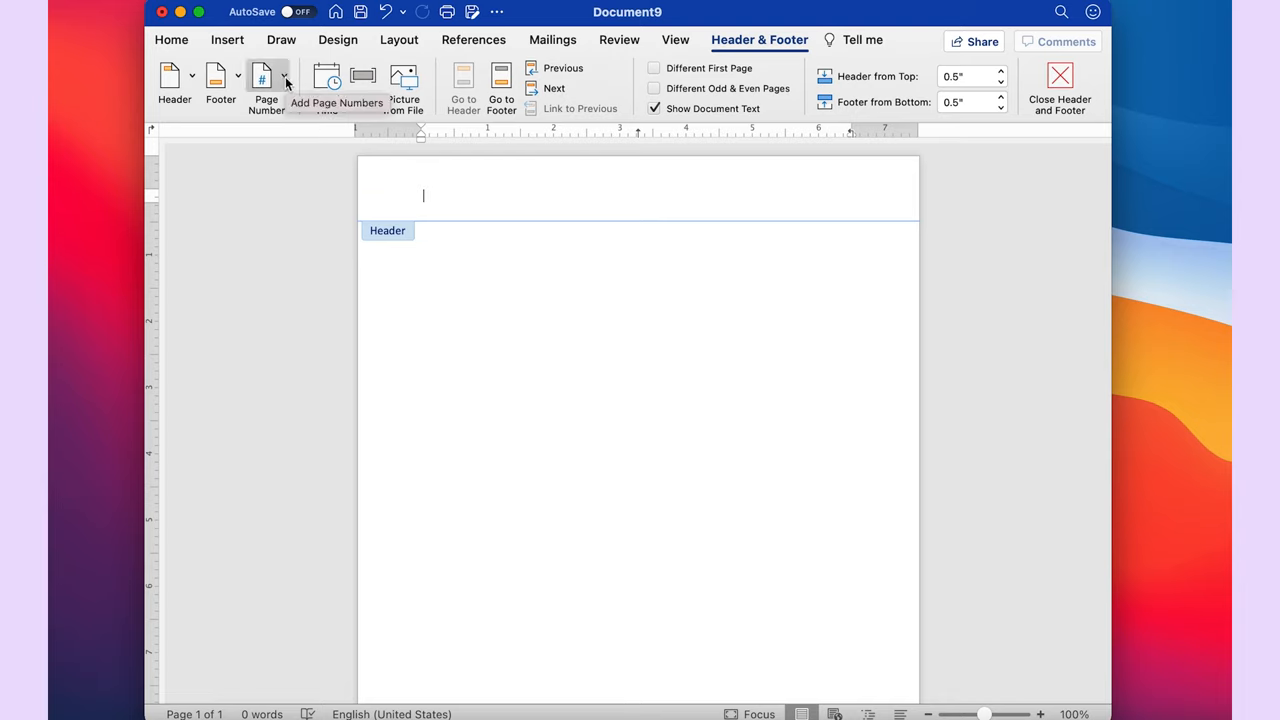
left_click(266, 82)
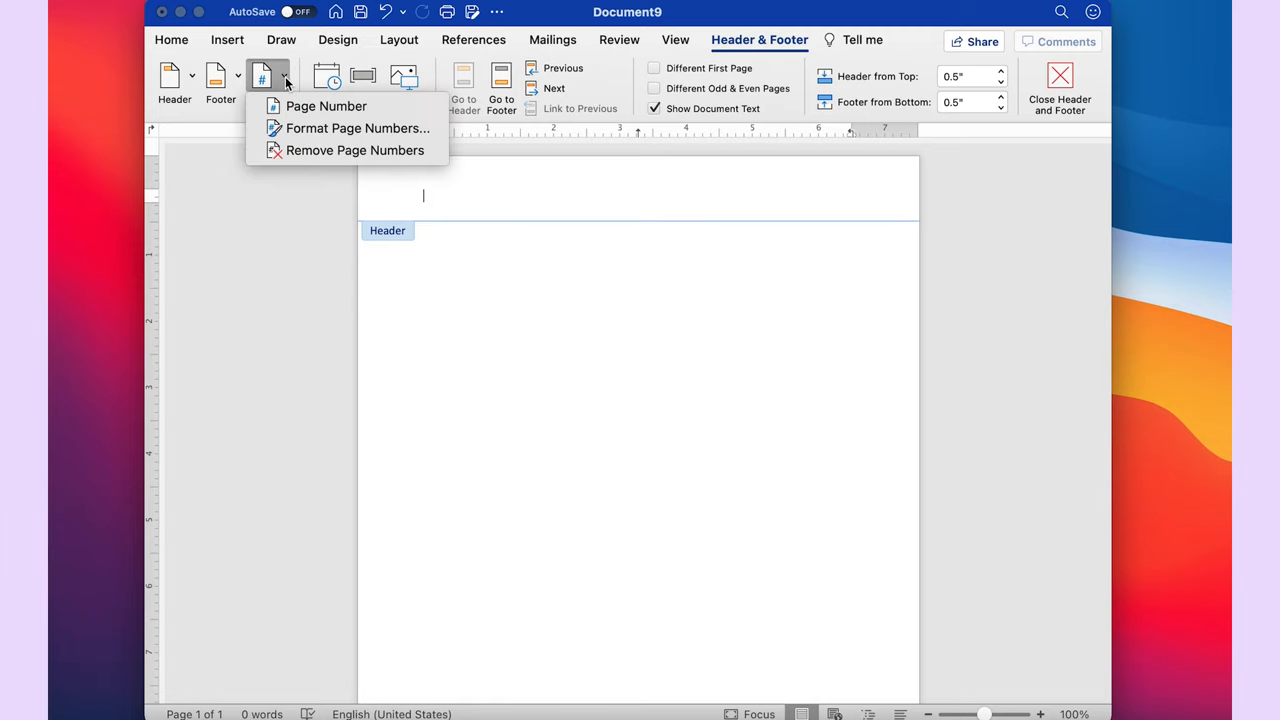
mouse_move(326, 106)
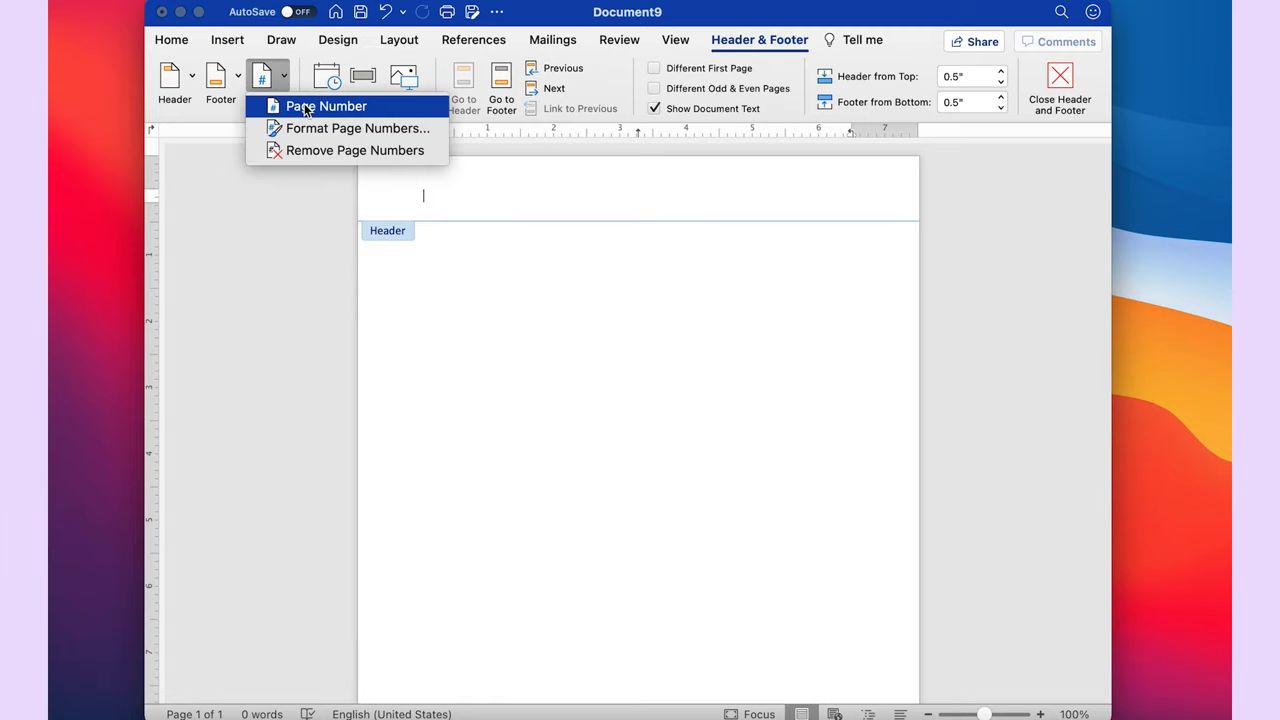
left_click(326, 106)
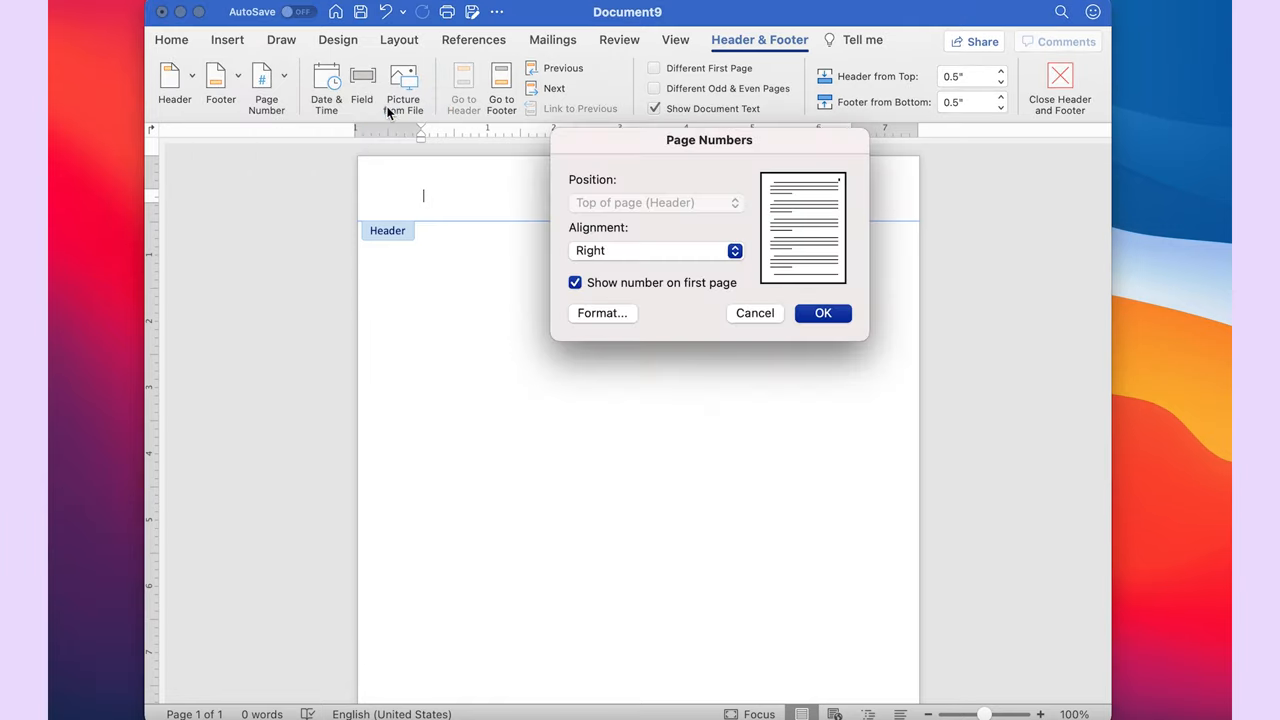
mouse_move(740, 280)
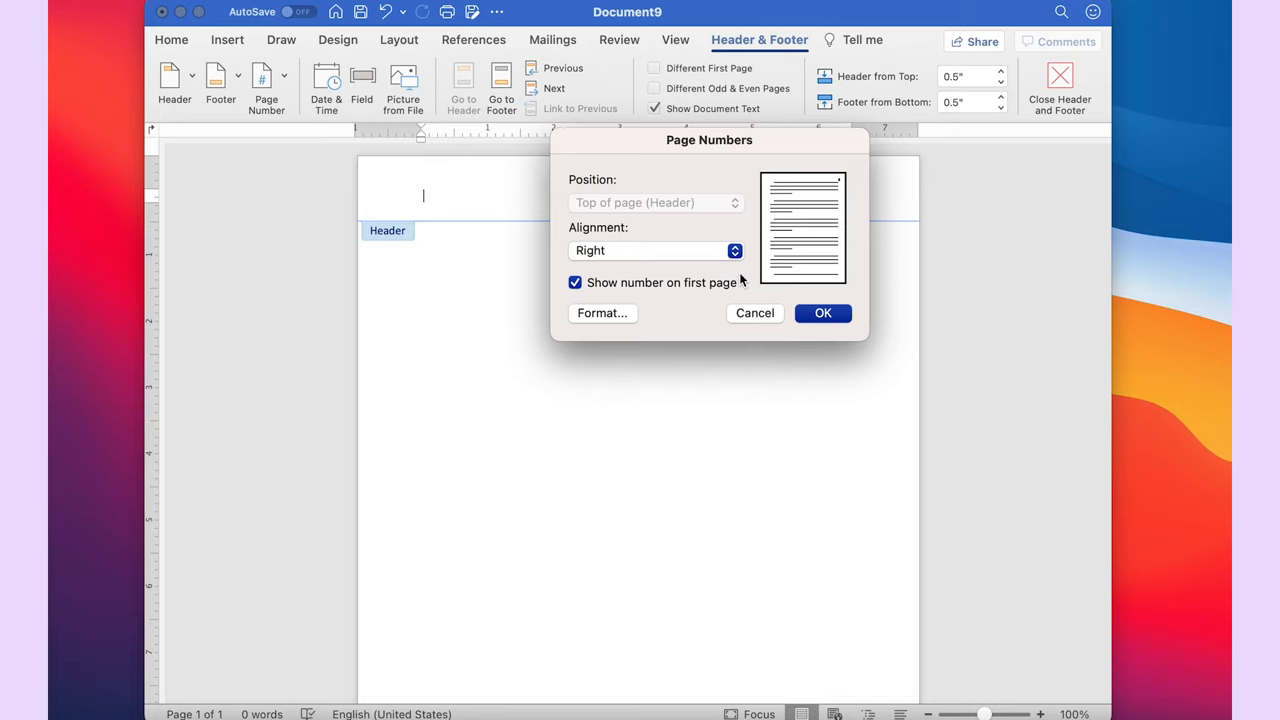
mouse_move(640, 268)
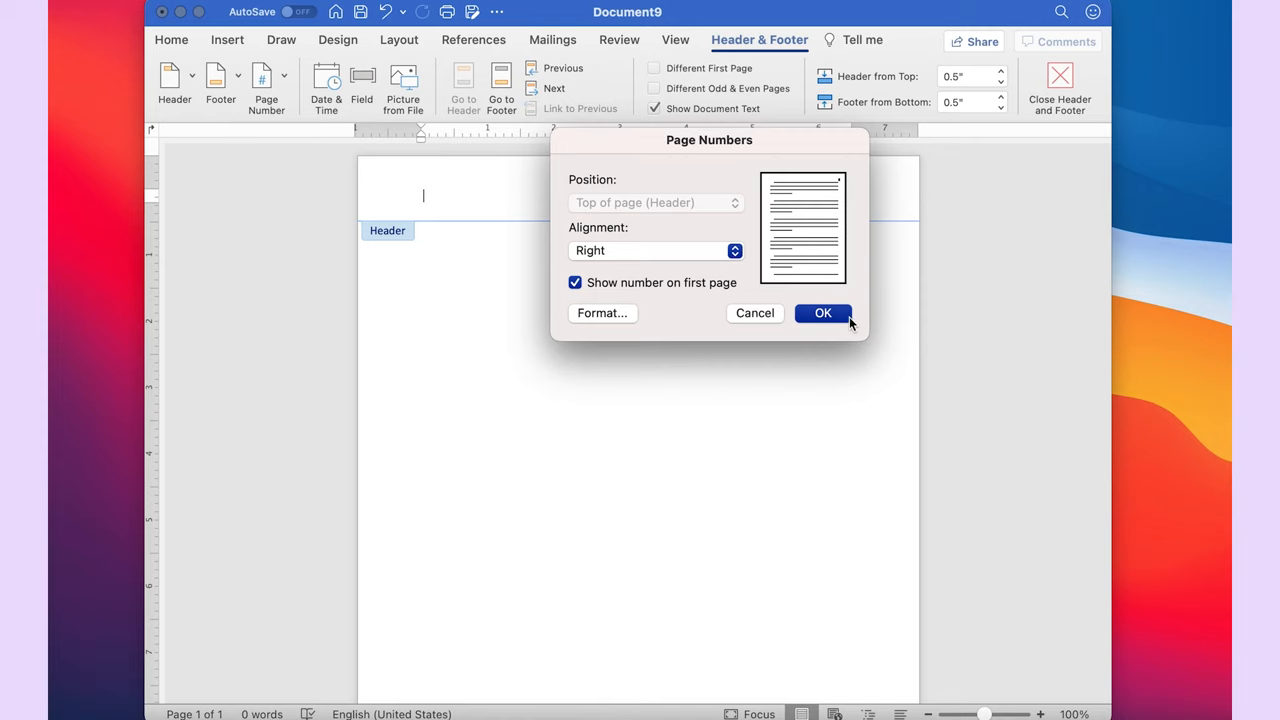
left_click(822, 312)
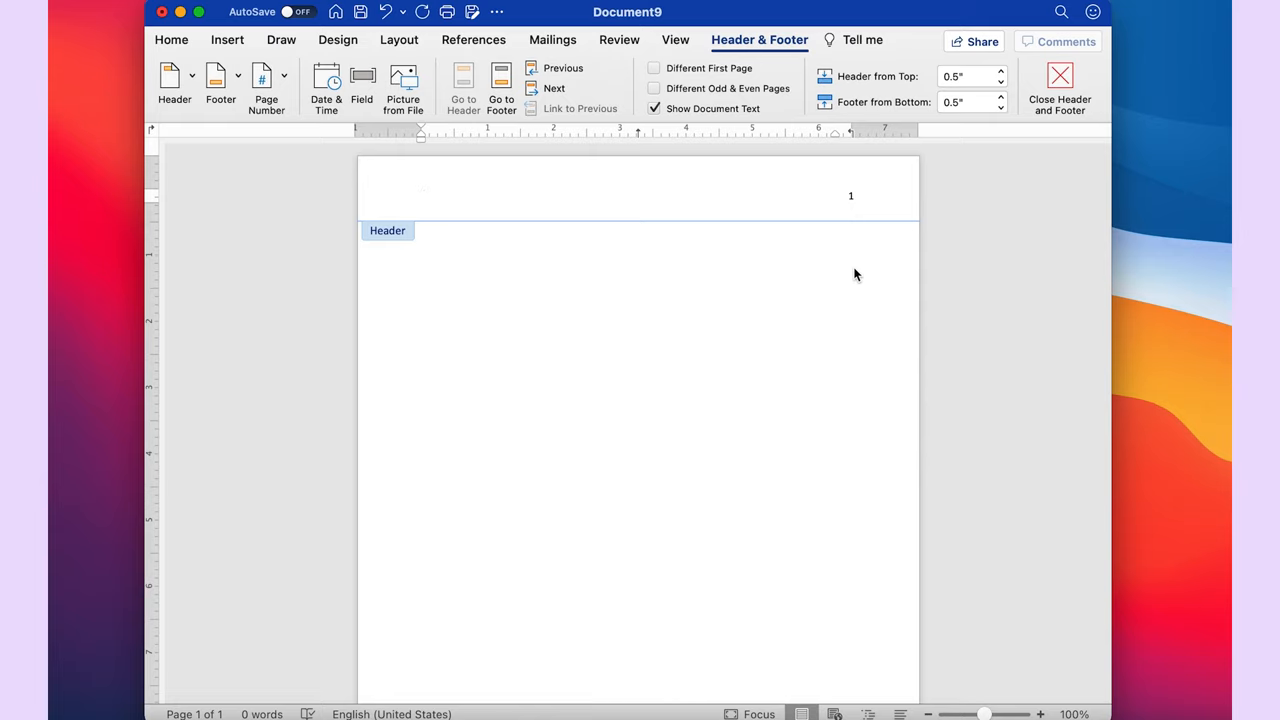
mouse_move(284, 28)
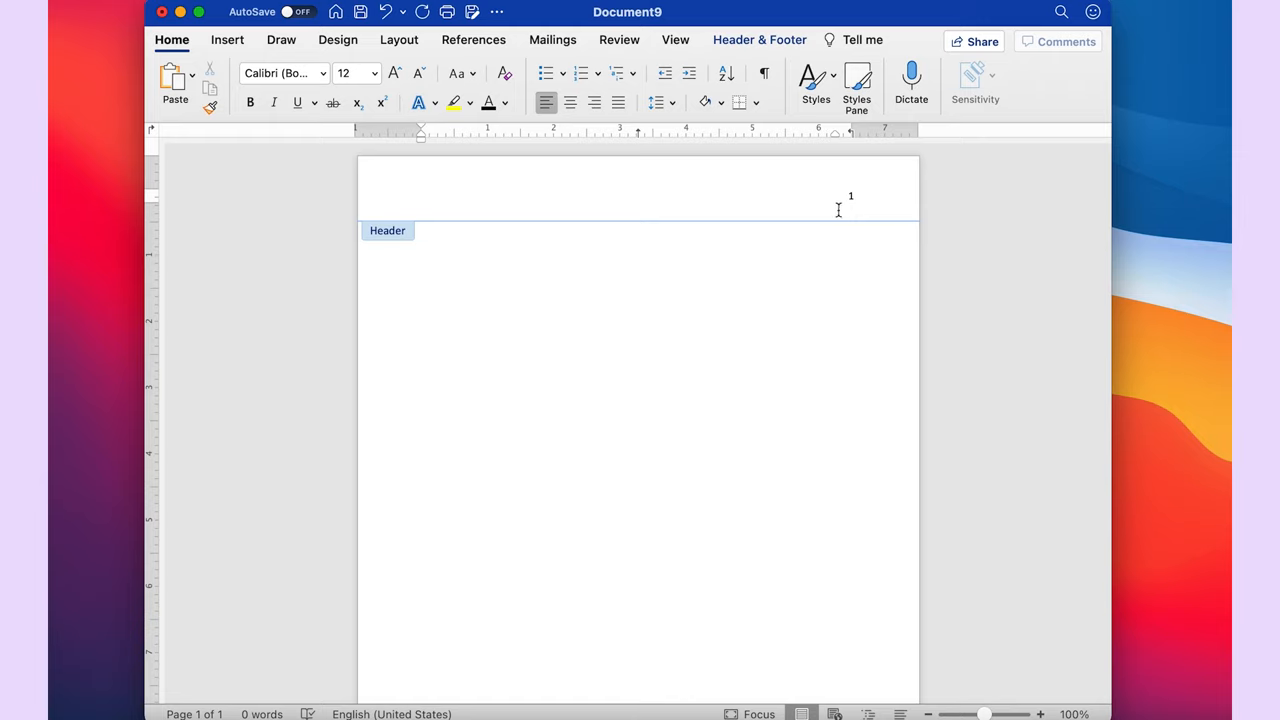
mouse_move(310, 72)
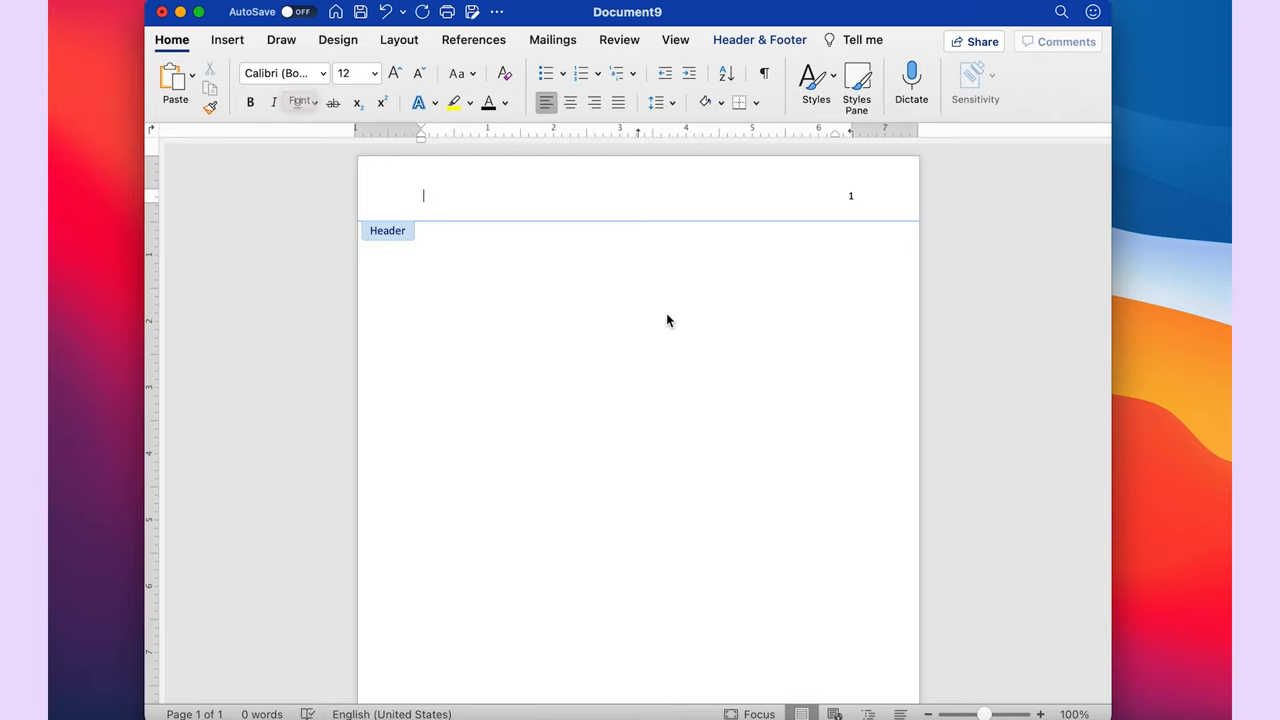
mouse_move(872, 290)
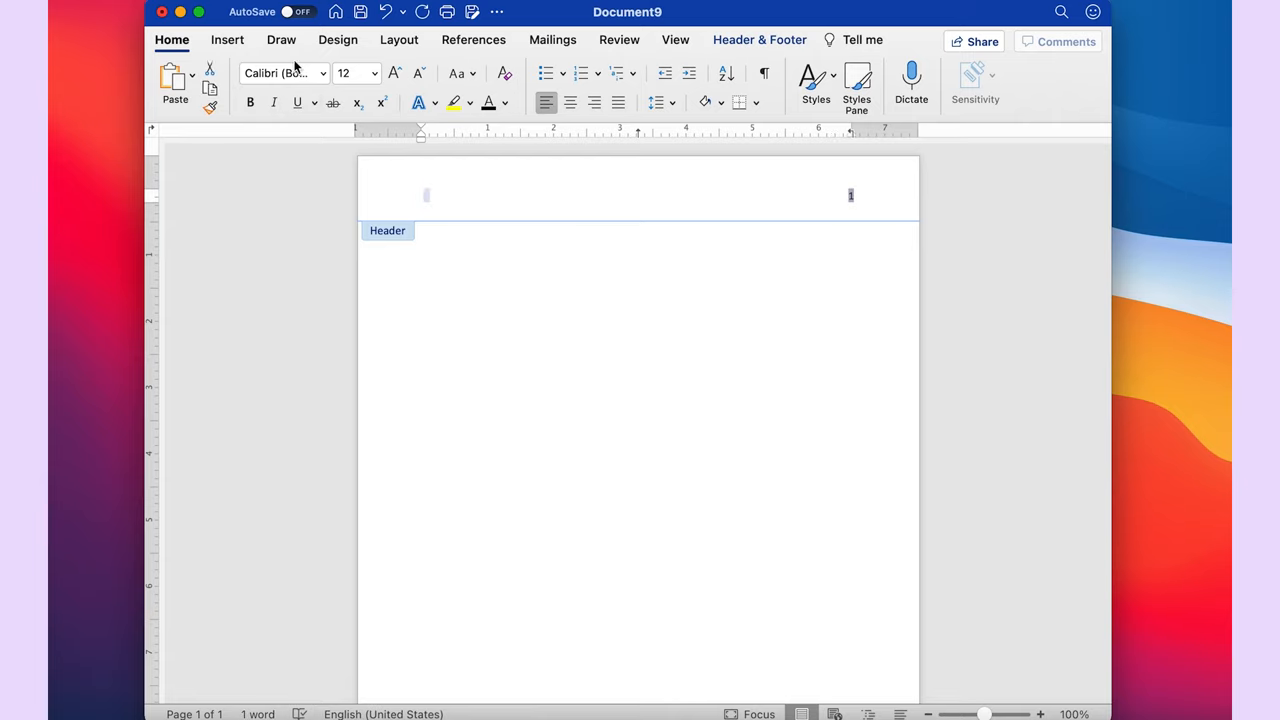
Set the header page number to Times New Roman and close the header
left_click(318, 72)
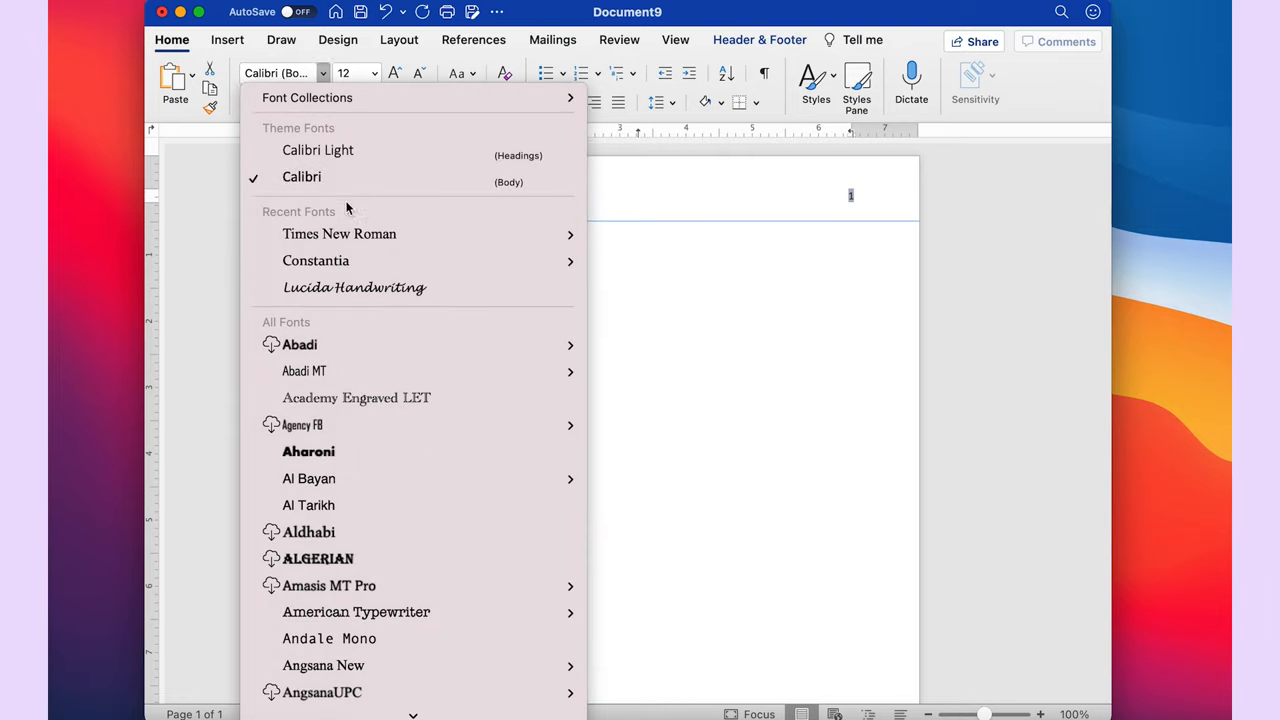
left_click(340, 232)
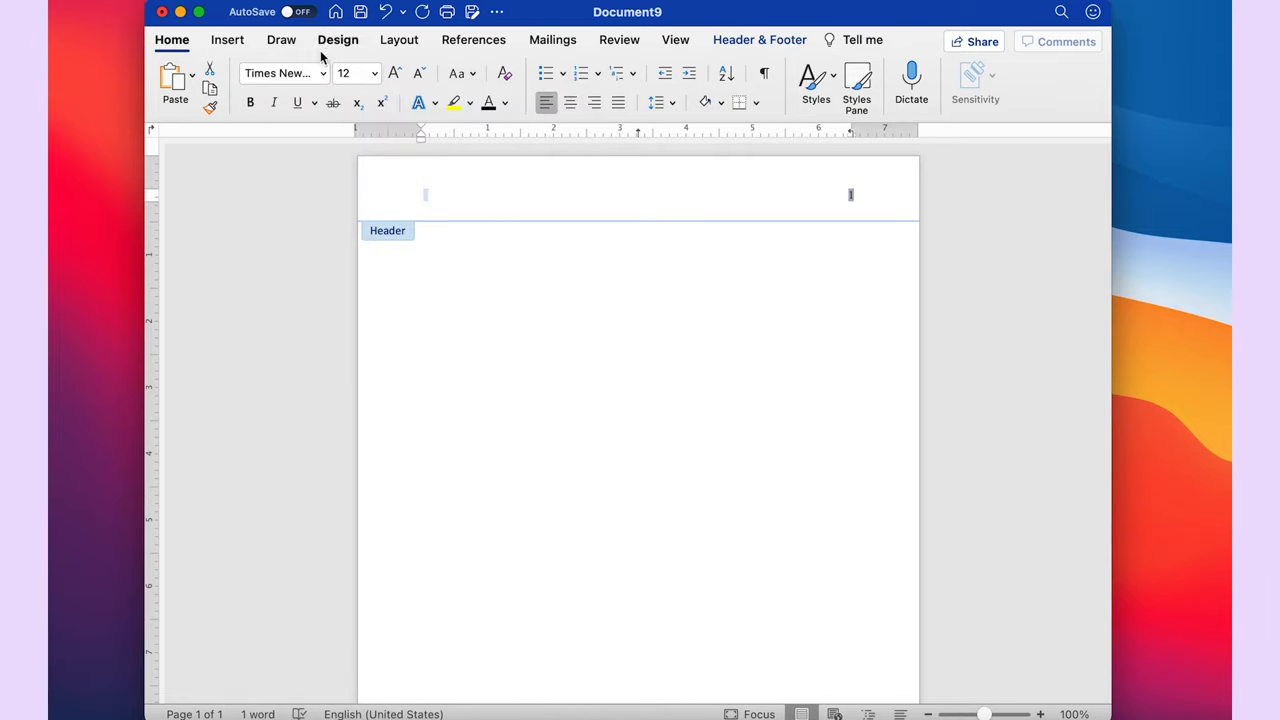
mouse_move(532, 260)
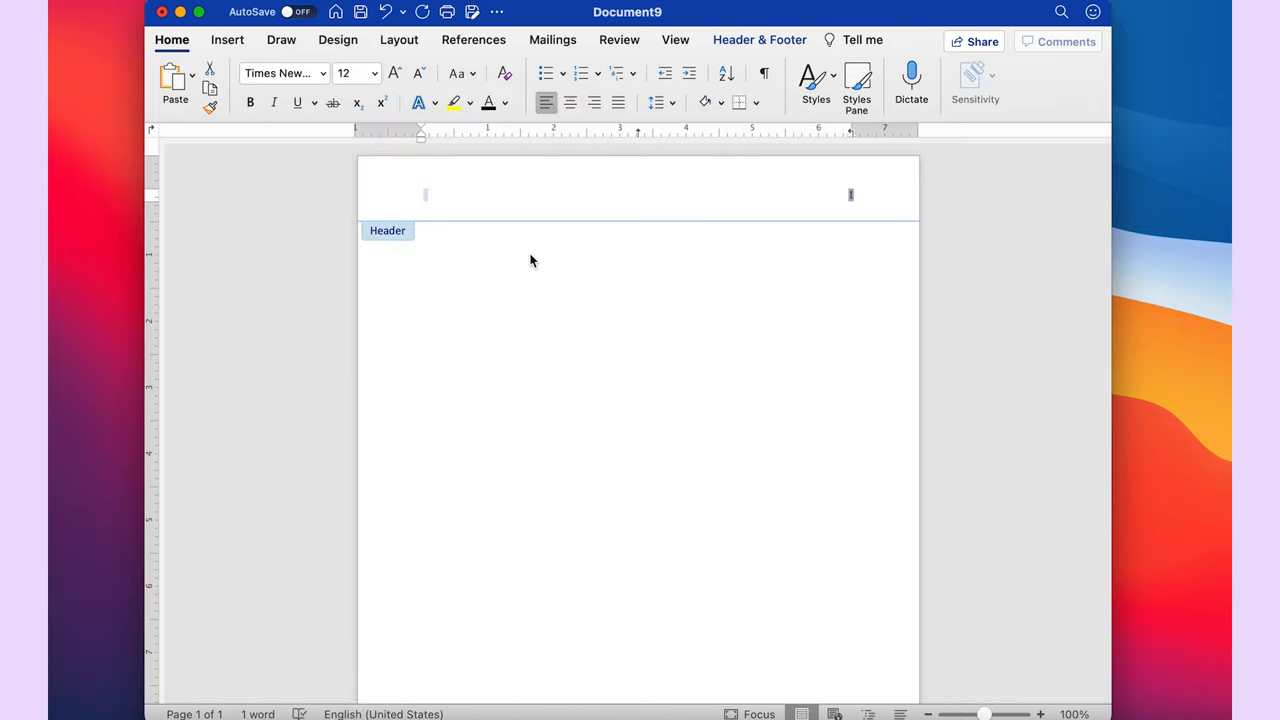
mouse_move(820, 186)
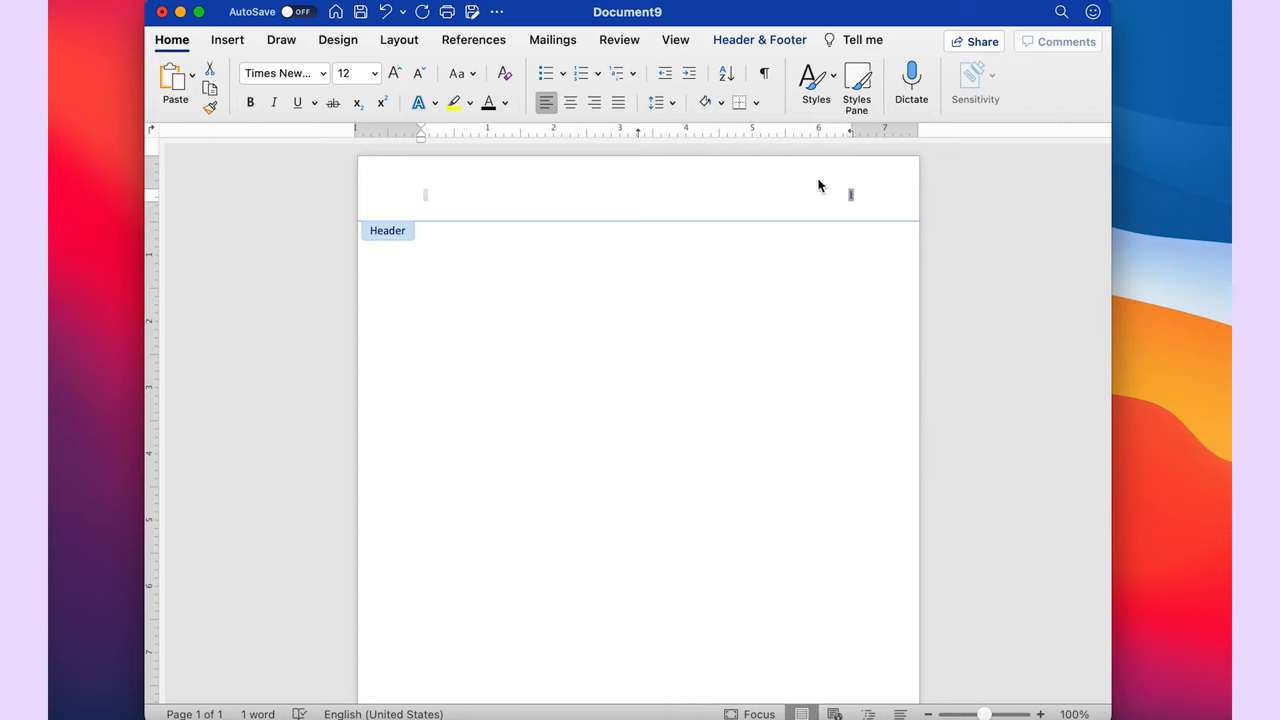
left_click(758, 40)
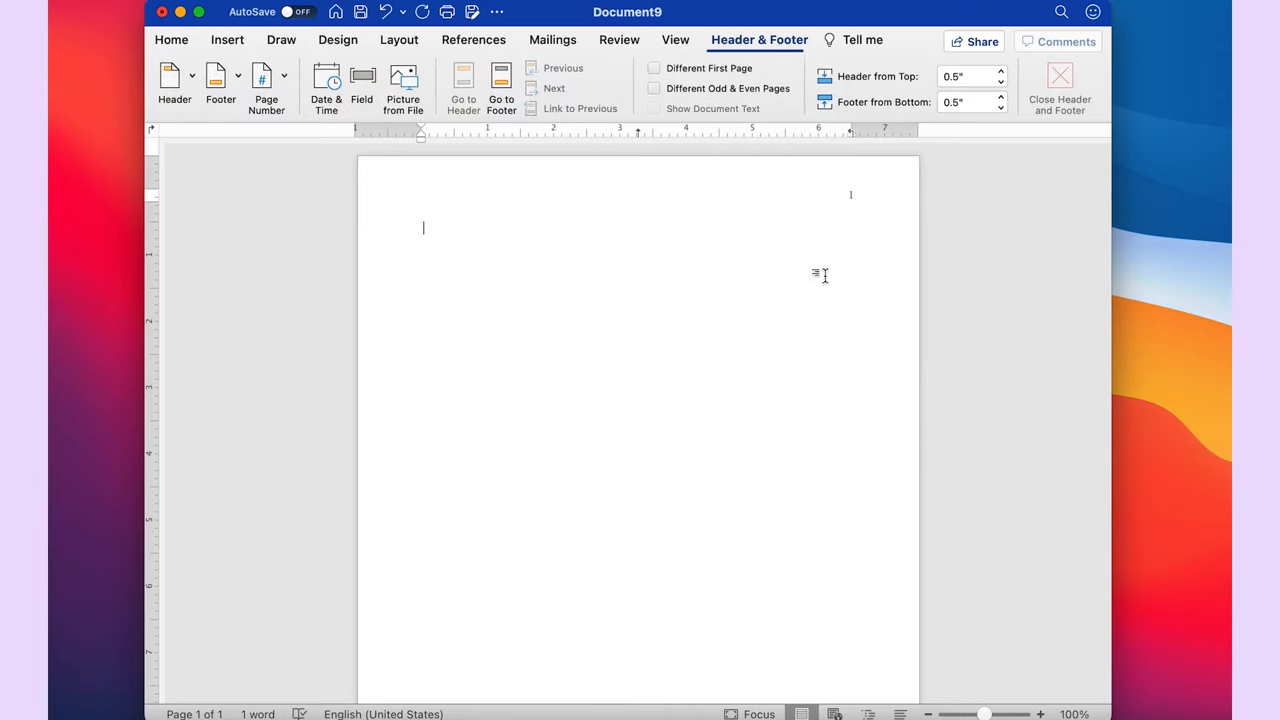
Back on Home, centre-align the empty first line of the title page body
left_click(172, 40)
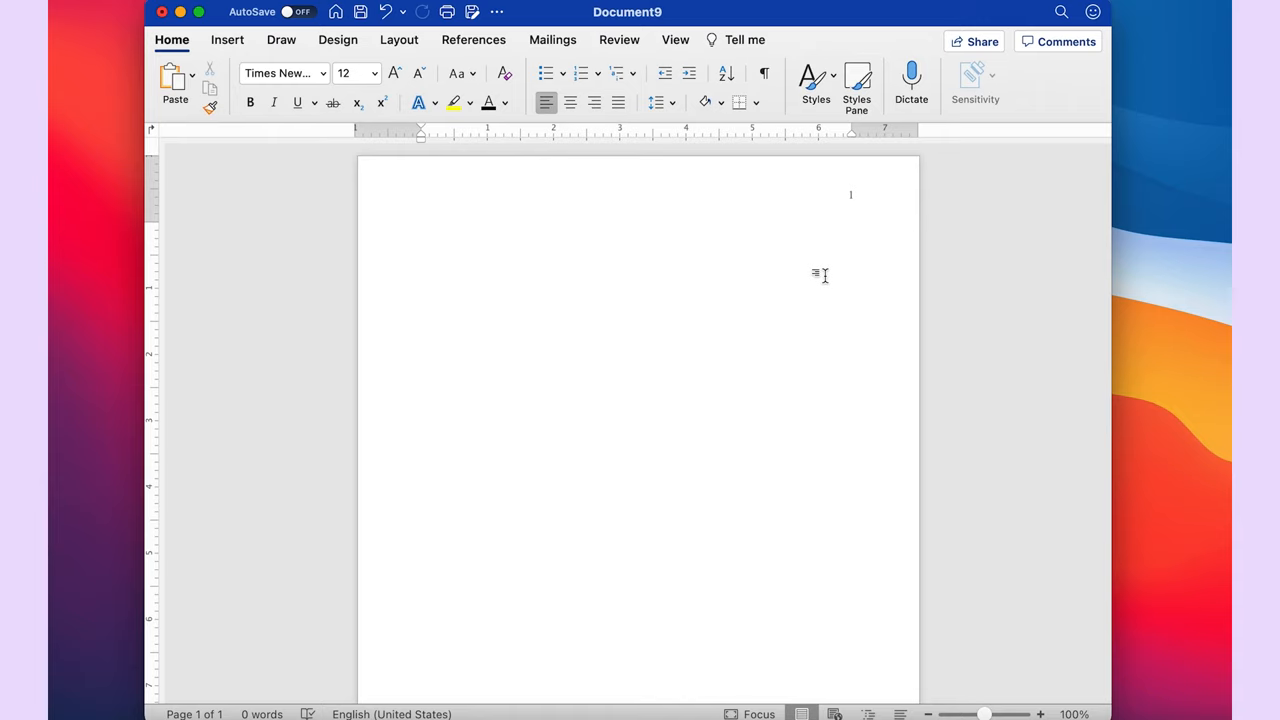
left_click(424, 228)
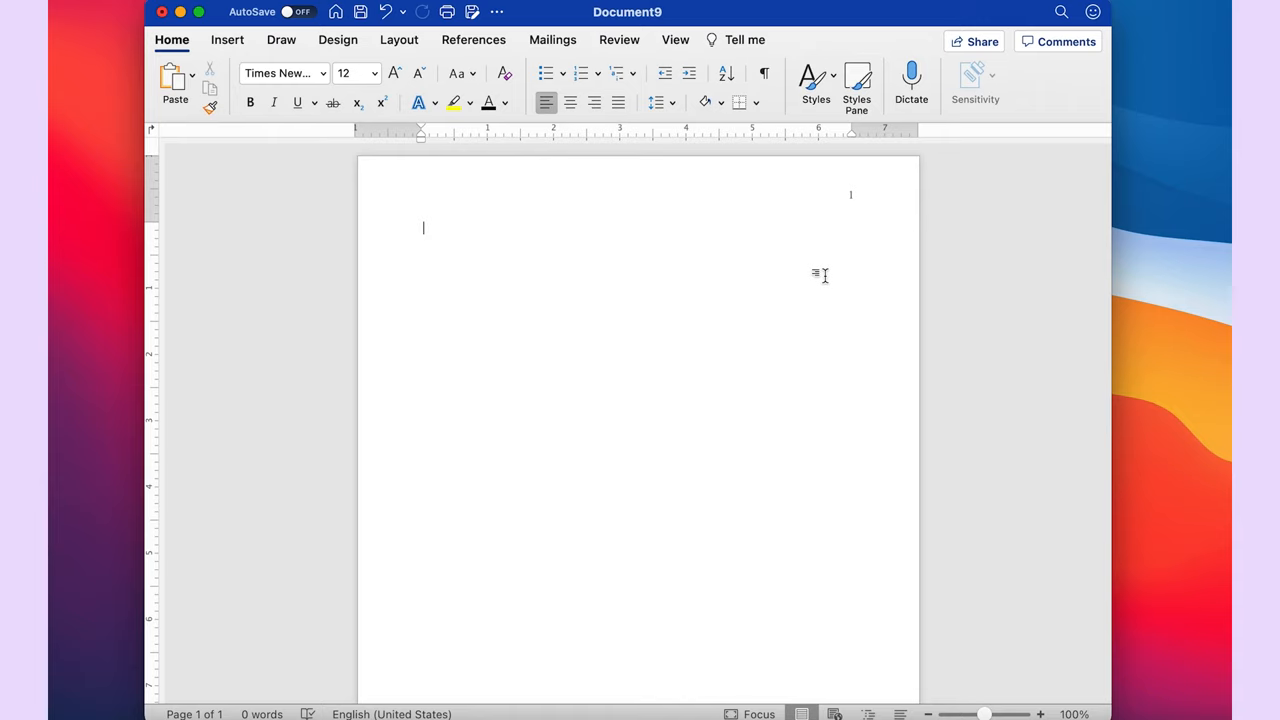
mouse_move(1070, 420)
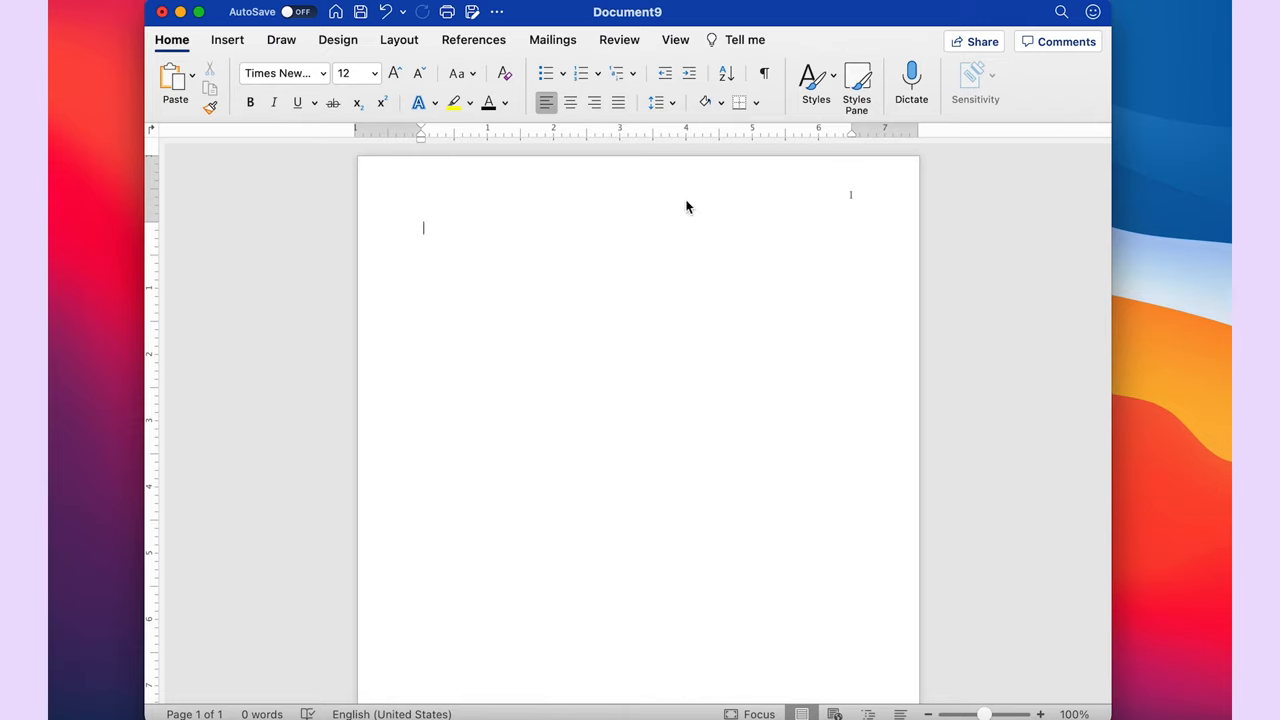
mouse_move(602, 138)
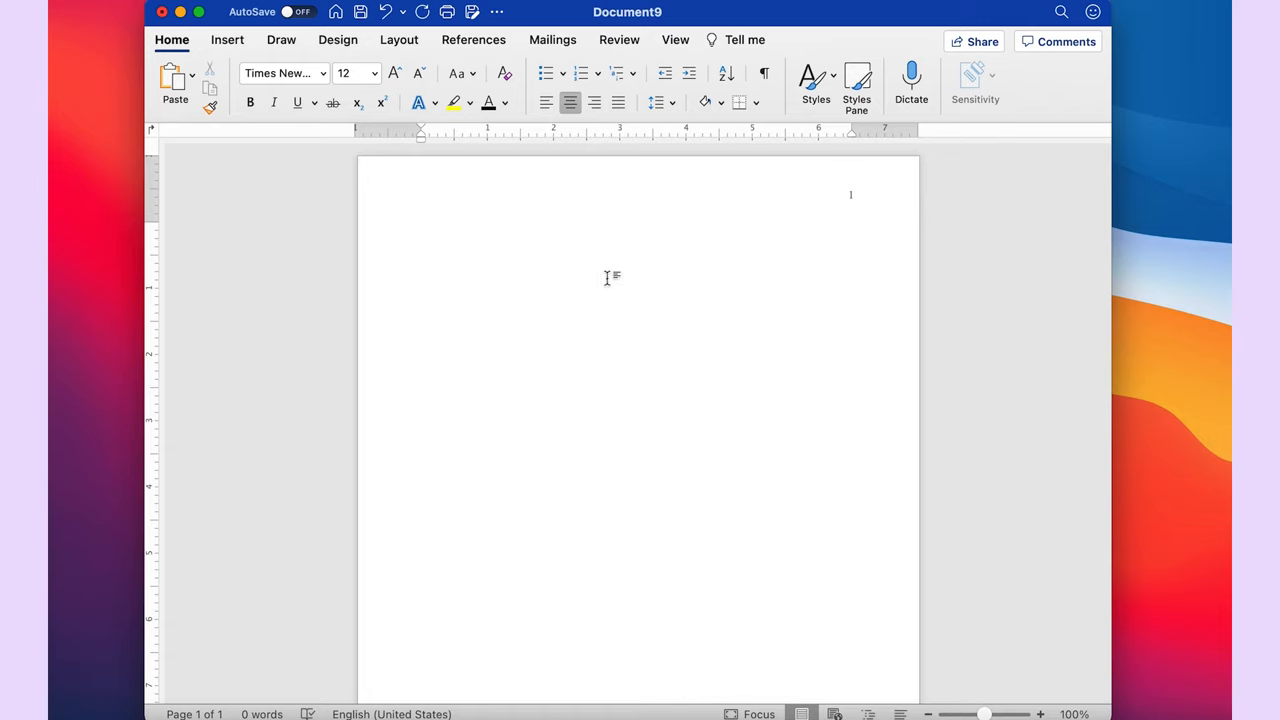
mouse_move(728, 224)
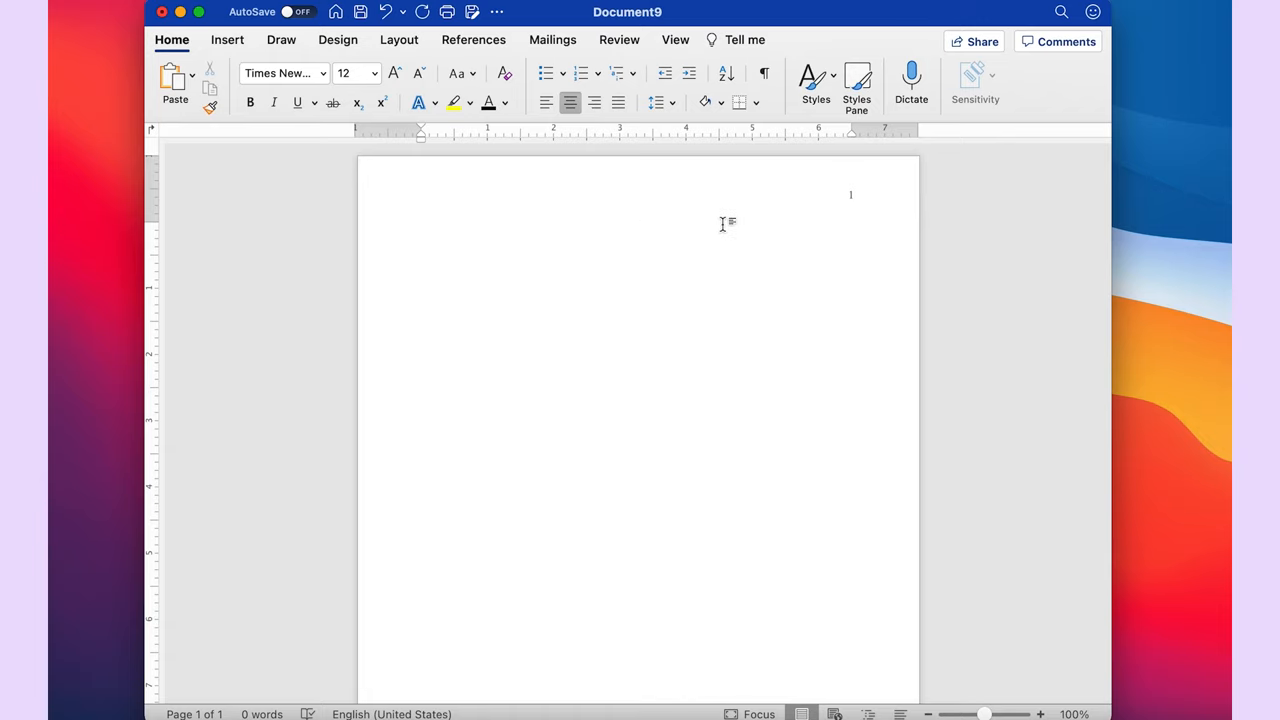
left_click(640, 228)
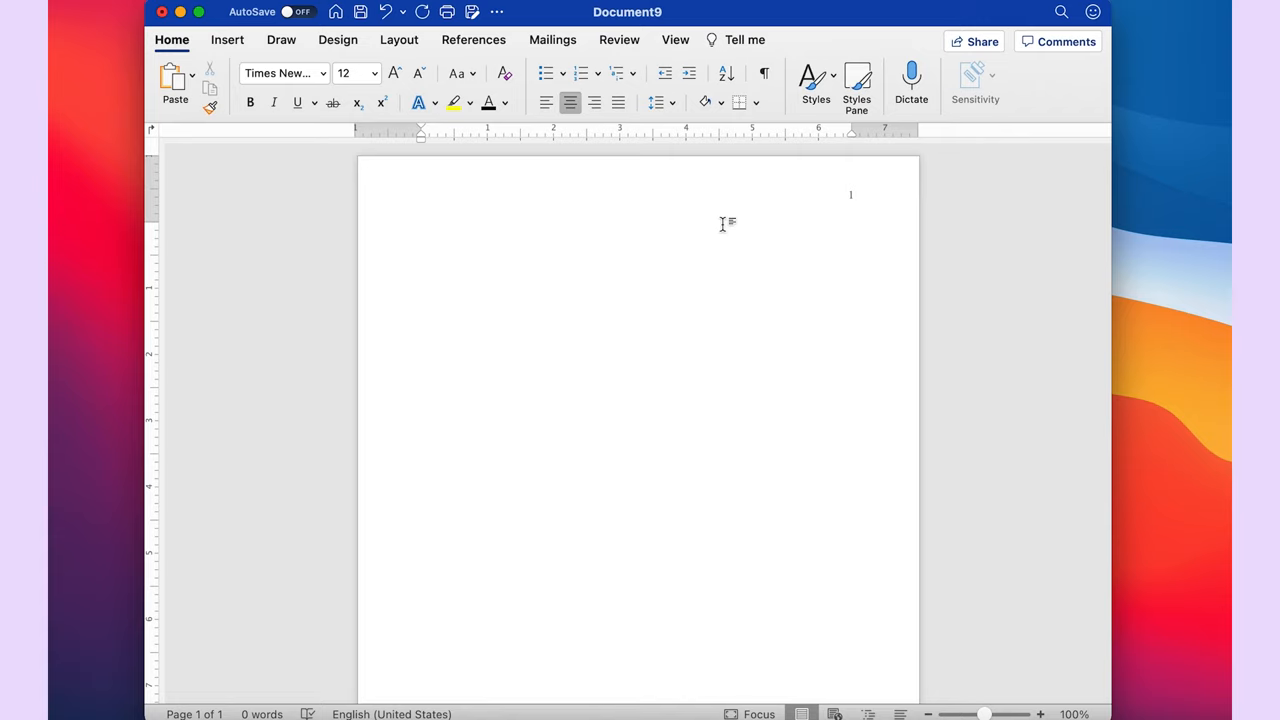
left_click(638, 328)
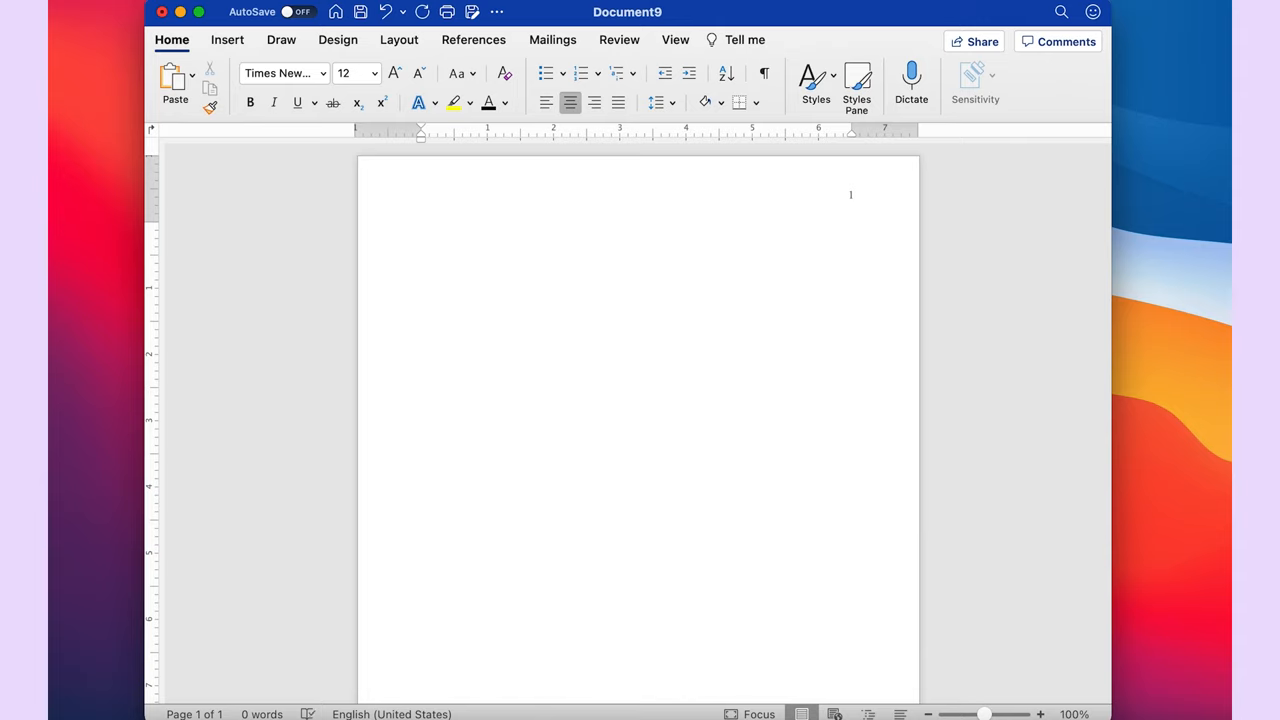
Add empty centred lines so the title starts about a third down the page
left_click(638, 354)
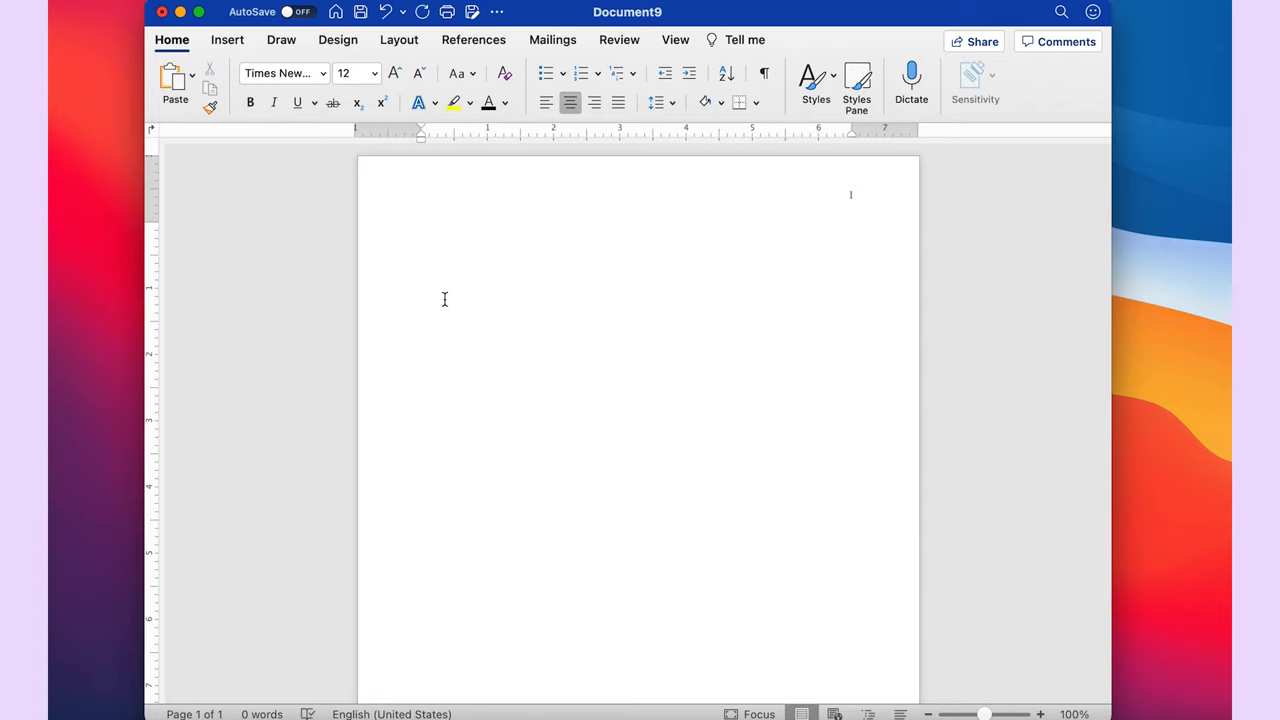
left_click(638, 356)
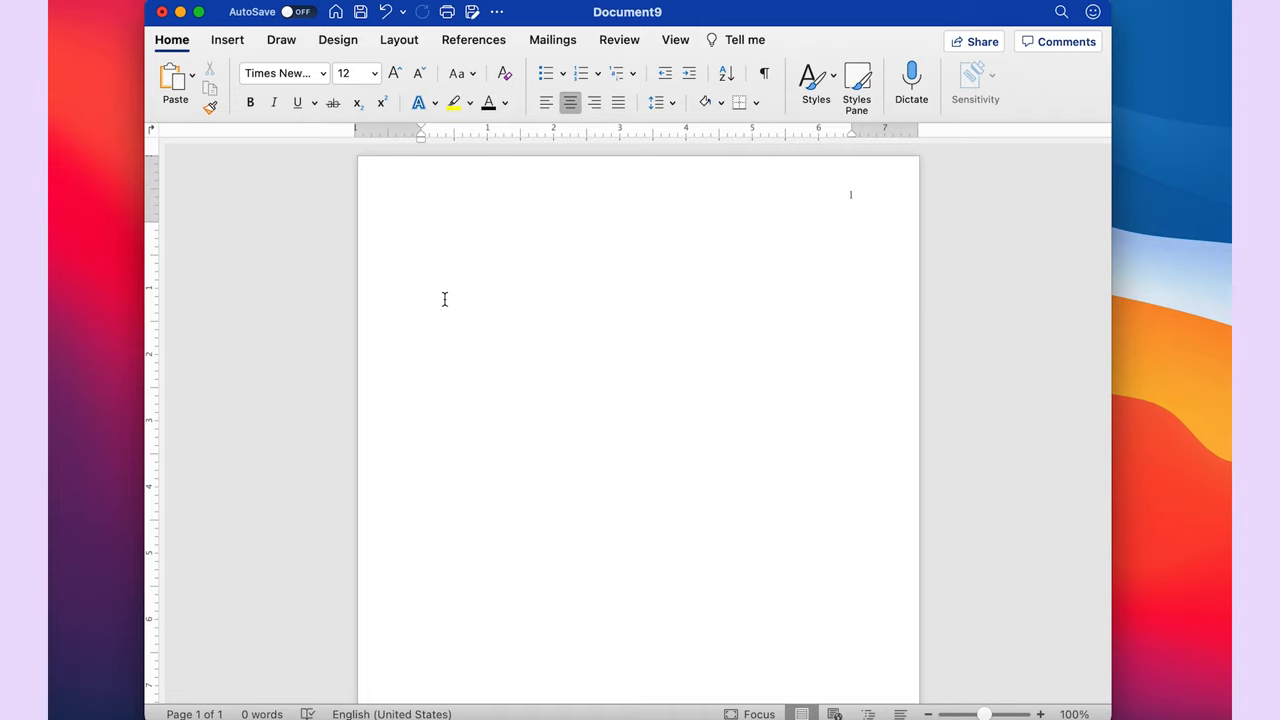
left_click(638, 356)
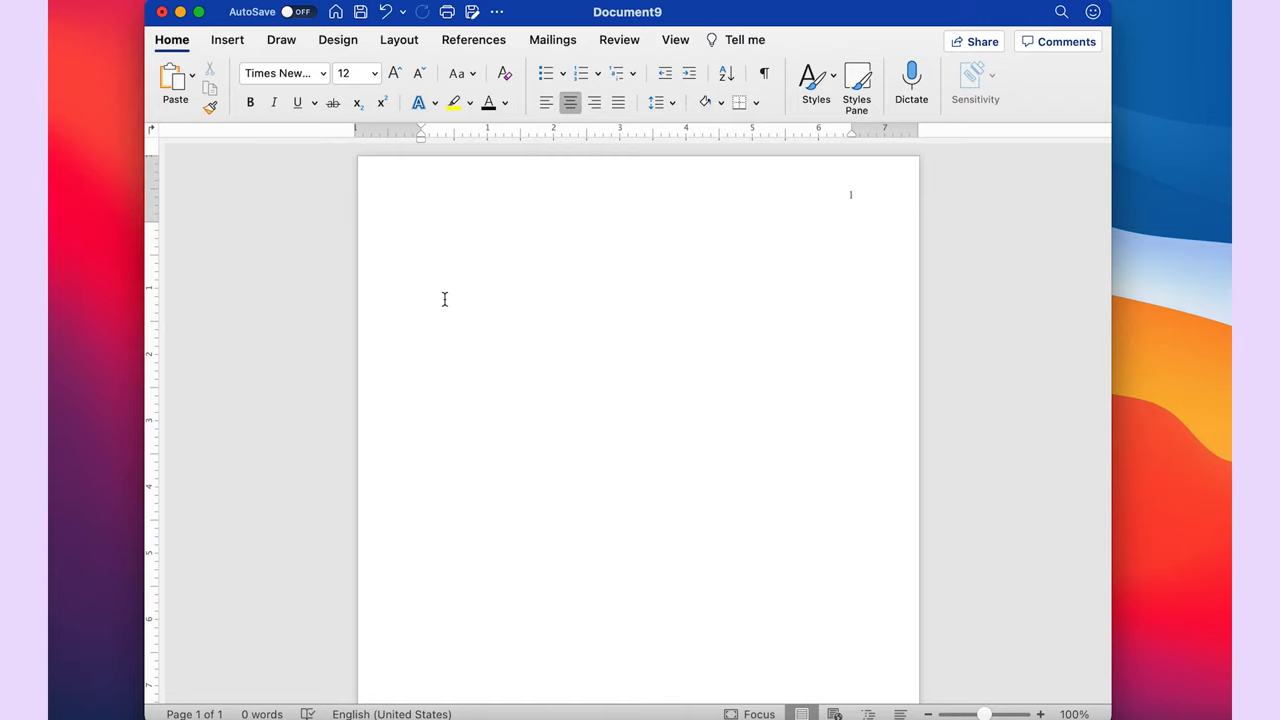
left_click(640, 354)
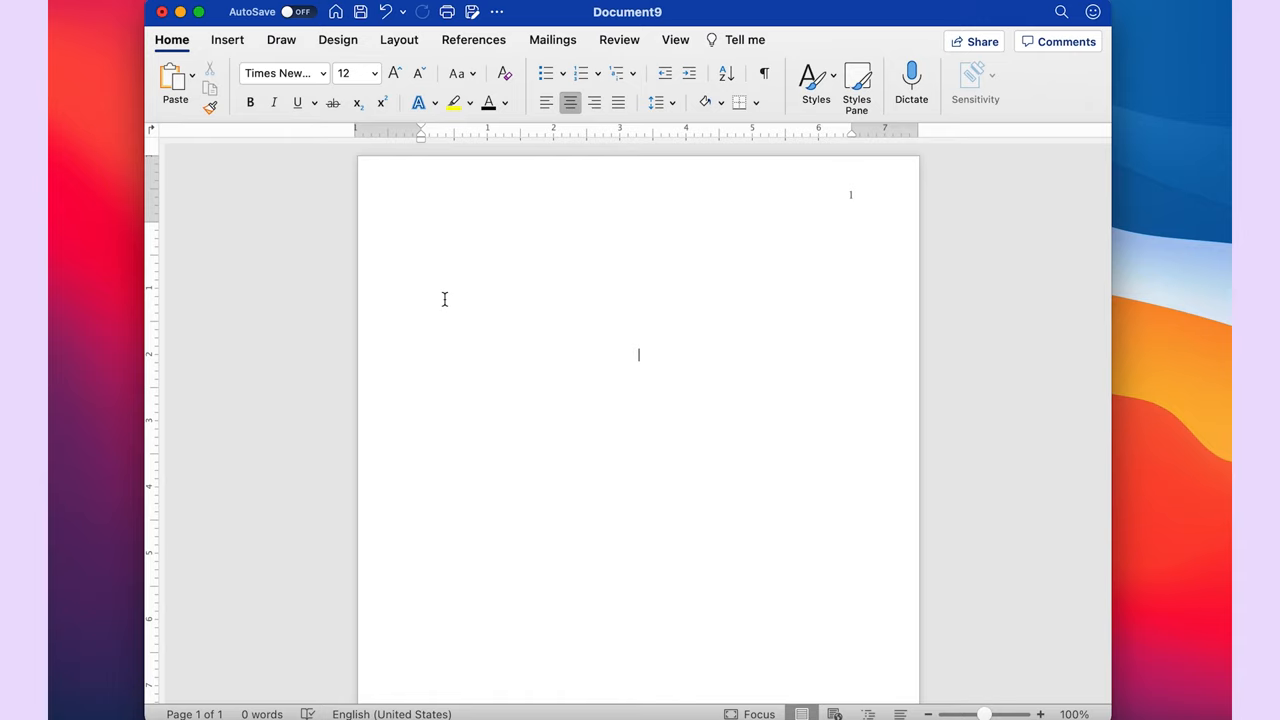
mouse_move(592, 316)
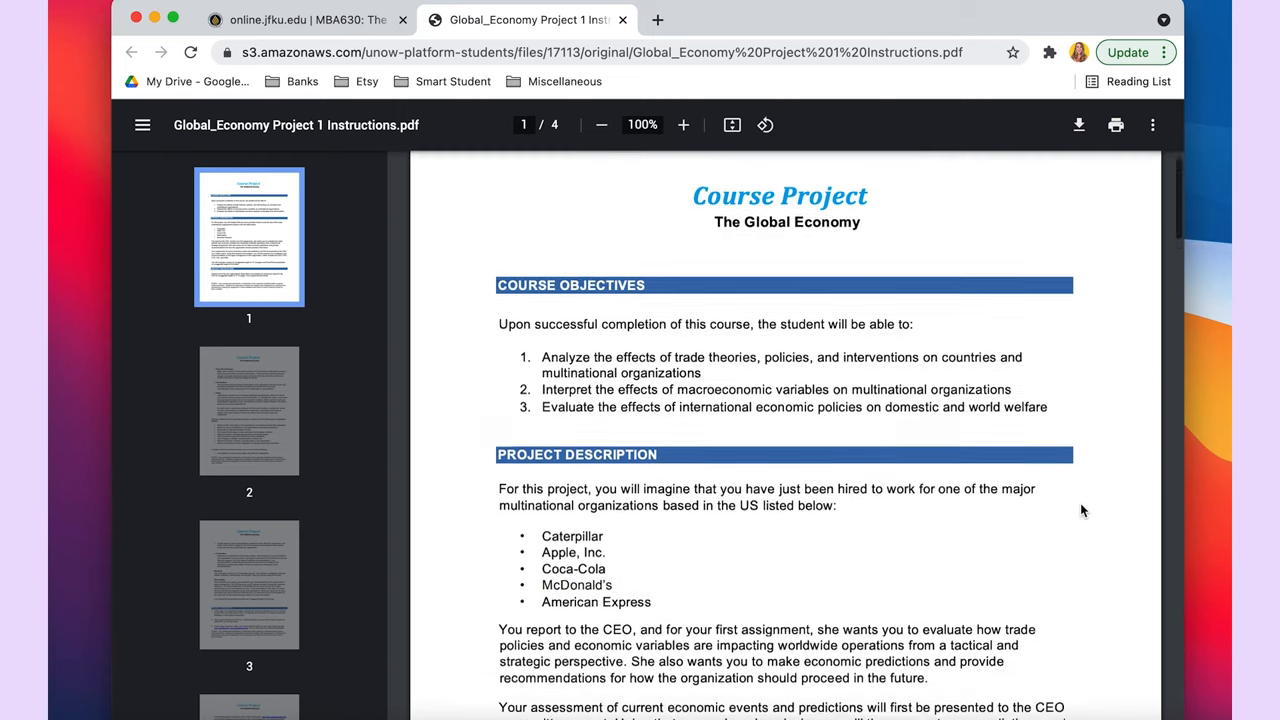
Scroll the Global Economy Project 1 PDF down to the Project Description section
scroll("down", 3)
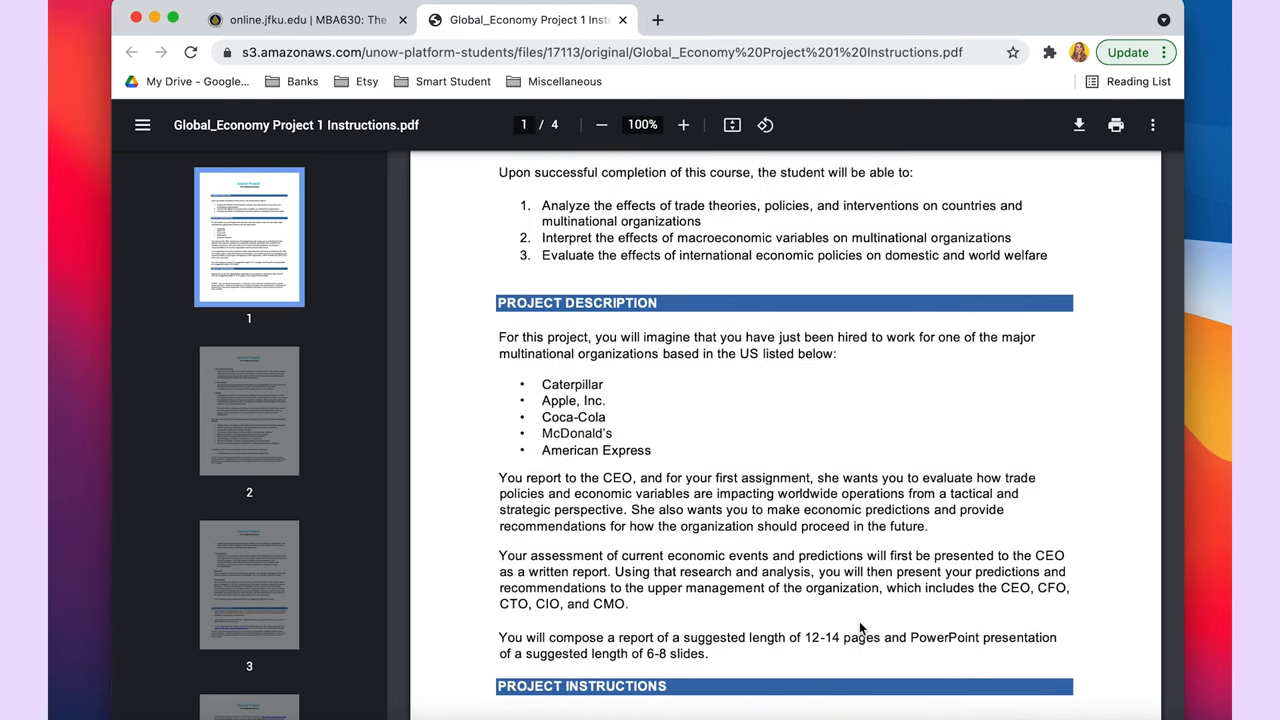
mouse_move(500, 562)
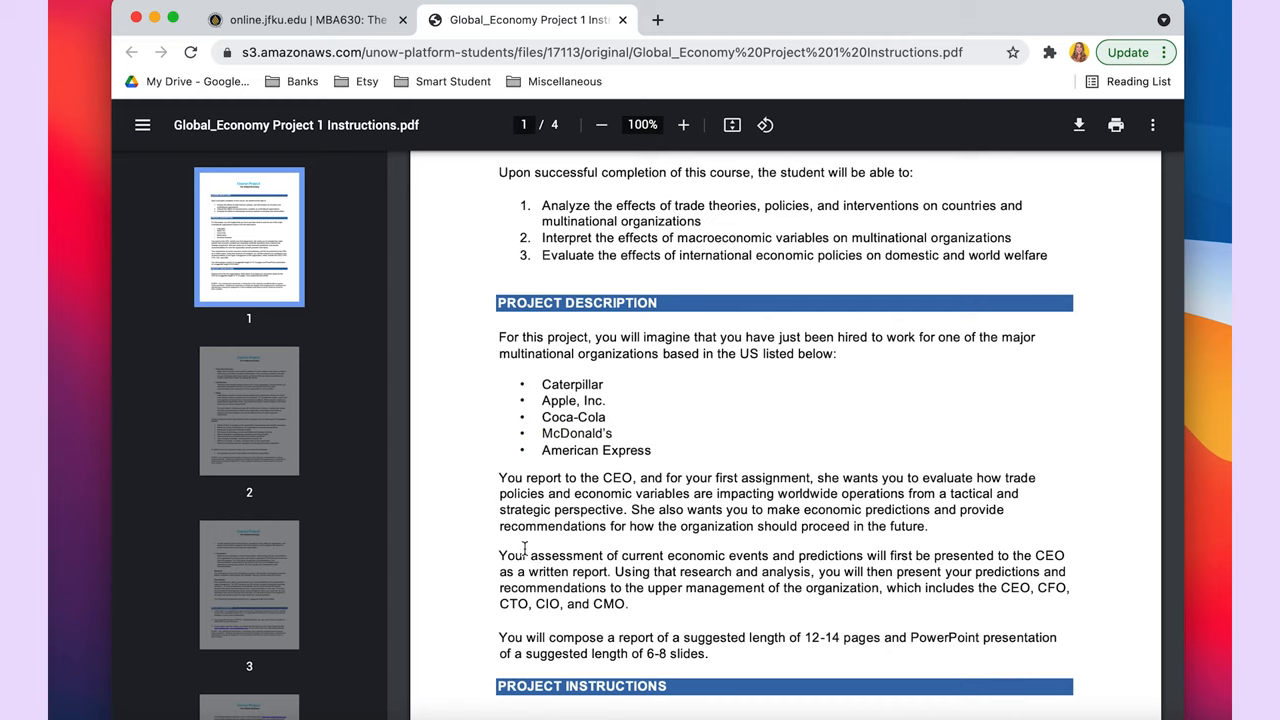
mouse_move(538, 558)
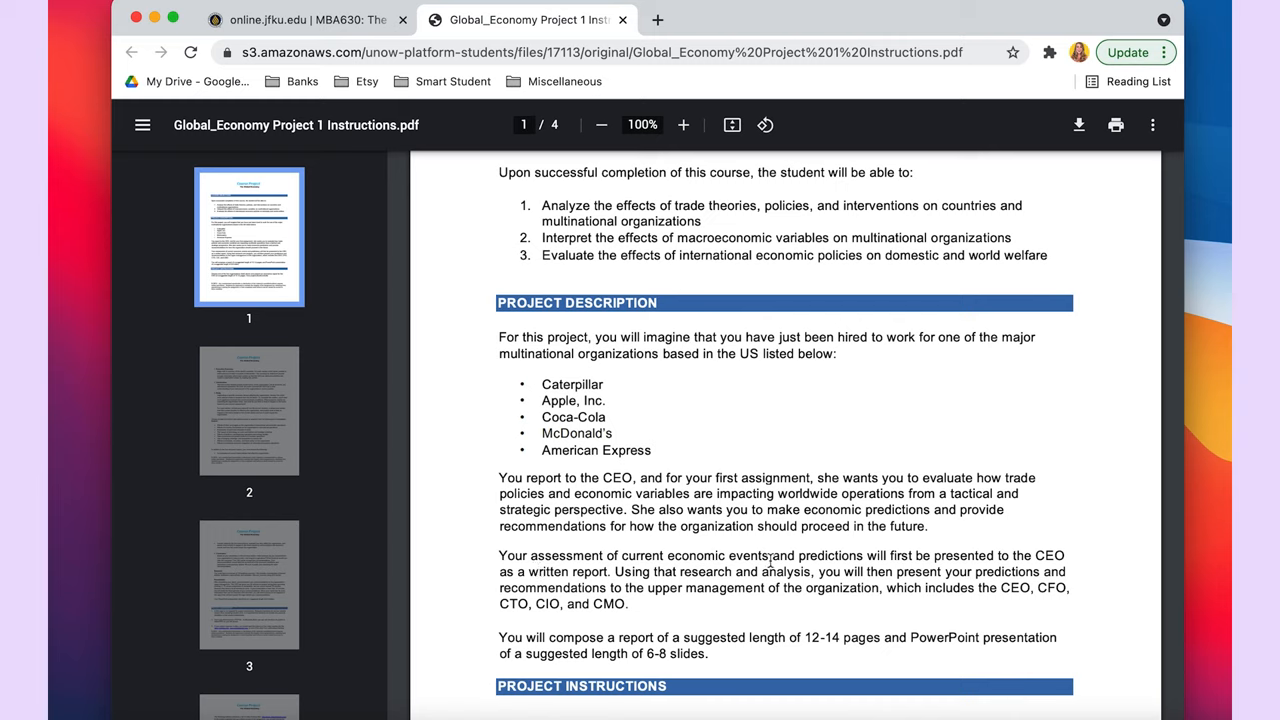
mouse_move(500, 430)
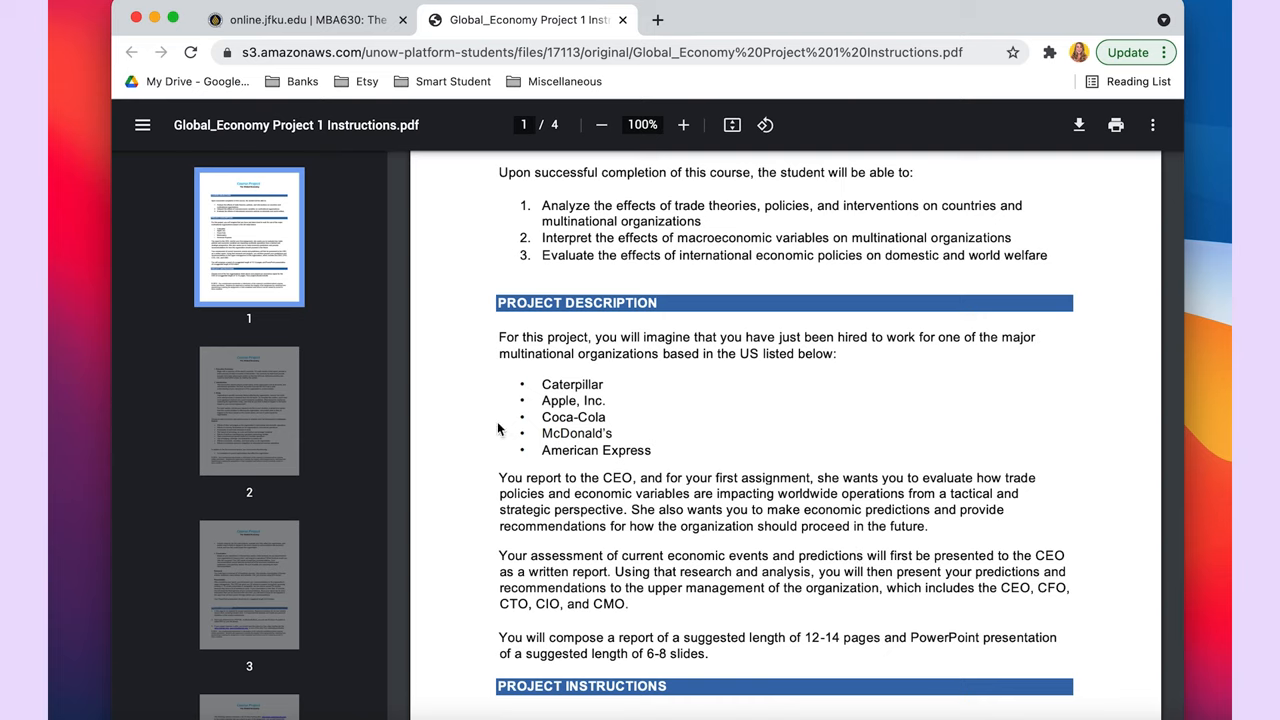
mouse_move(768, 440)
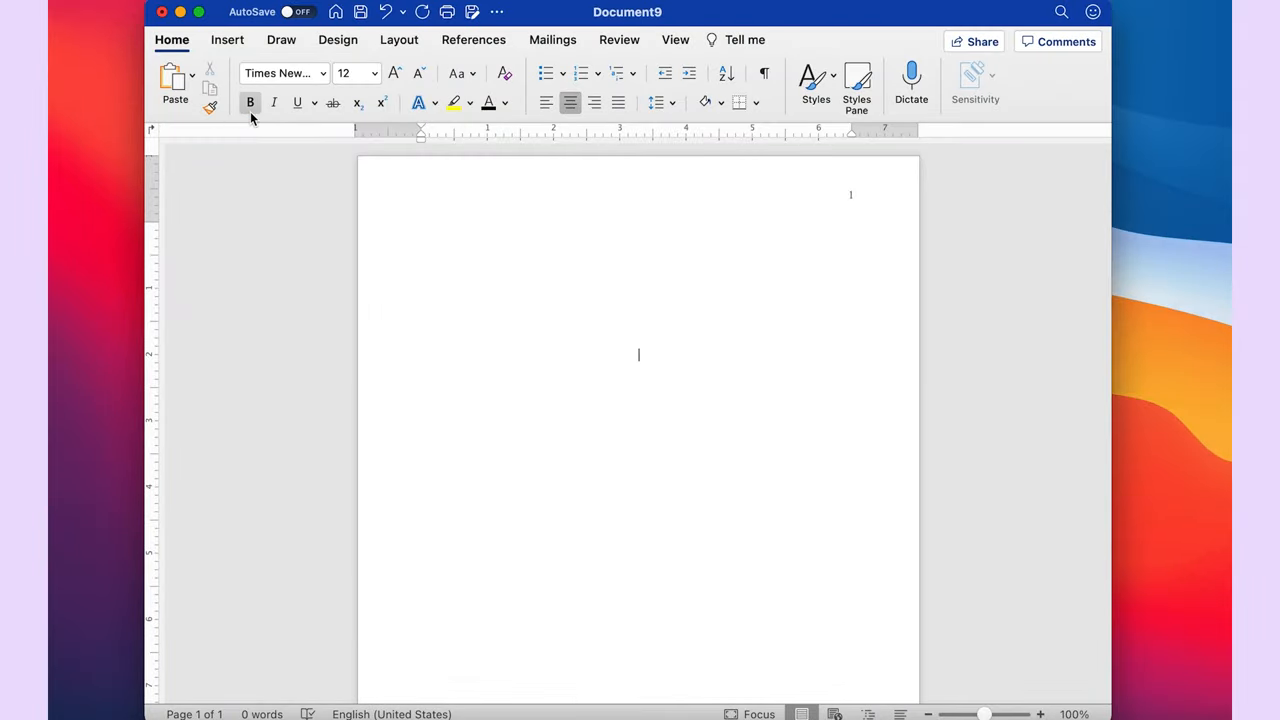
mouse_move(250, 104)
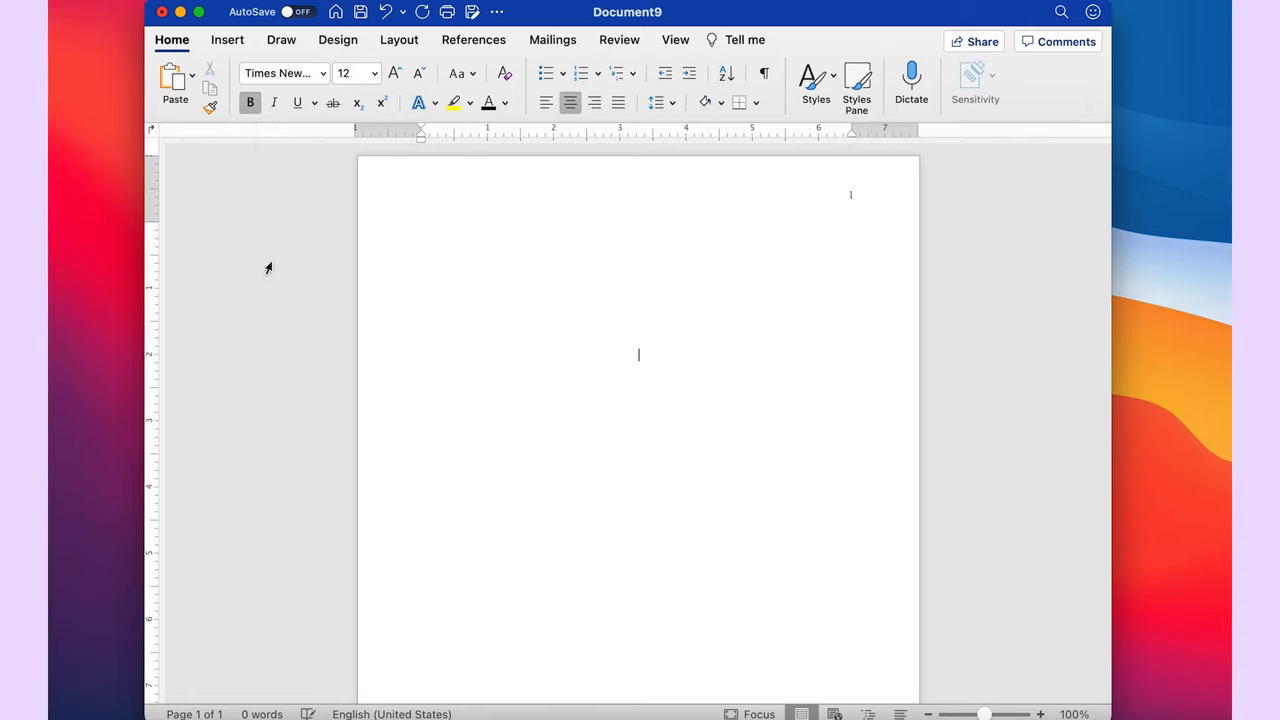
Enter the title text 'Current Events and Predictions' and move 'American Express' onto its own line
type("Current Events and Pred")
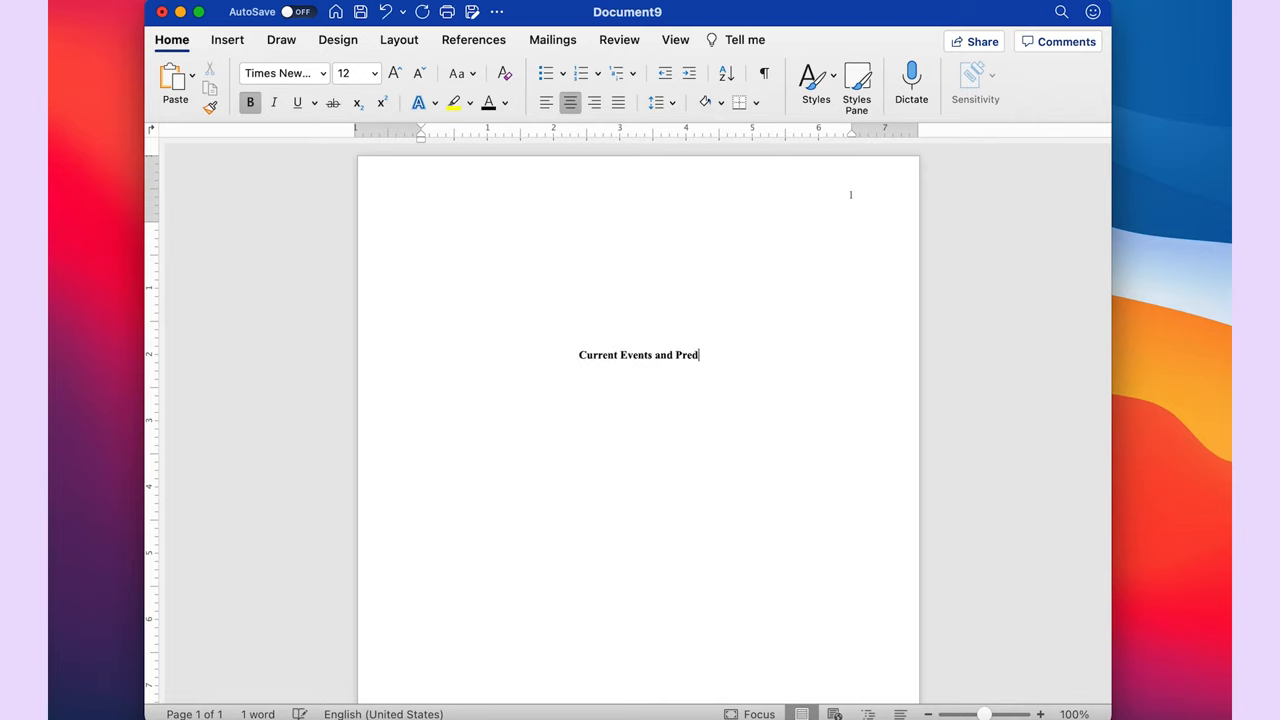
type("ictions")
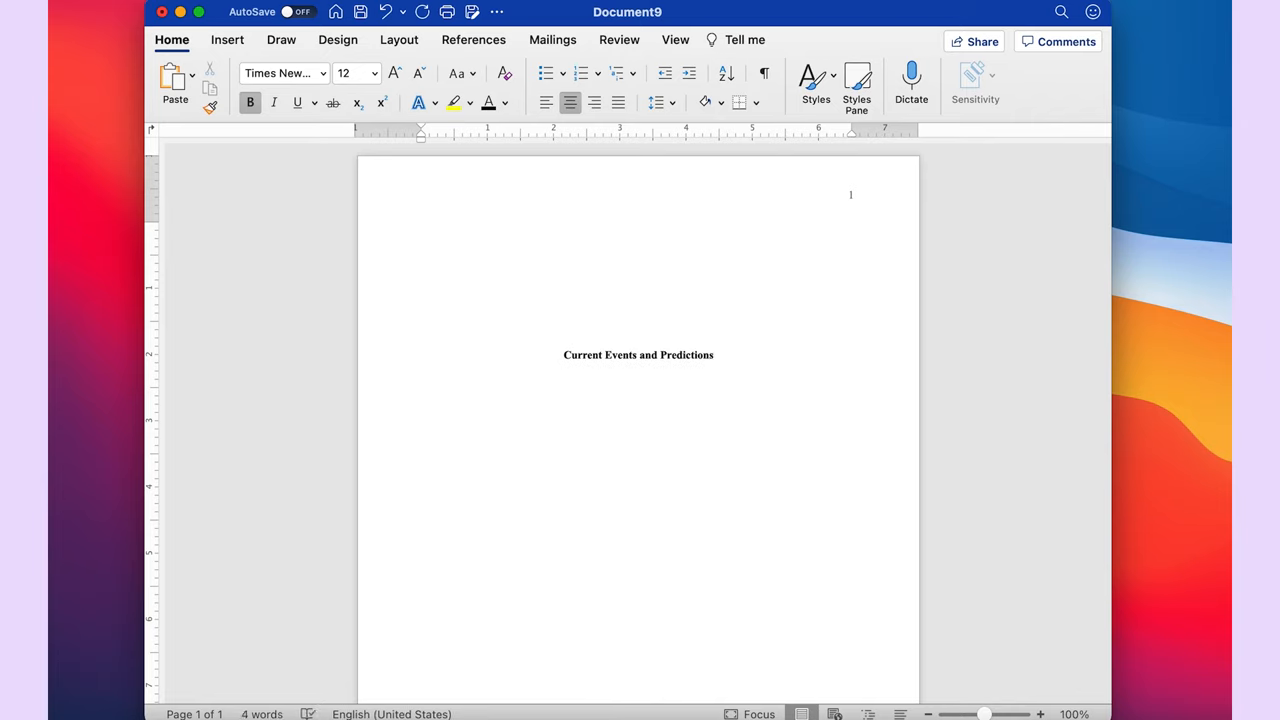
type(": American")
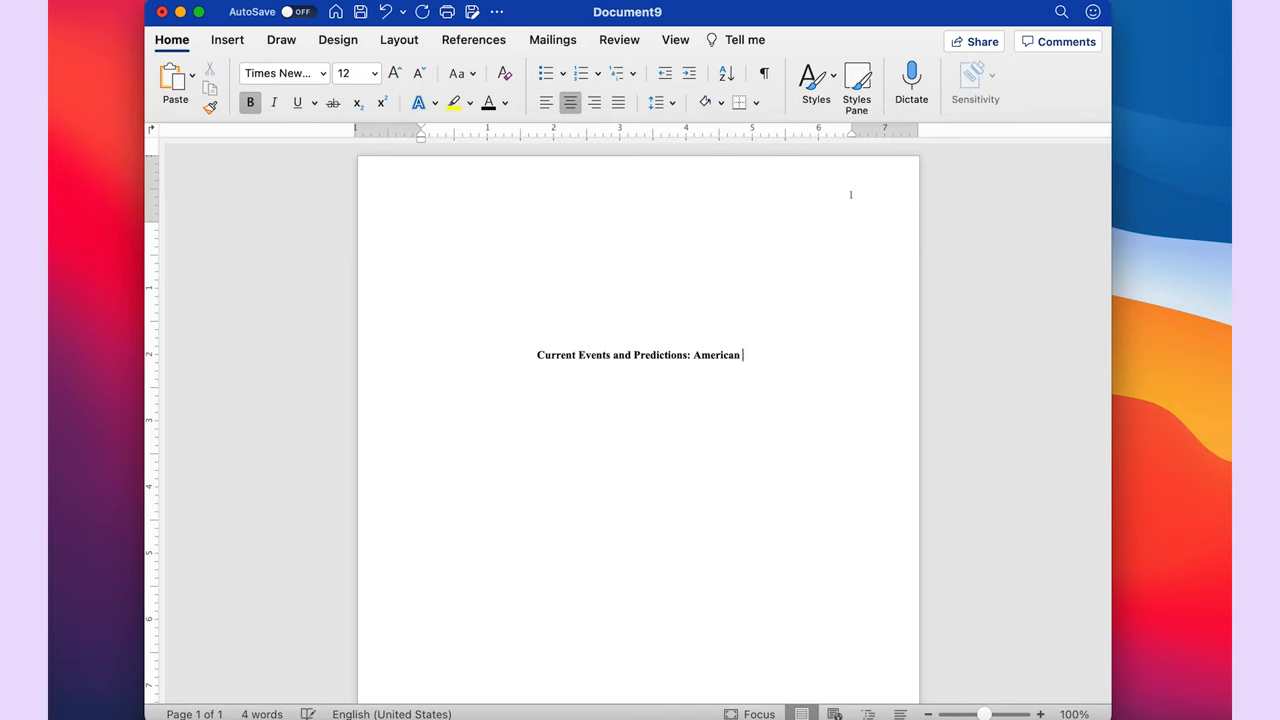
type("Express")
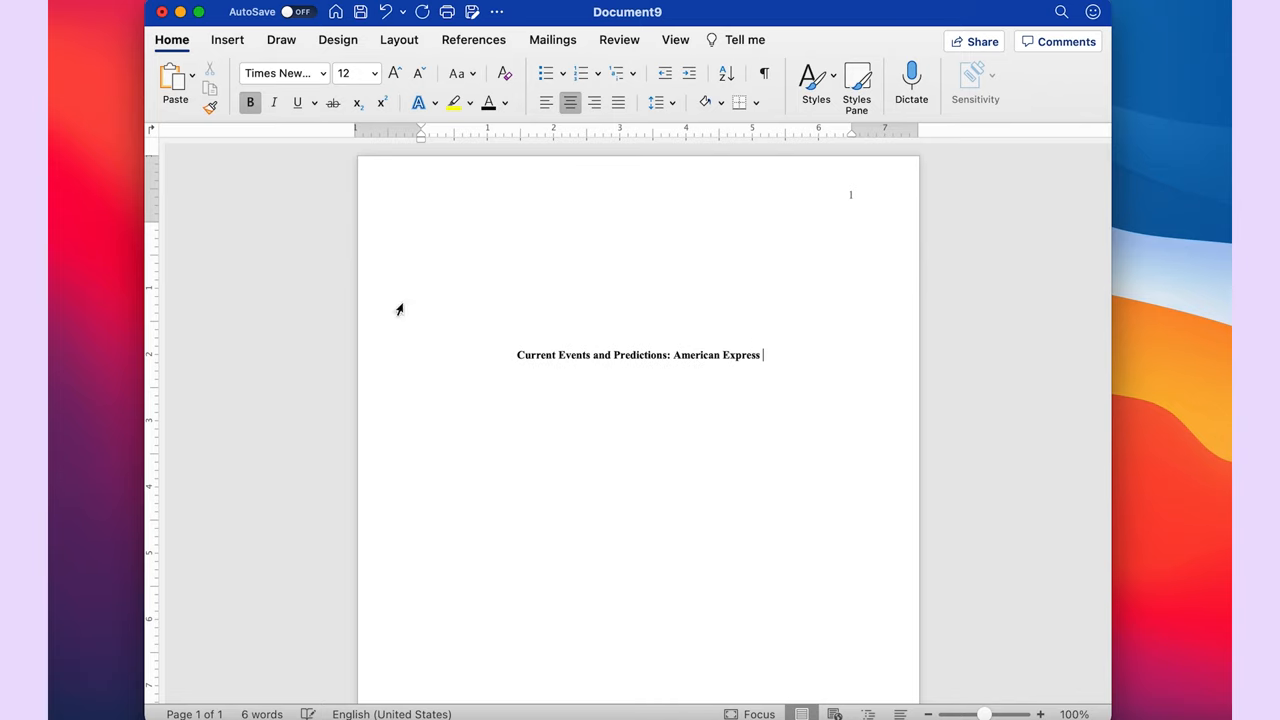
mouse_move(694, 368)
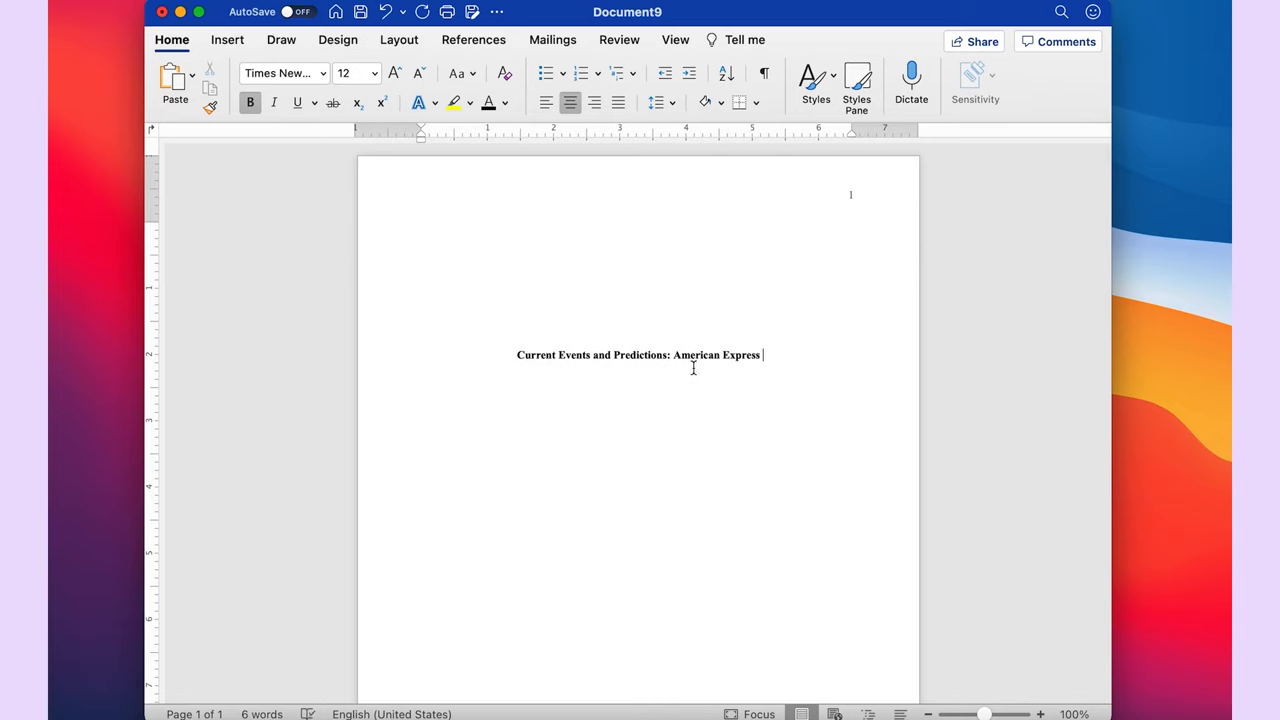
mouse_move(672, 452)
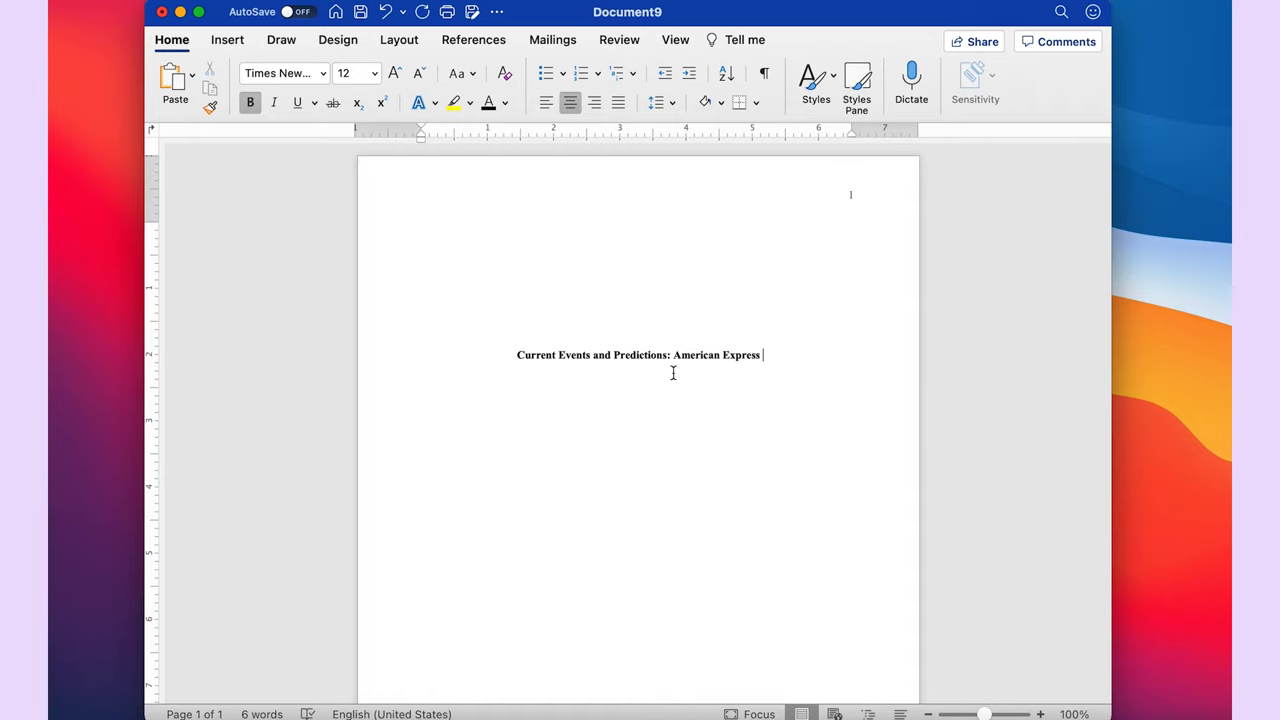
key("backspace")
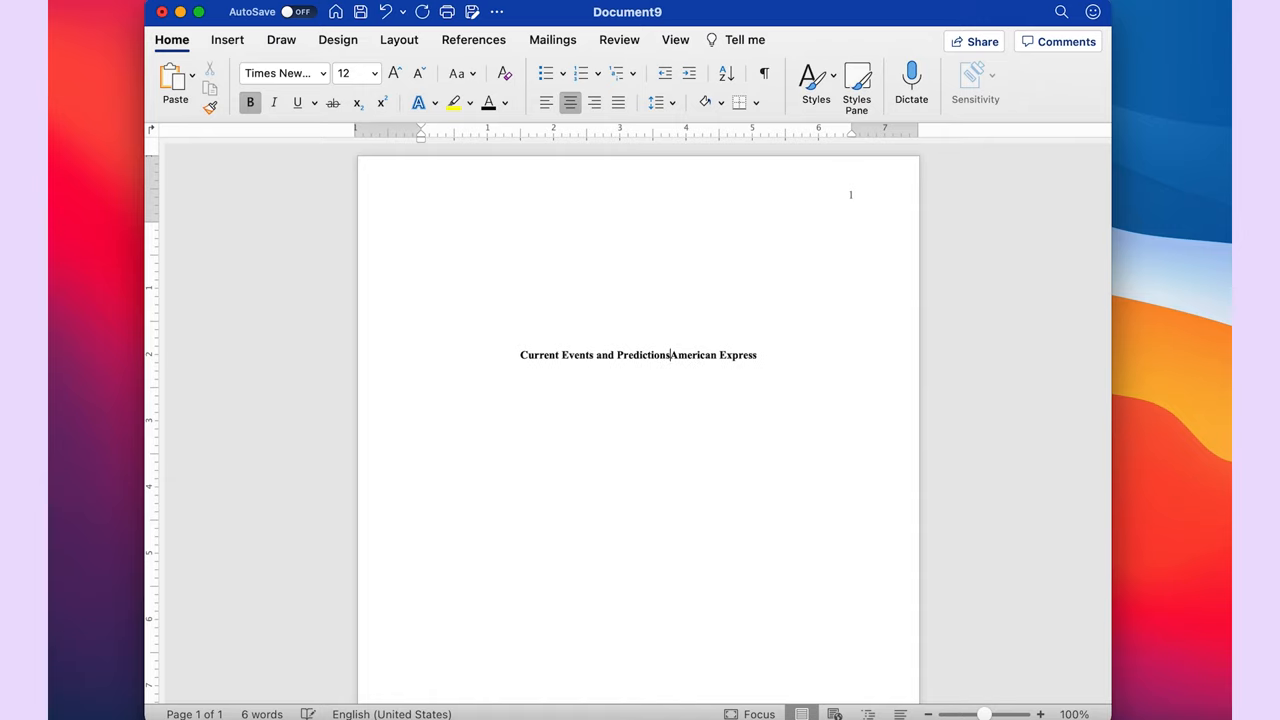
key("Return")
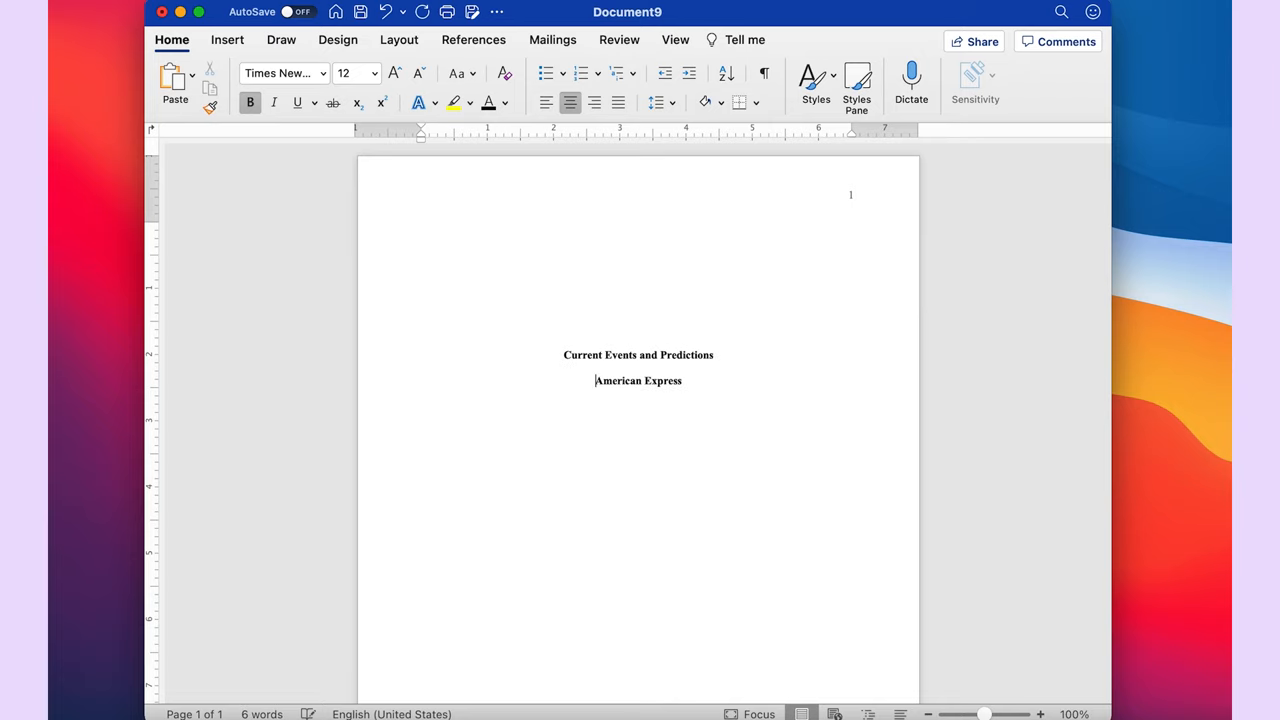
mouse_move(840, 458)
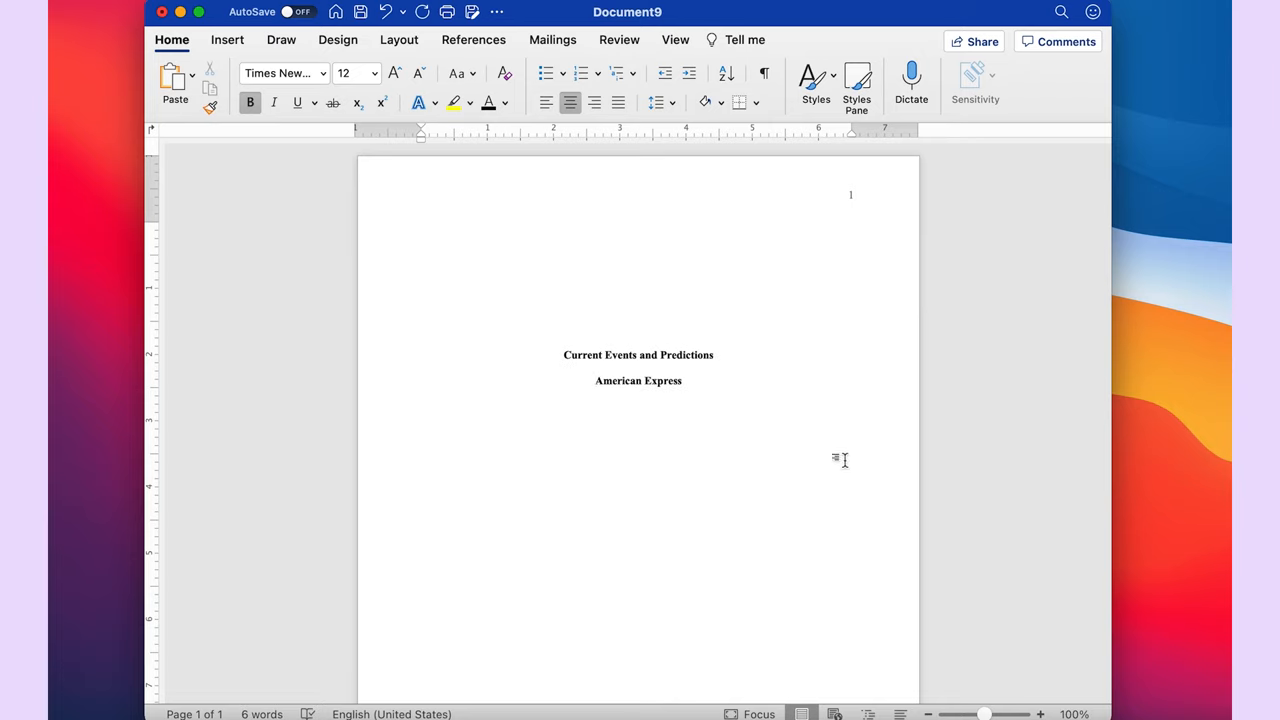
mouse_move(724, 390)
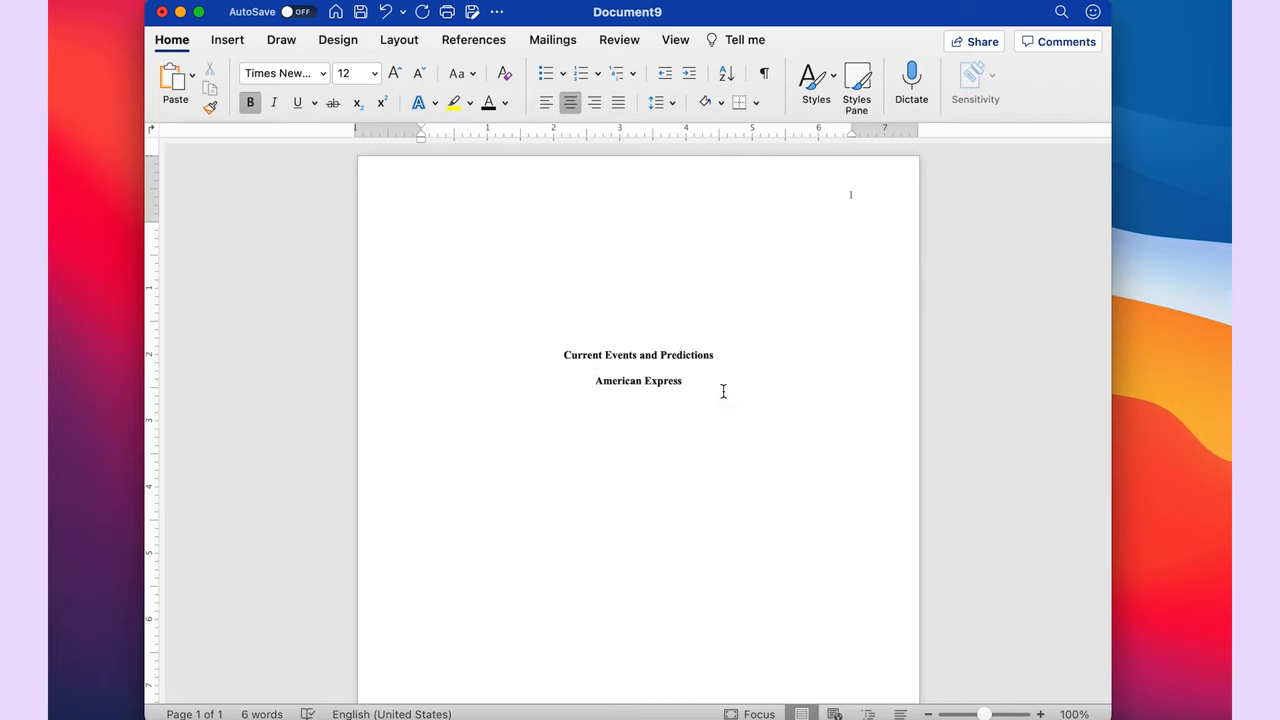
Rearrange the title to 'American Express: Current Events and Predictions' and start a new line below it
double_click(638, 380)
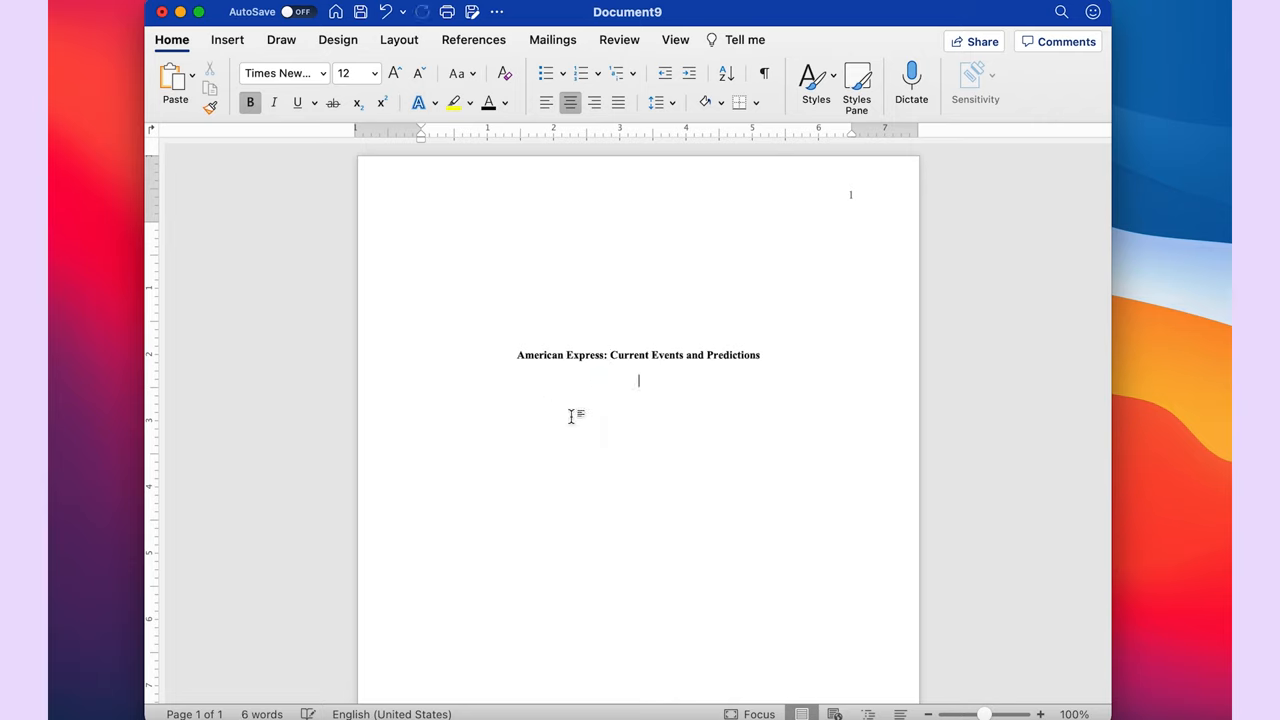
mouse_move(818, 596)
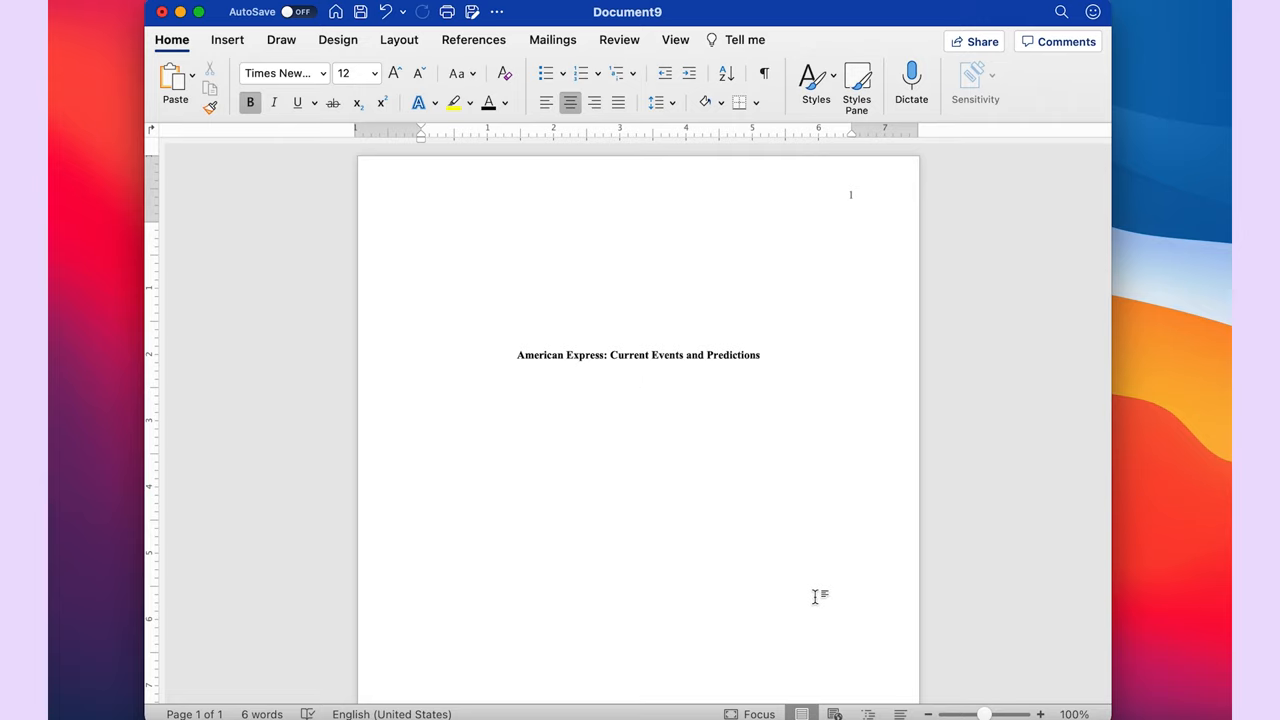
left_click(638, 380)
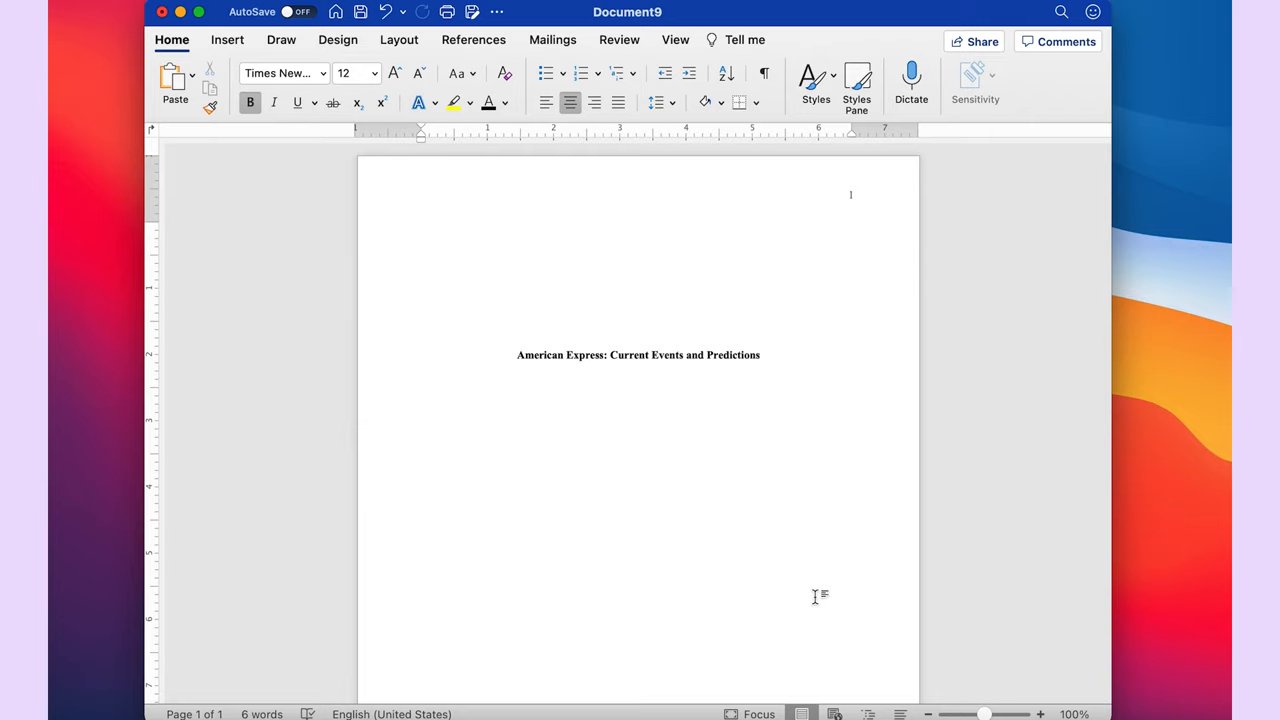
left_click(638, 380)
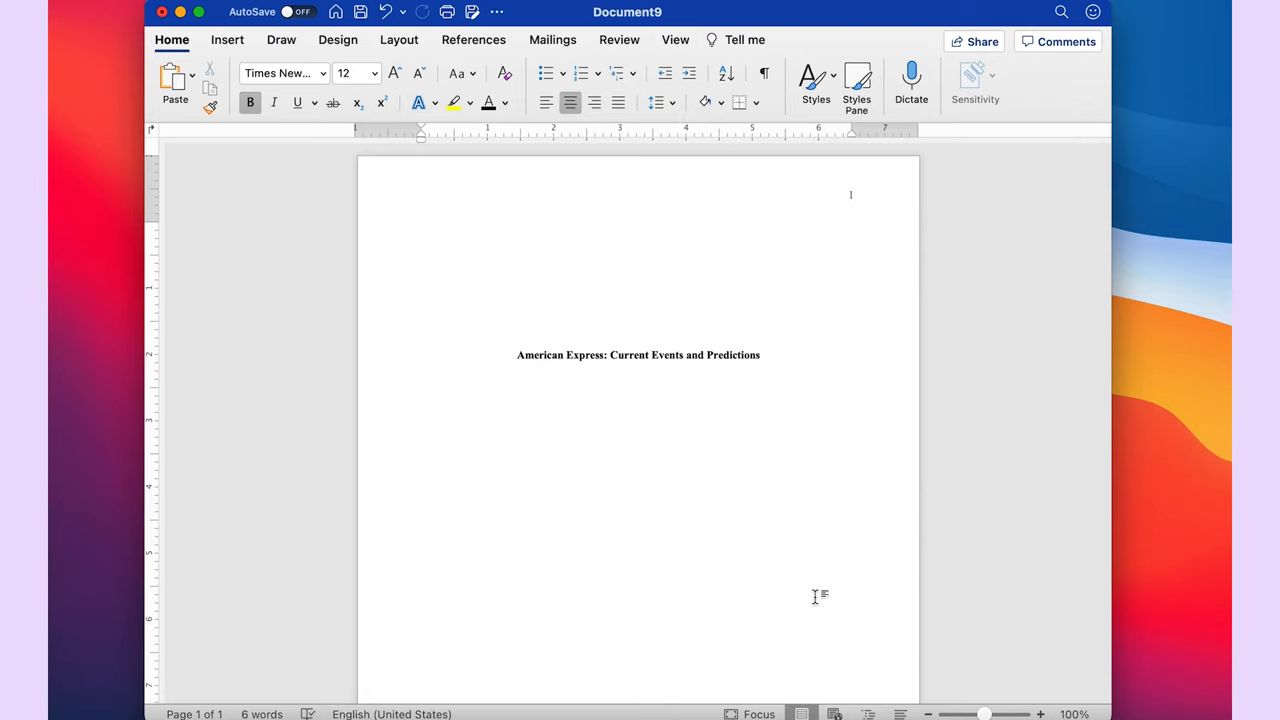
left_click(638, 380)
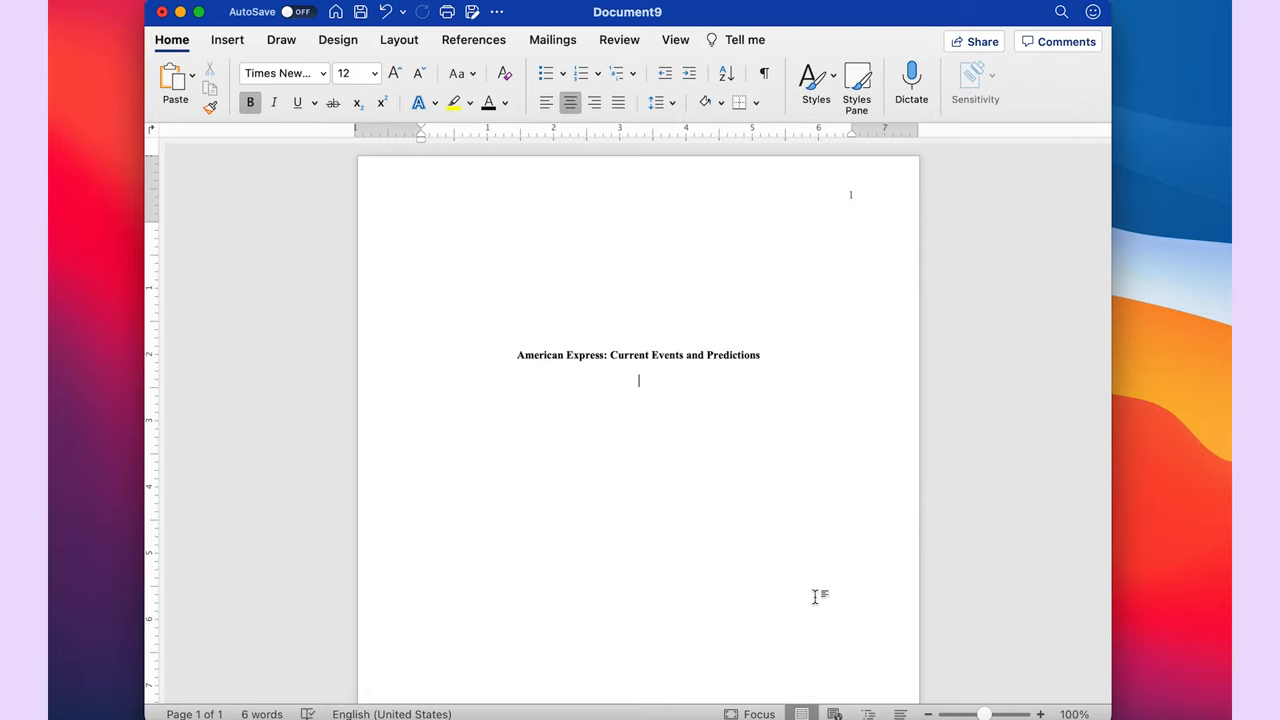
mouse_move(740, 448)
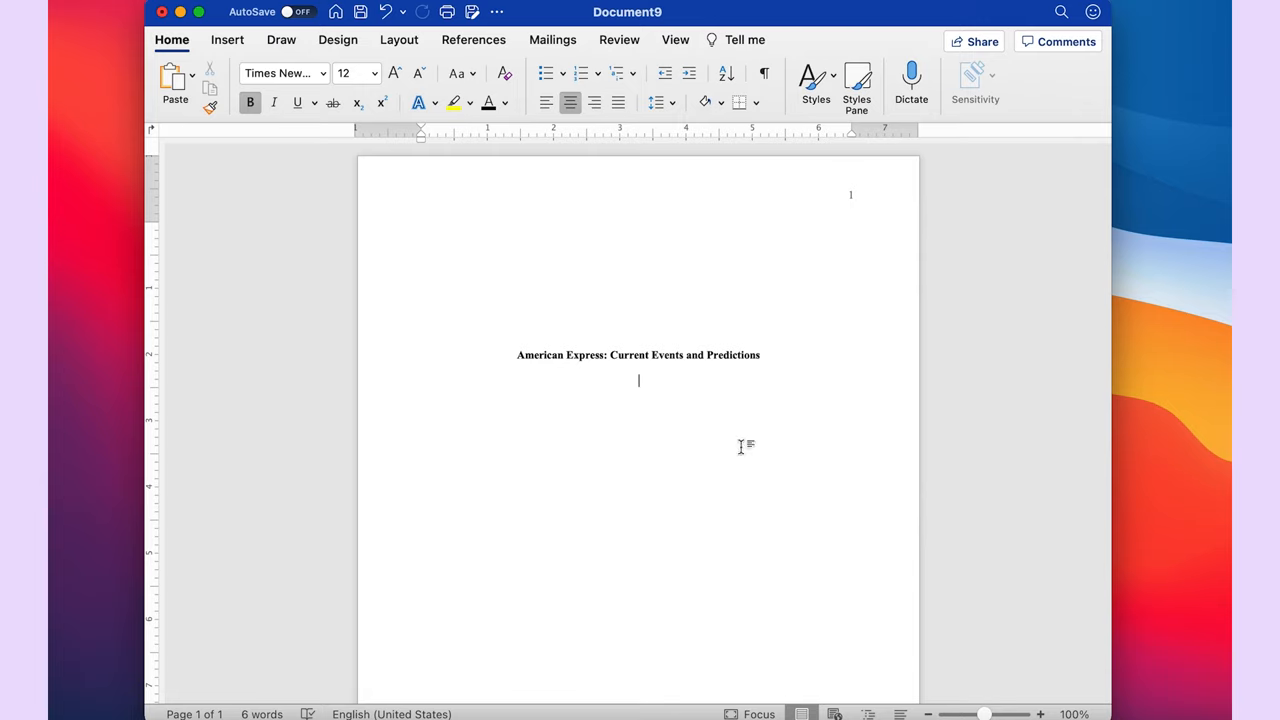
scroll("up", 3)
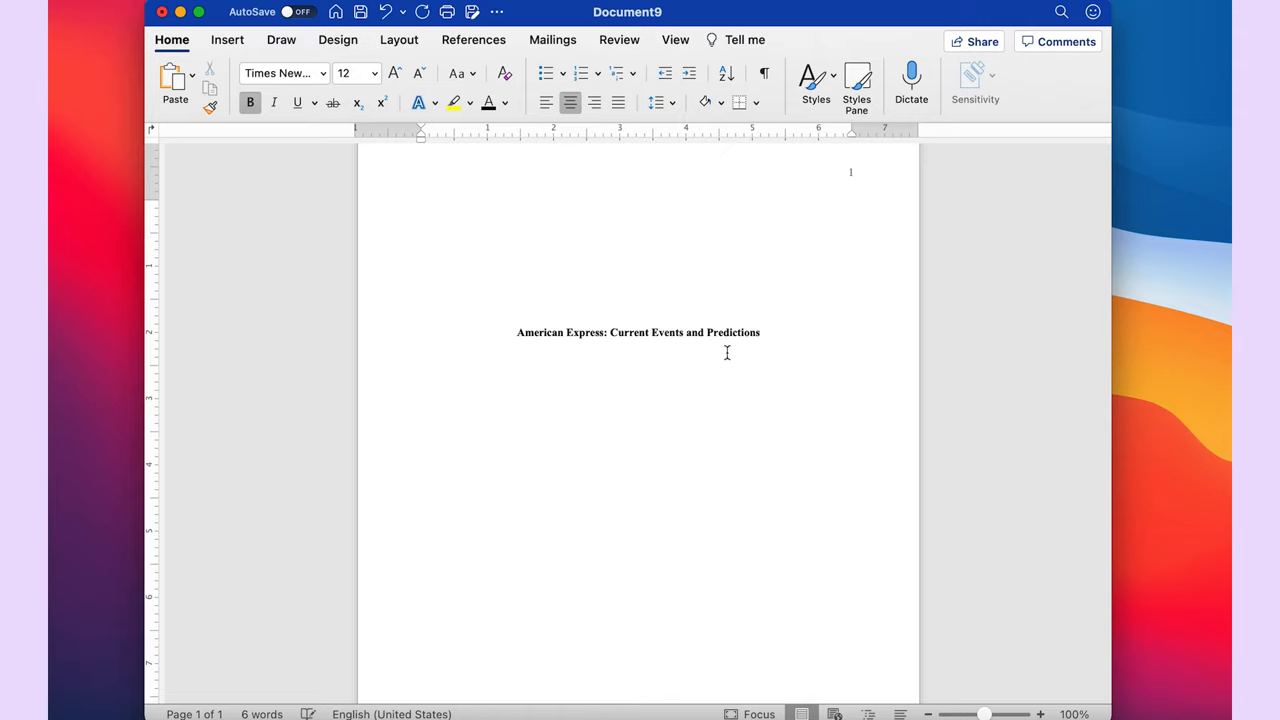
Turn bold off on the empty centred line beneath the title
left_click(638, 384)
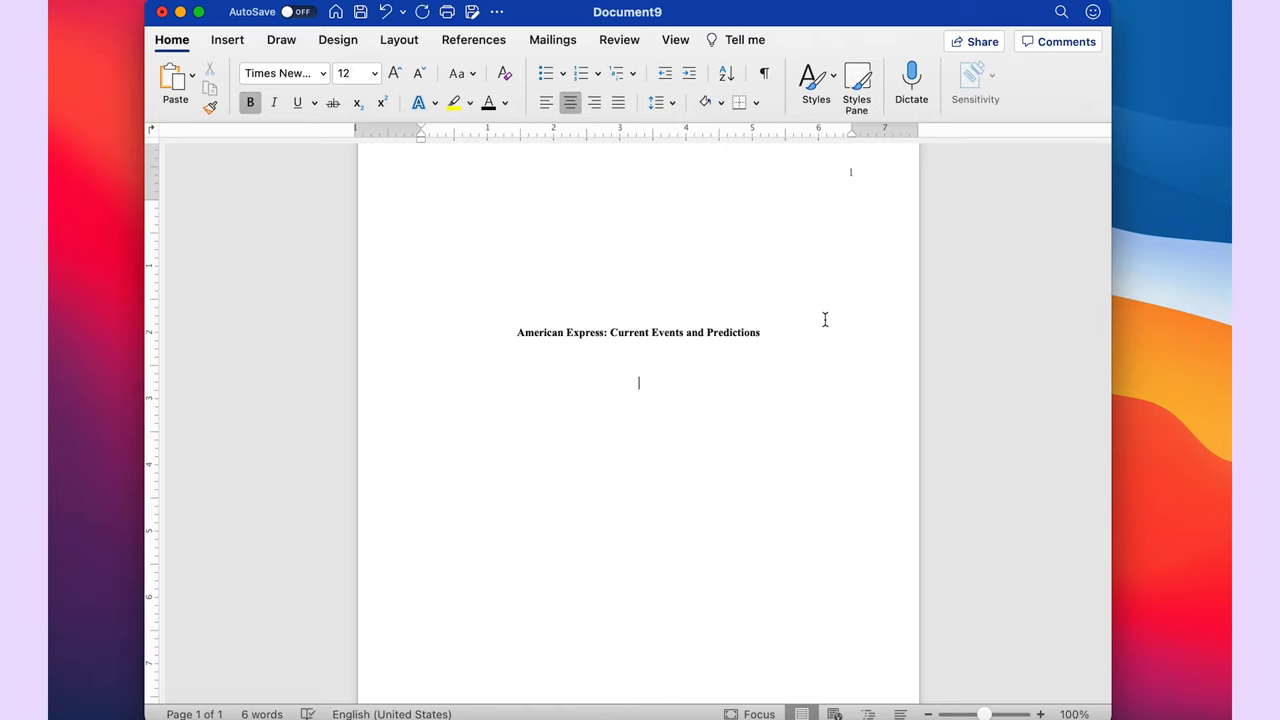
mouse_move(658, 436)
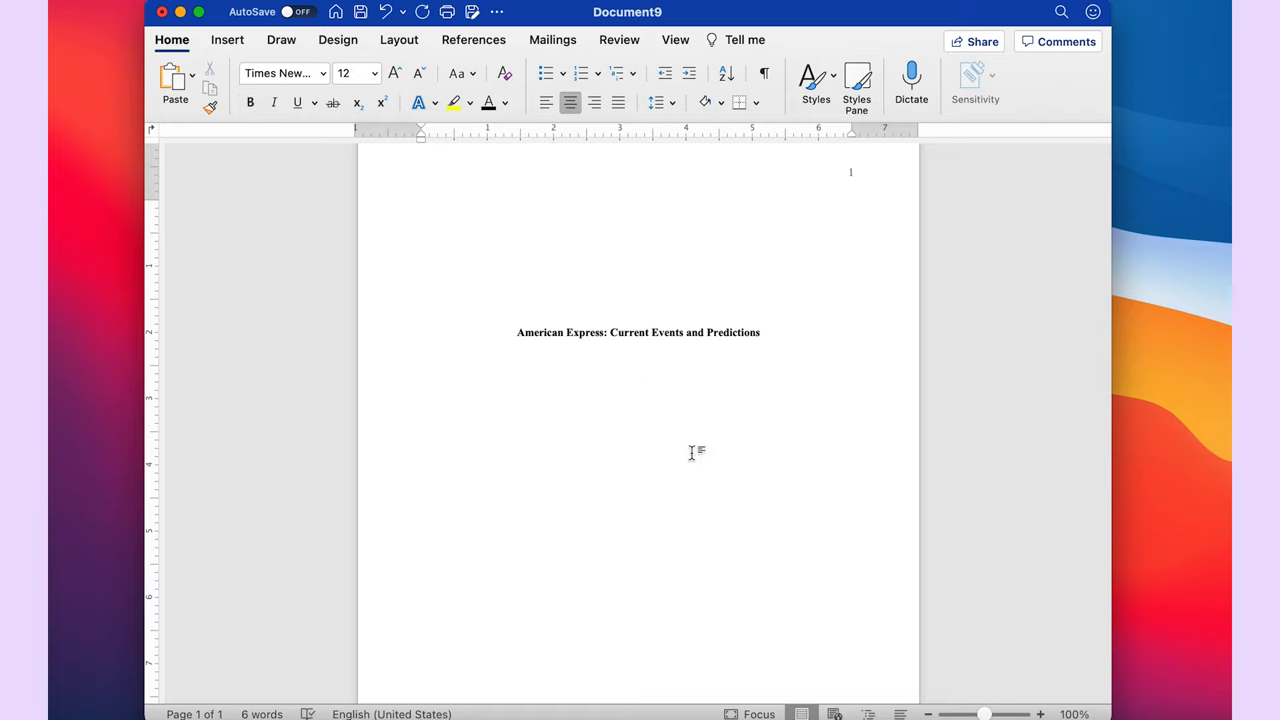
left_click(638, 384)
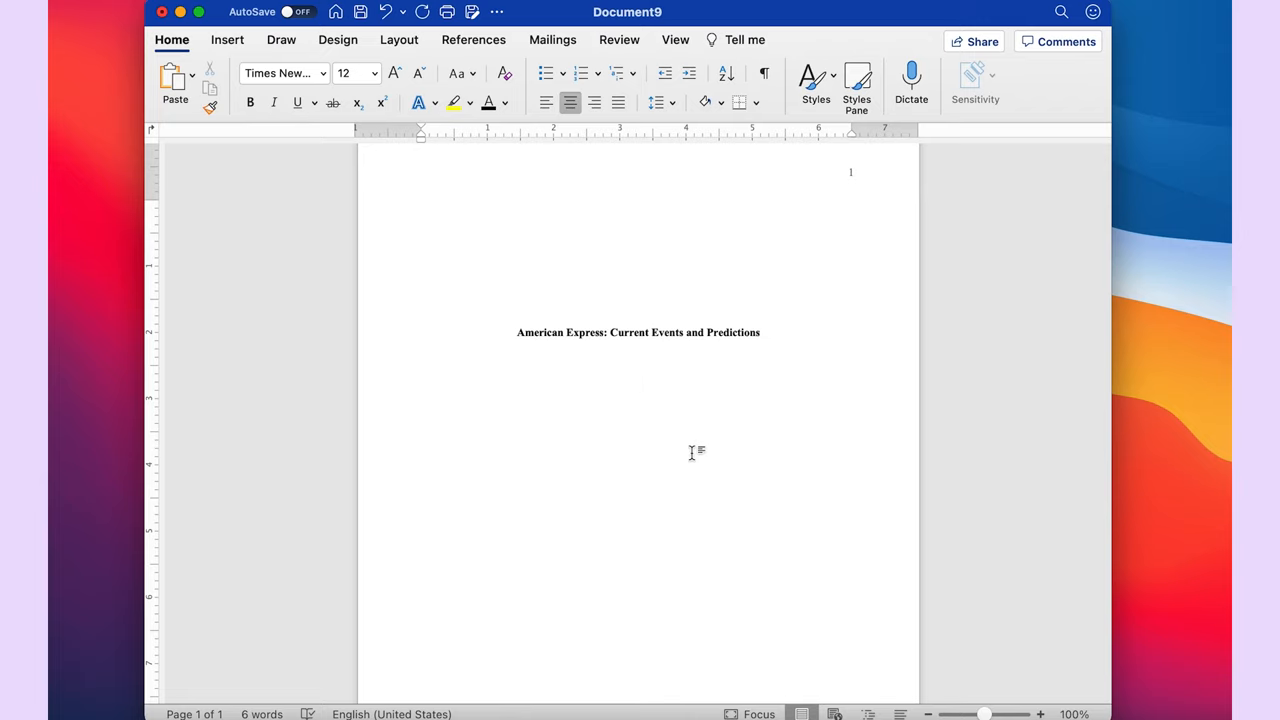
type("Chelsea R")
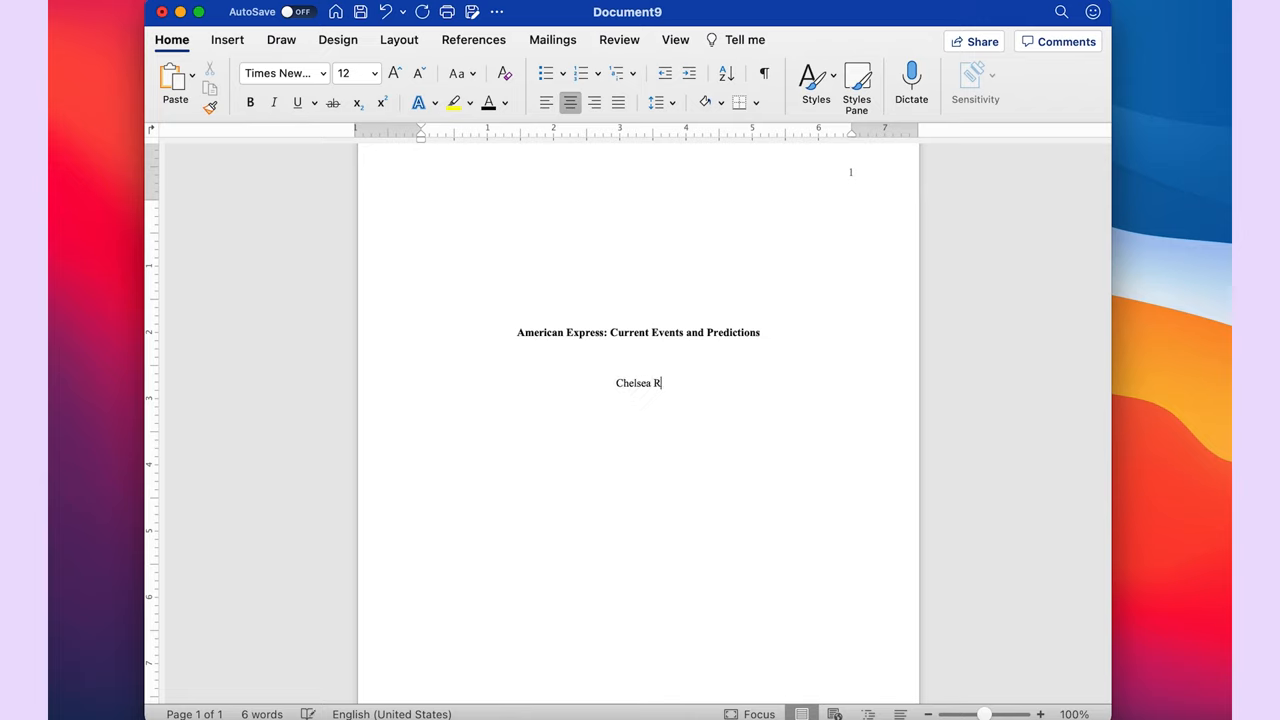
type(". Seburn")
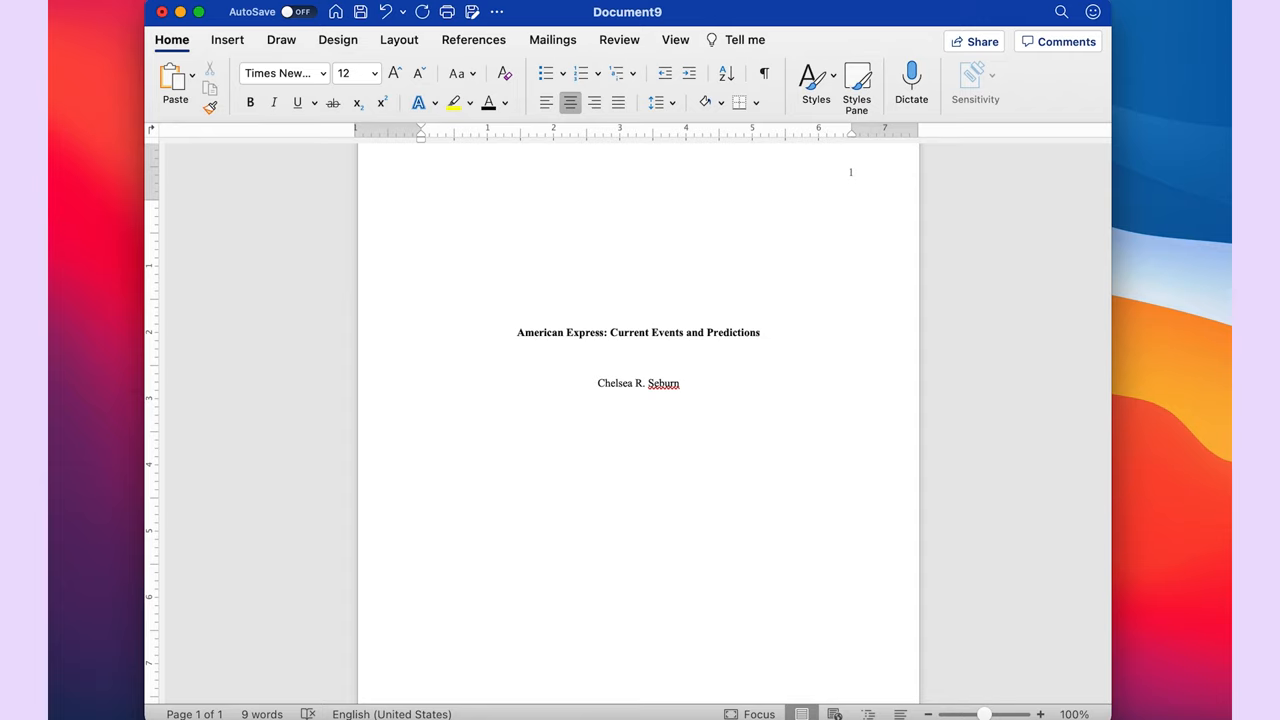
type("and")
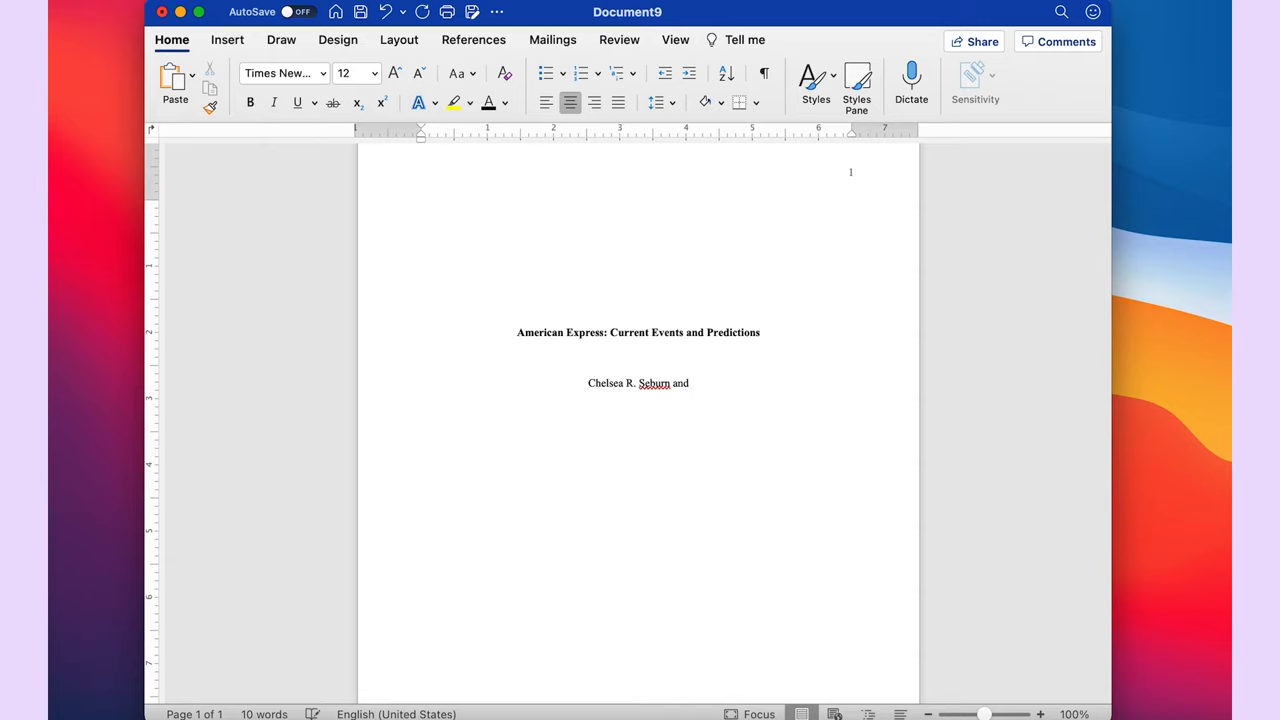
left_click(692, 384)
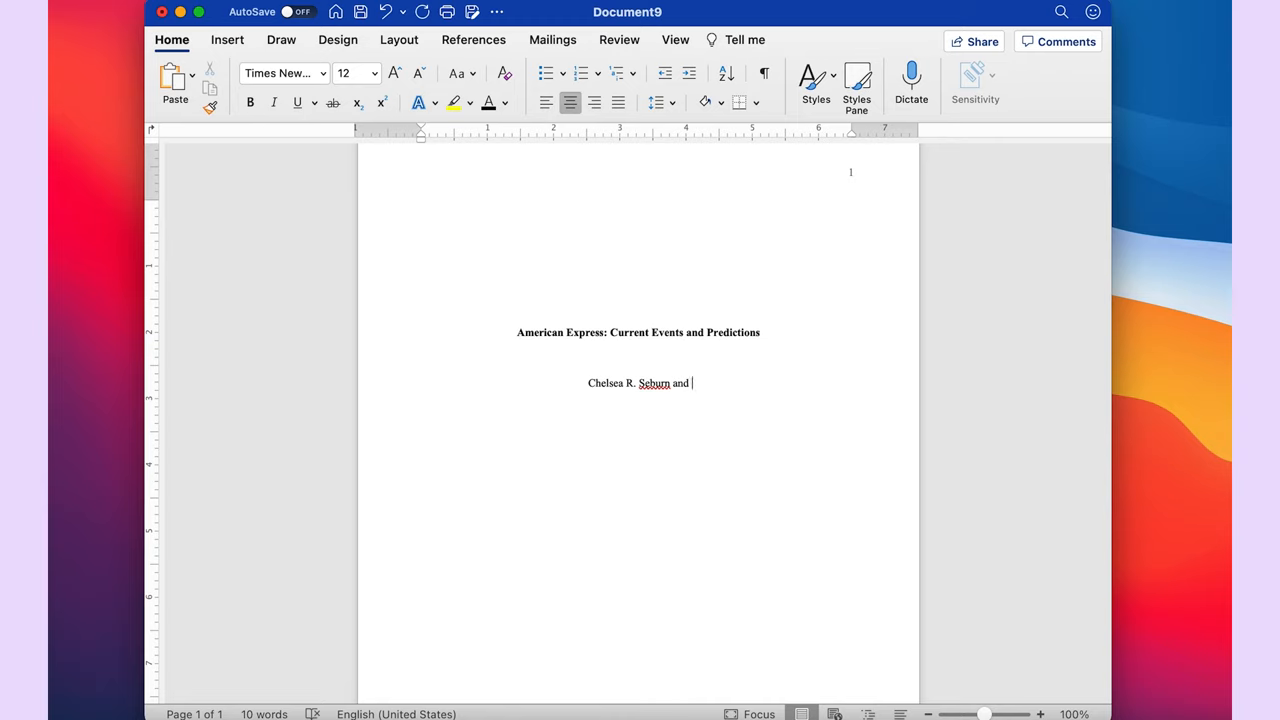
type("Ryan R. Re")
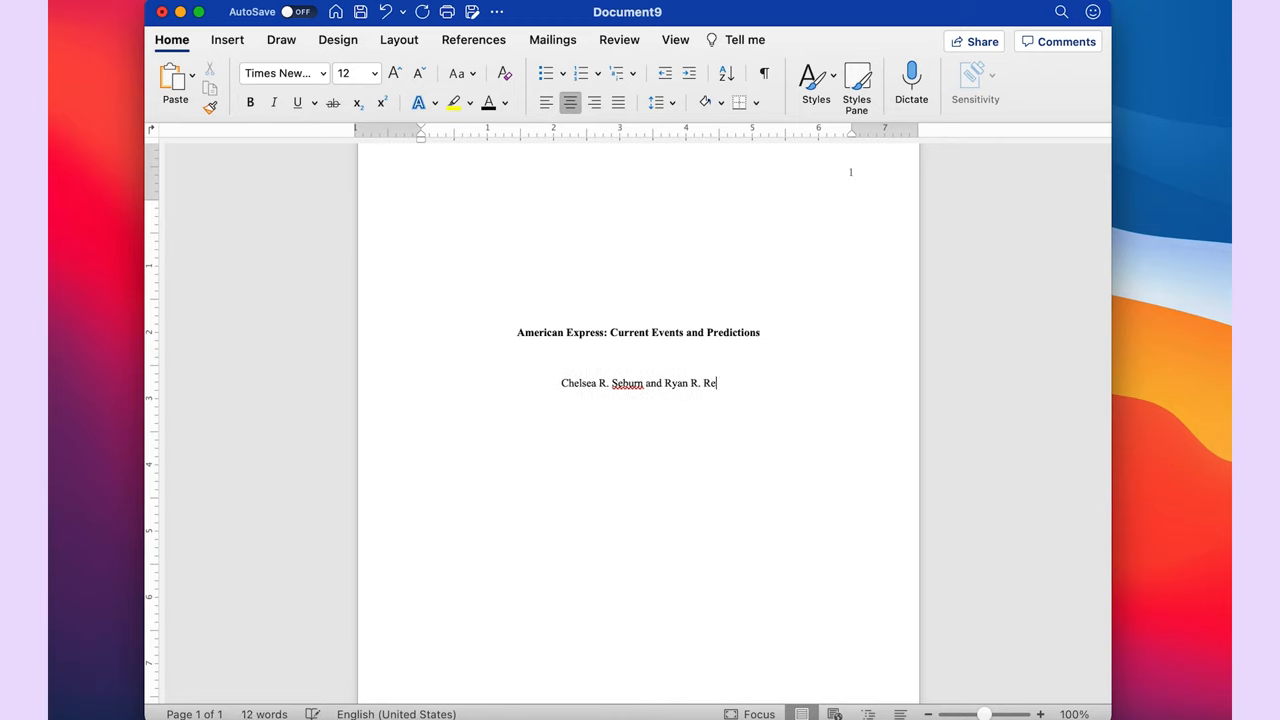
type("ynolds")
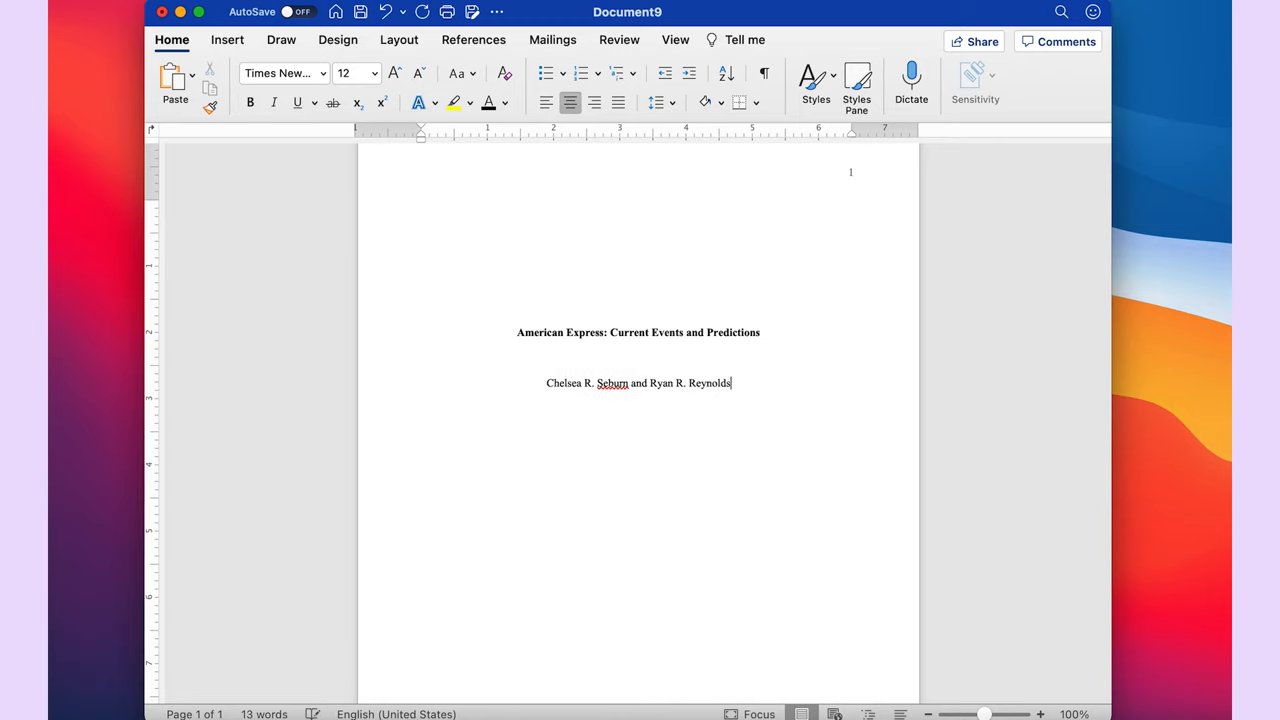
mouse_move(662, 398)
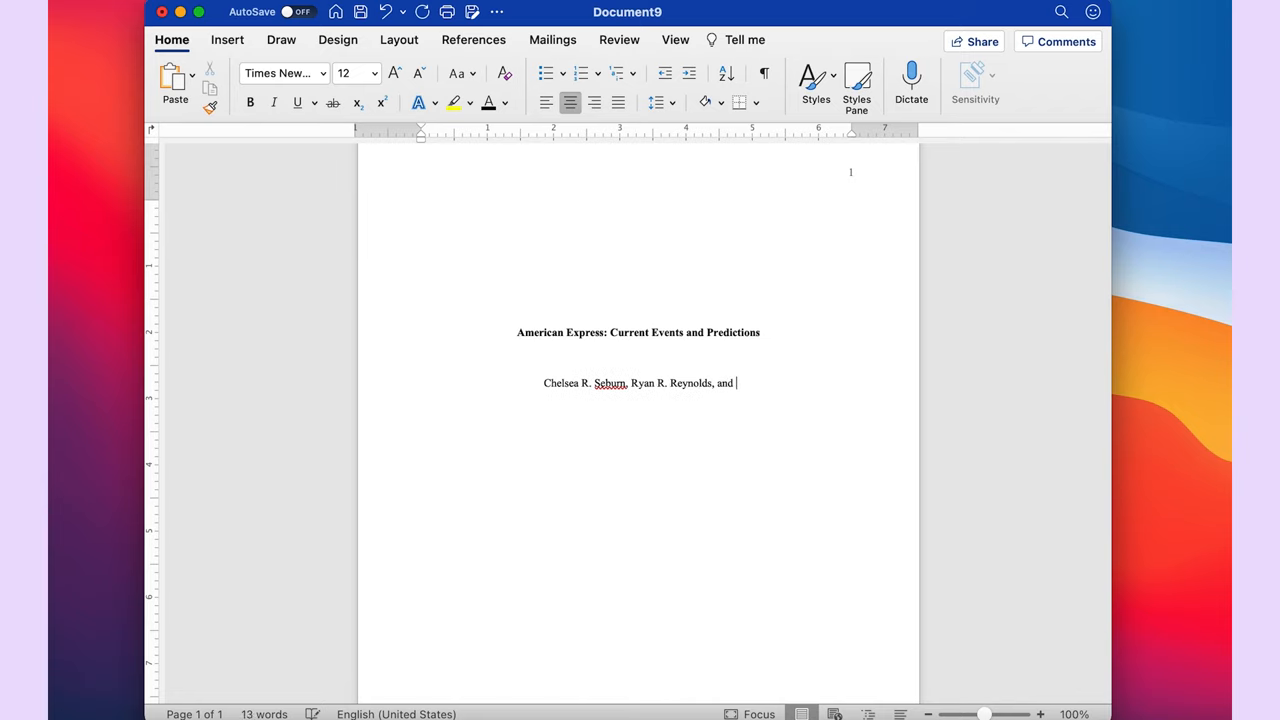
Add third author Henry W. Cavill, then select the extra author names for removal
type("Hn")
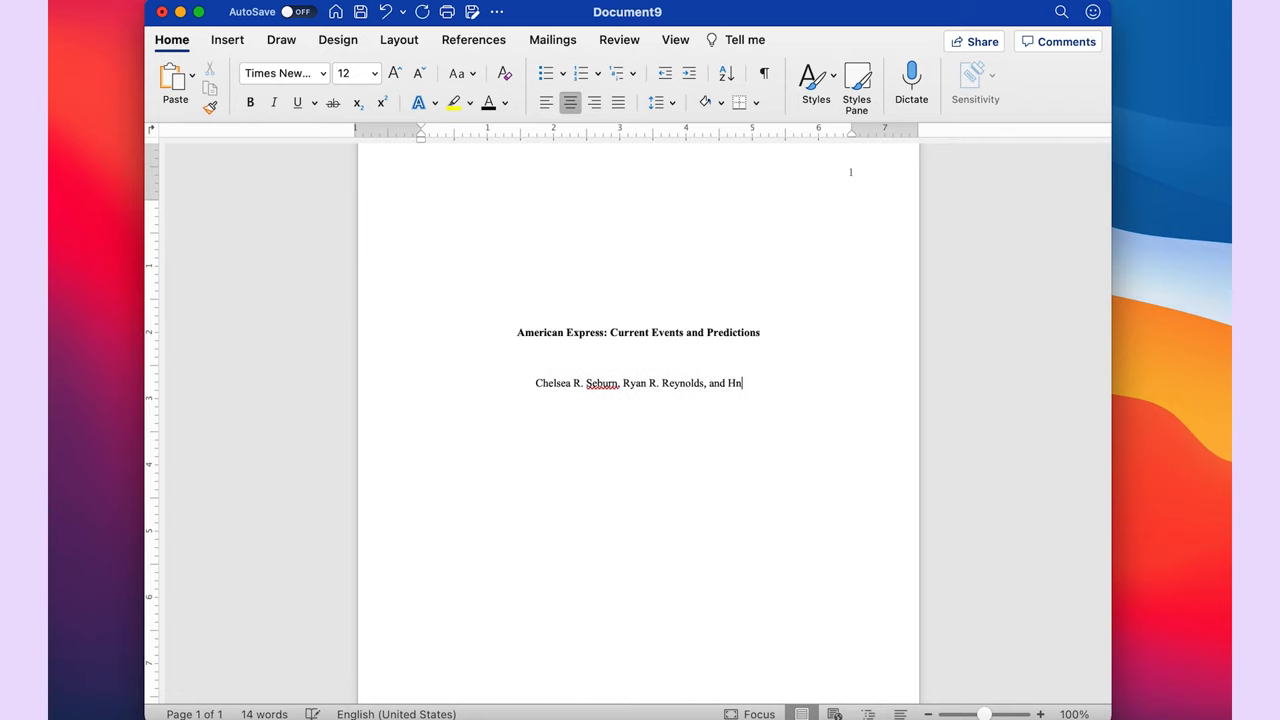
type("enry W. Ca")
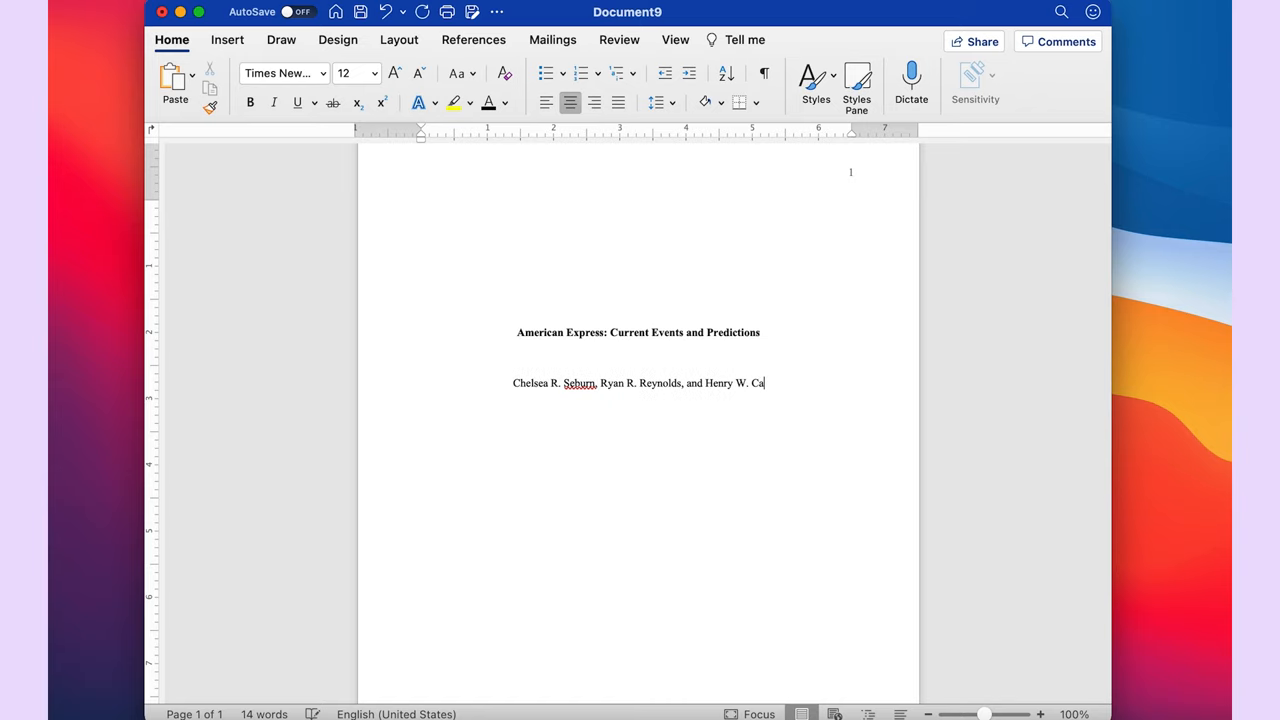
type("vill")
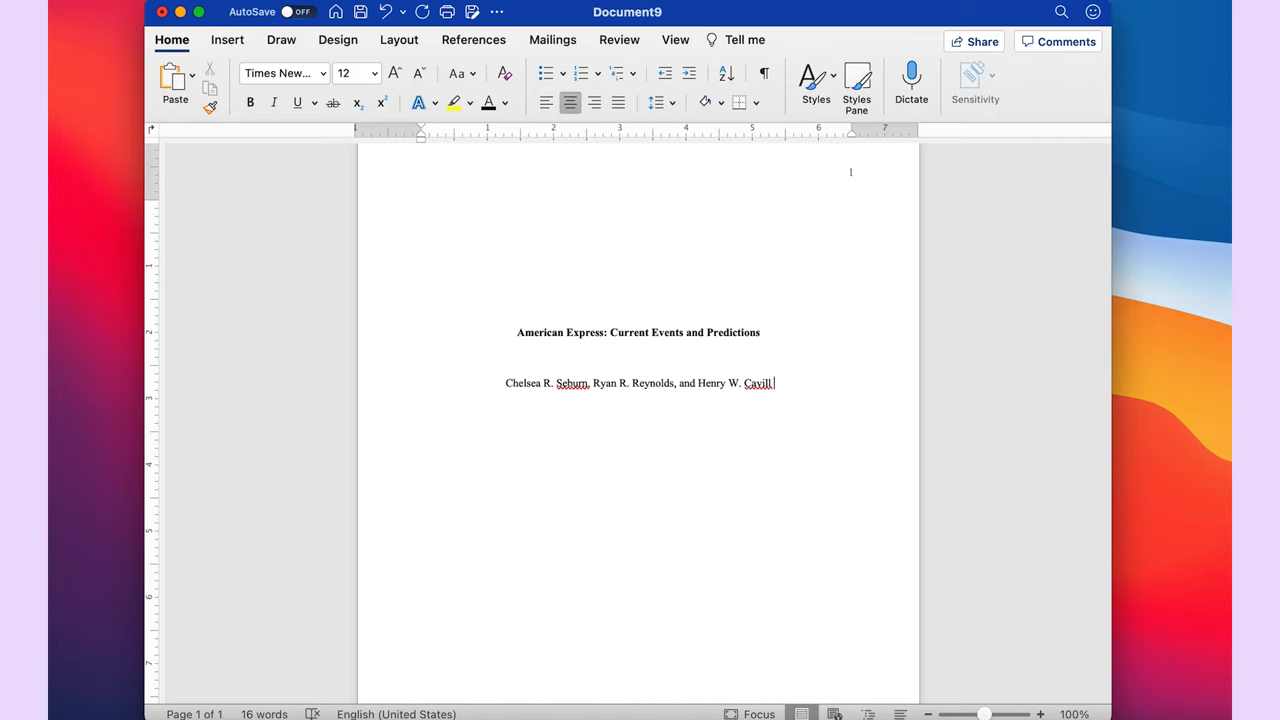
left_click_drag(630, 384, 772, 384)
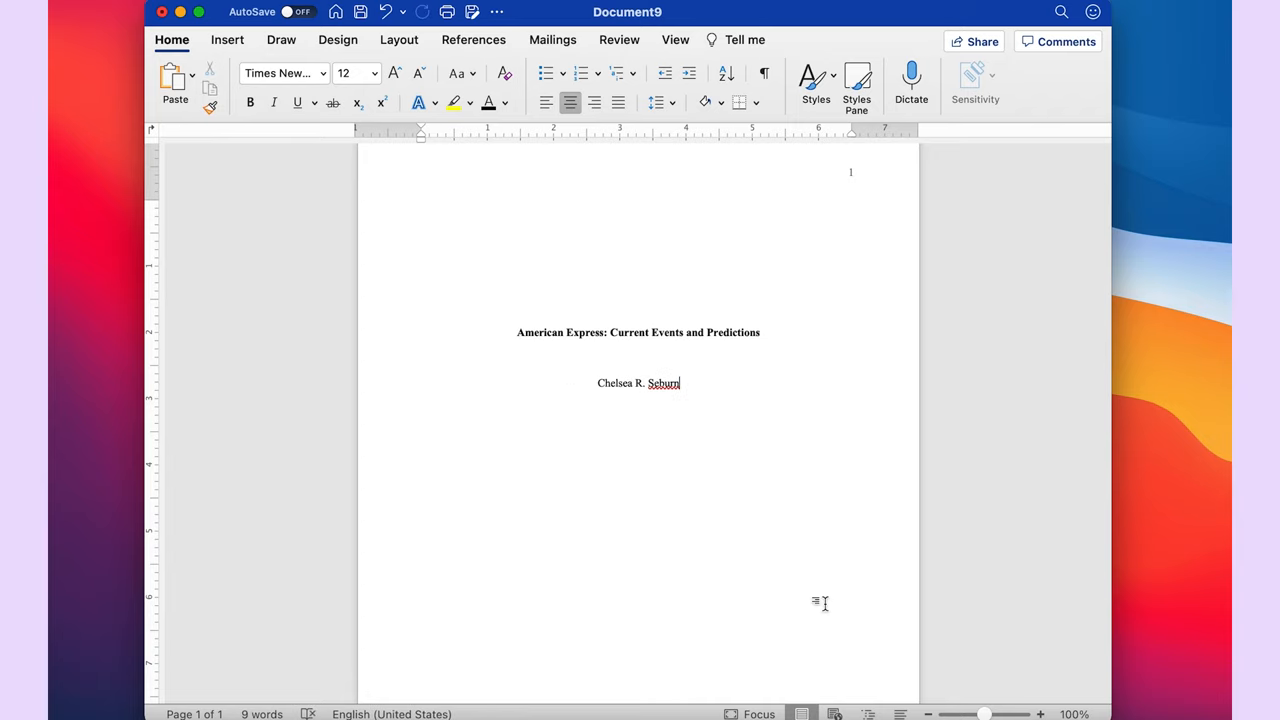
mouse_move(772, 390)
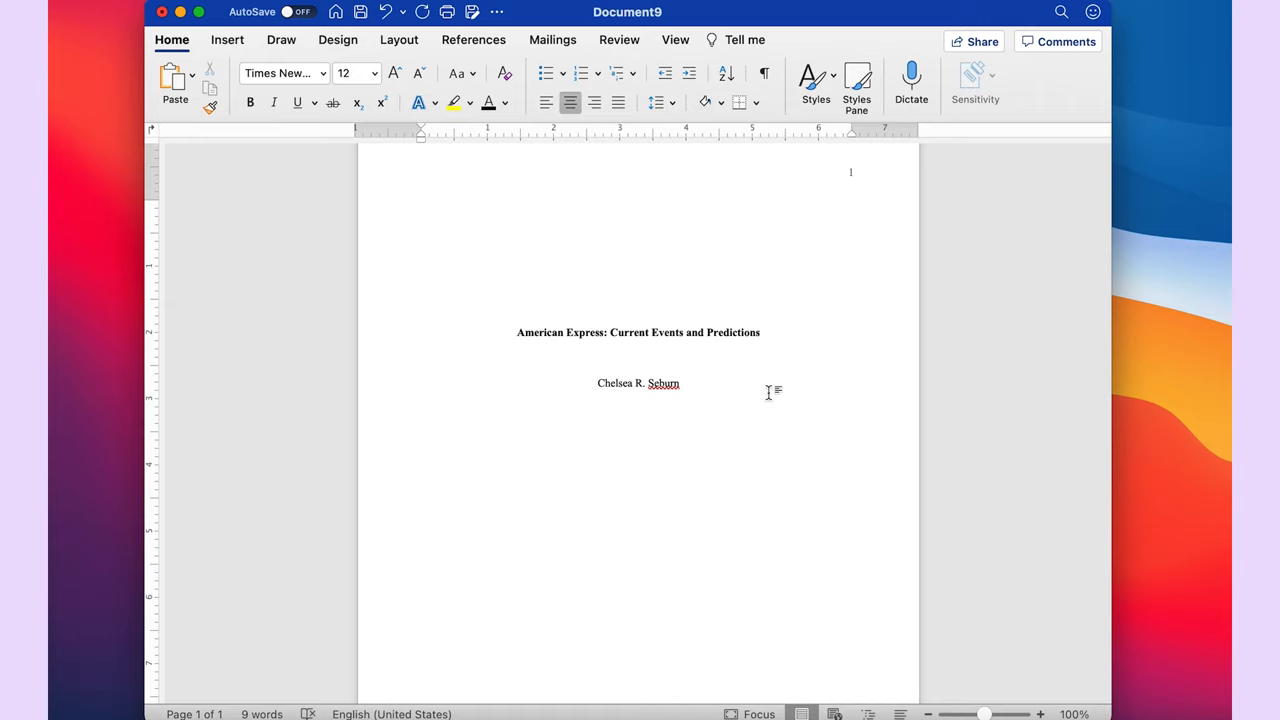
left_click(638, 408)
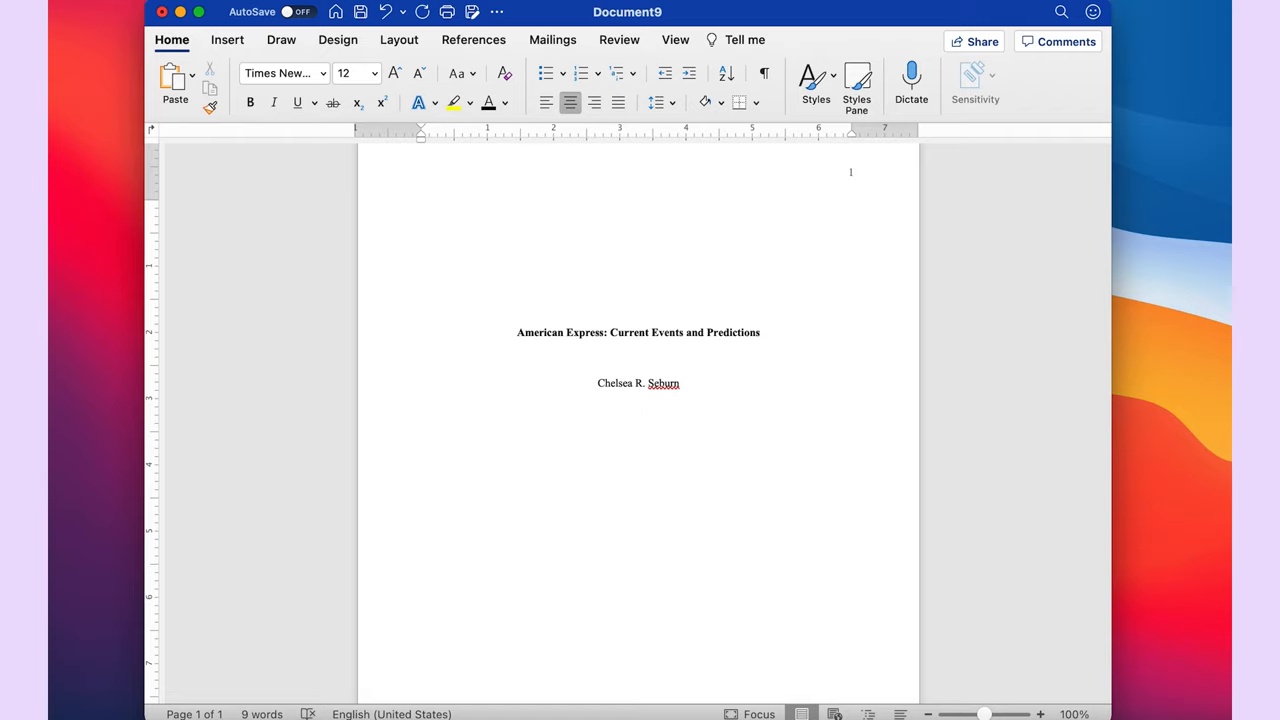
left_click(638, 408)
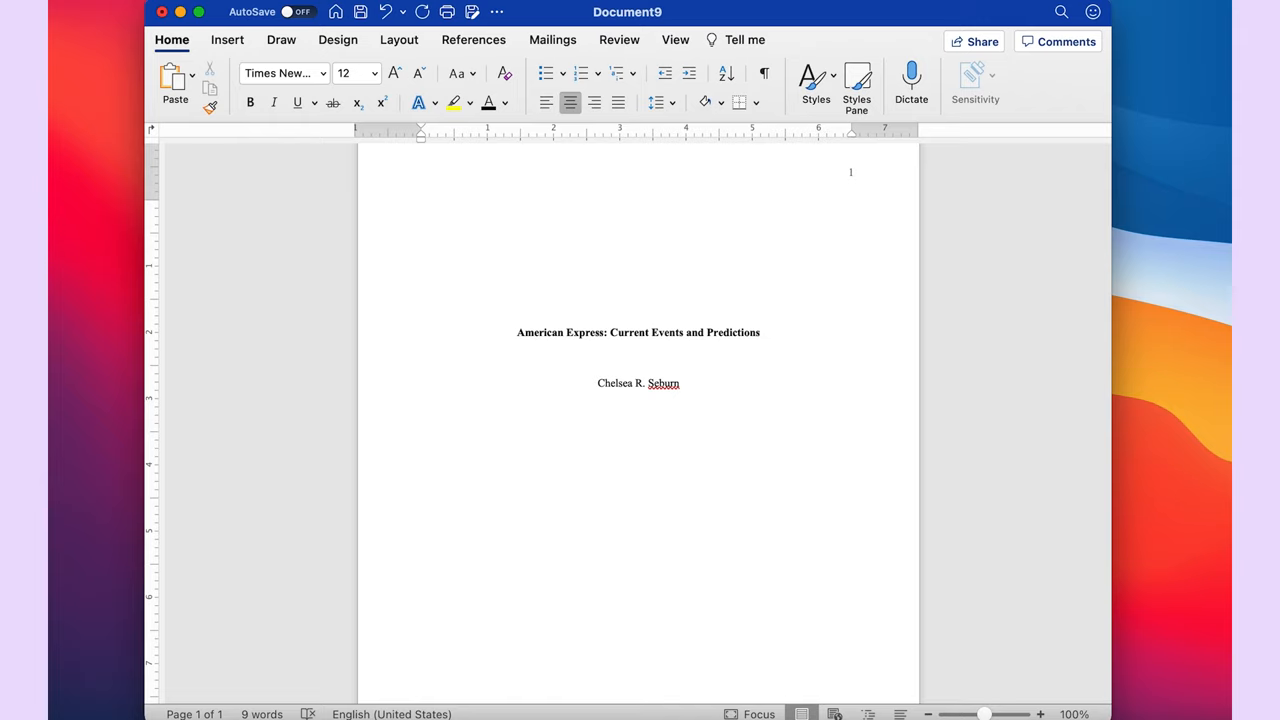
Enter the affiliation 'Department of Business, John F. Kennedy' under the author name
type("Depat")
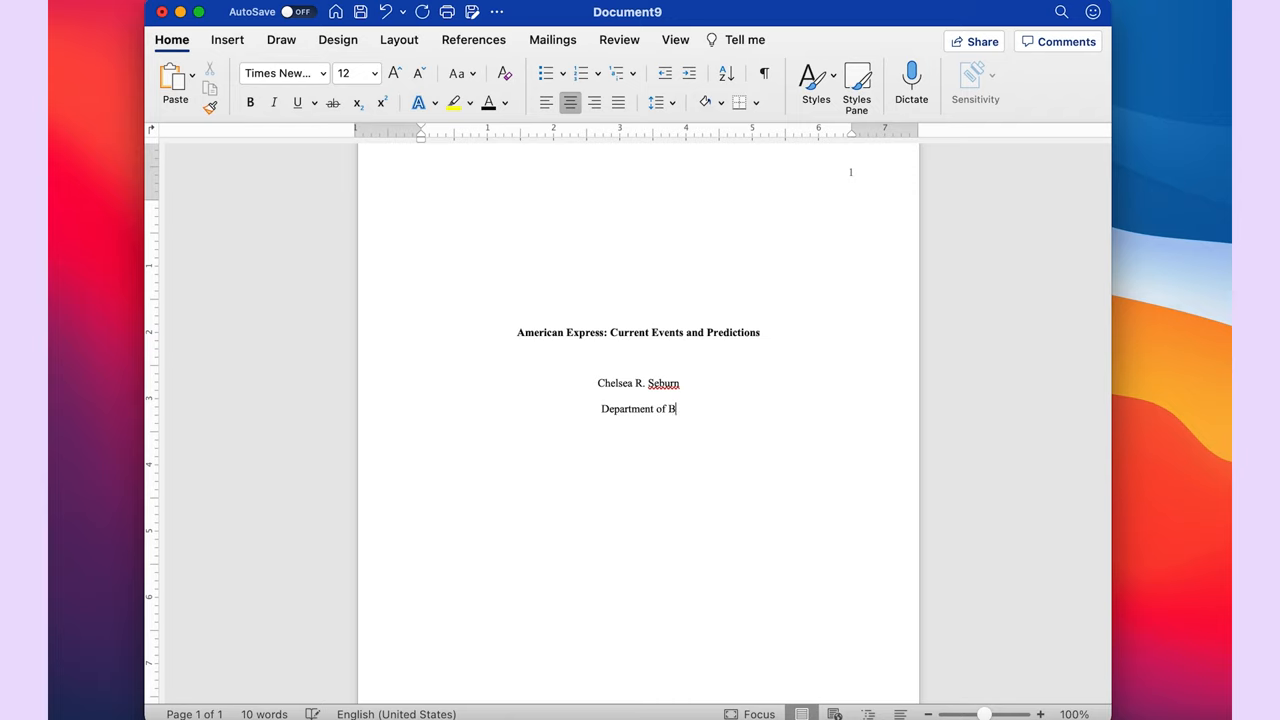
type("usiness")
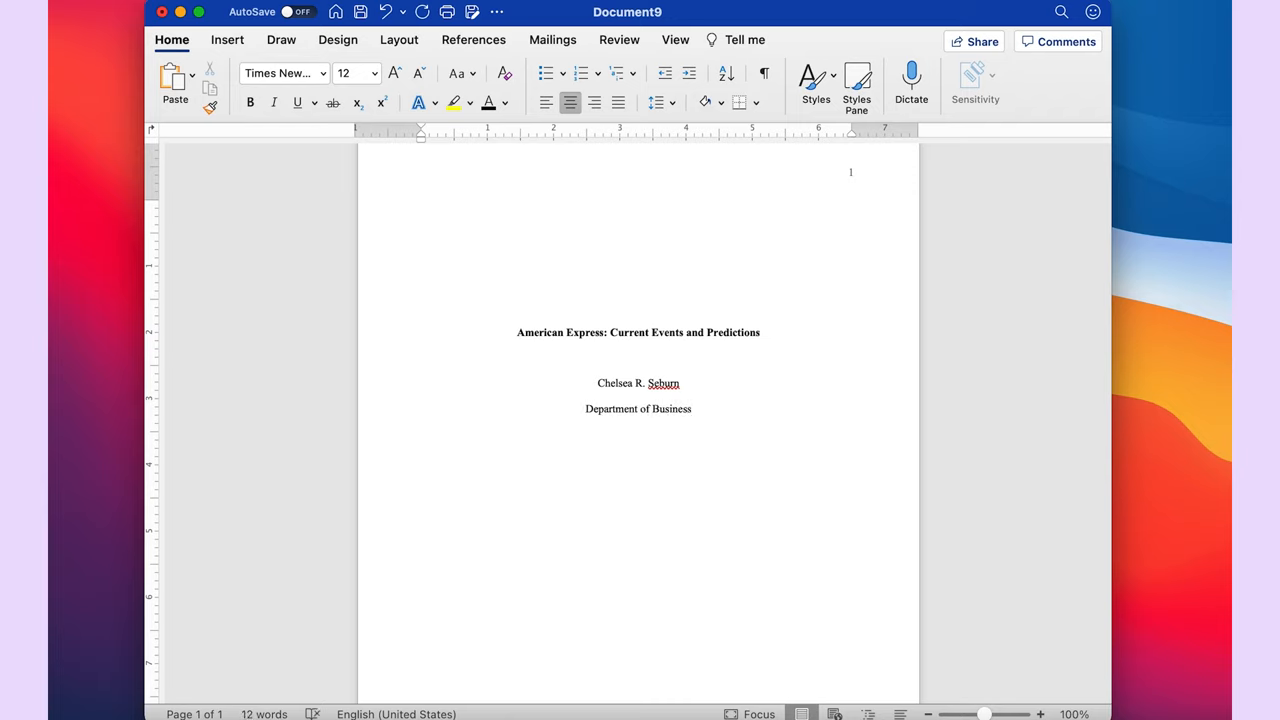
type(",")
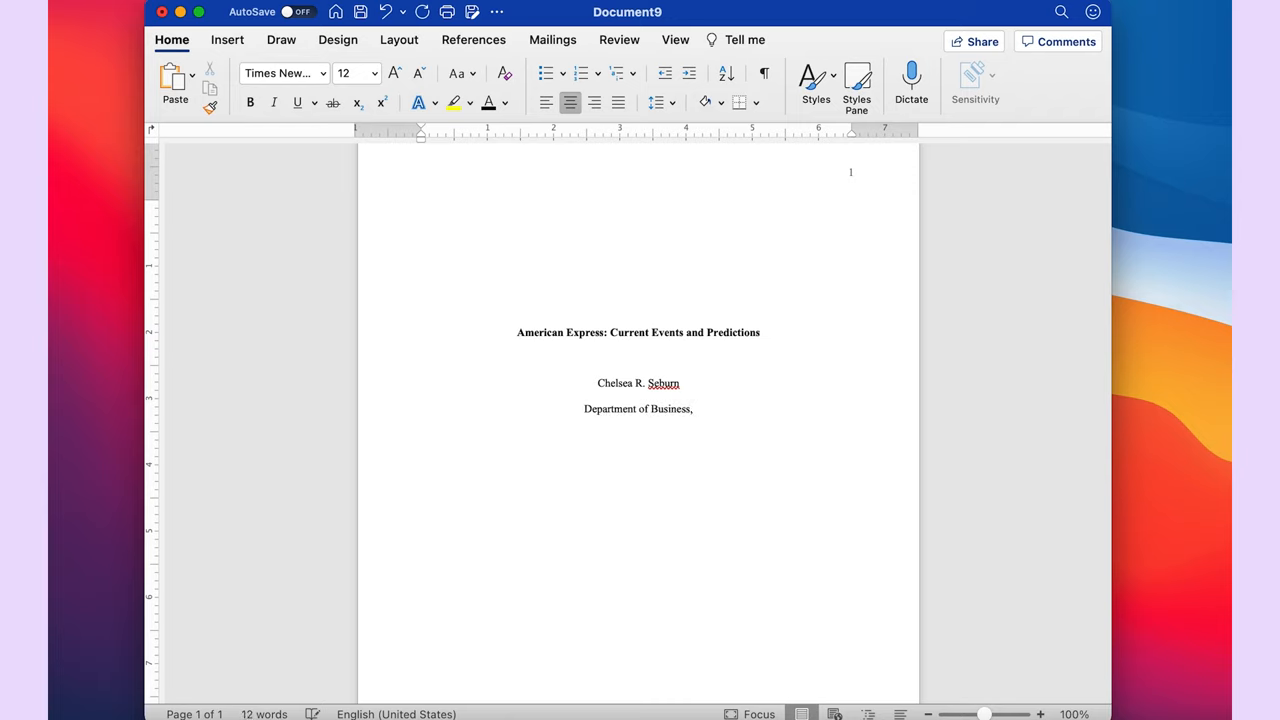
left_click(692, 408)
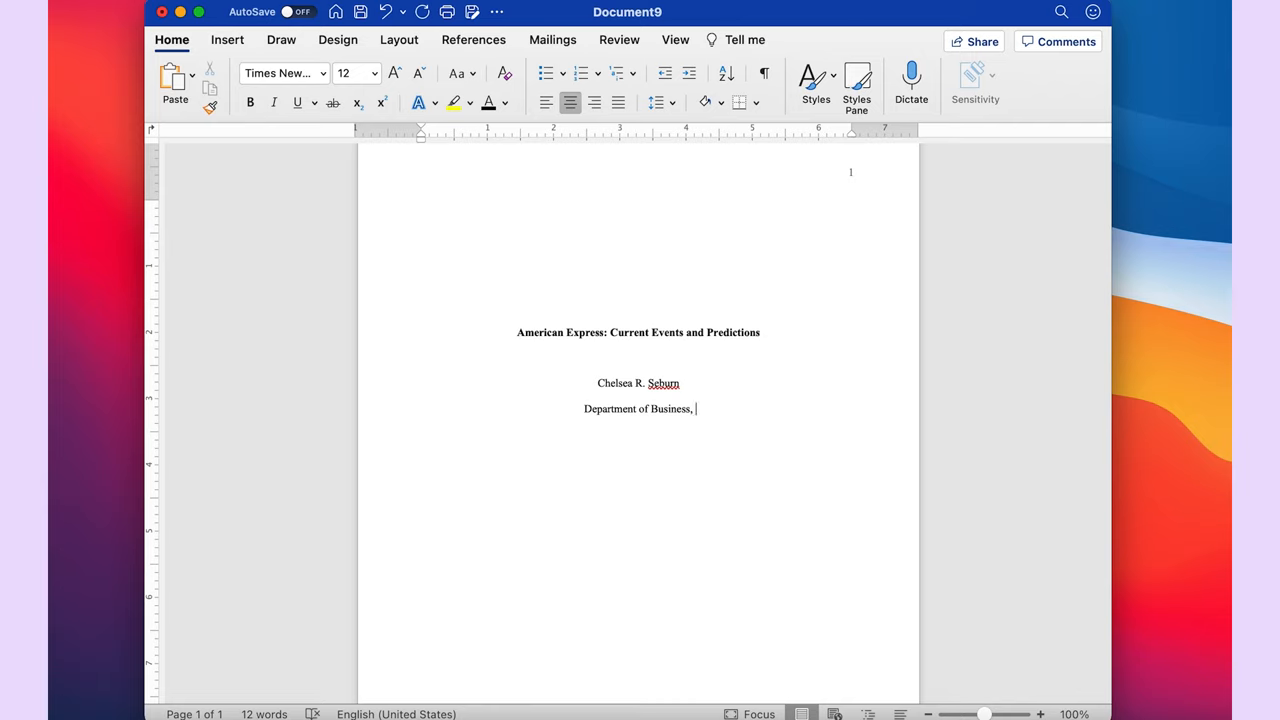
type("John F. Kennedy")
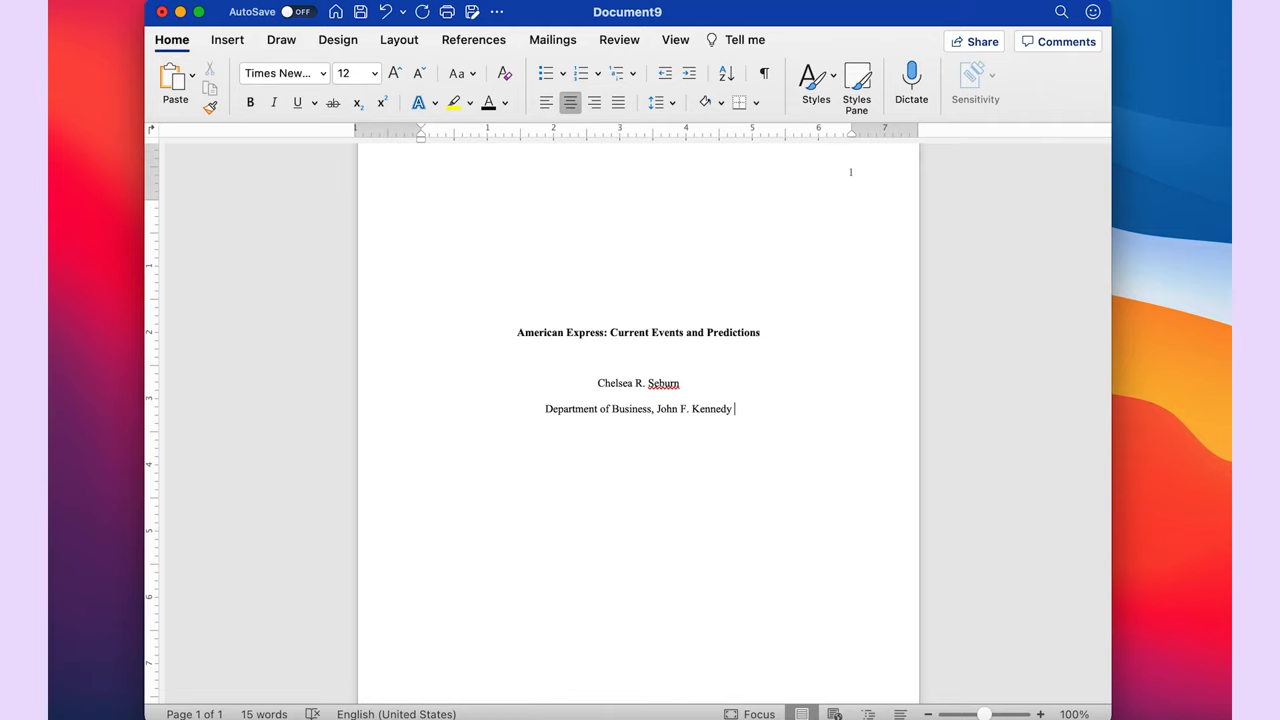
mouse_move(532, 412)
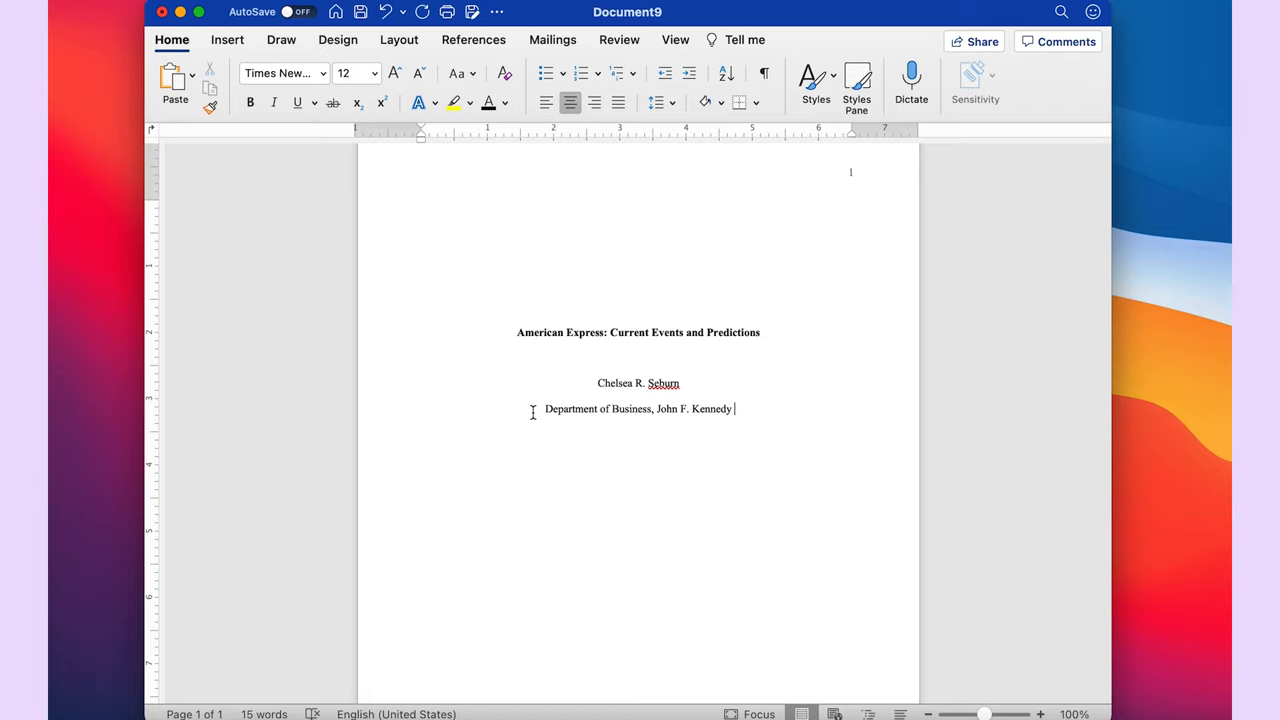
mouse_move(708, 458)
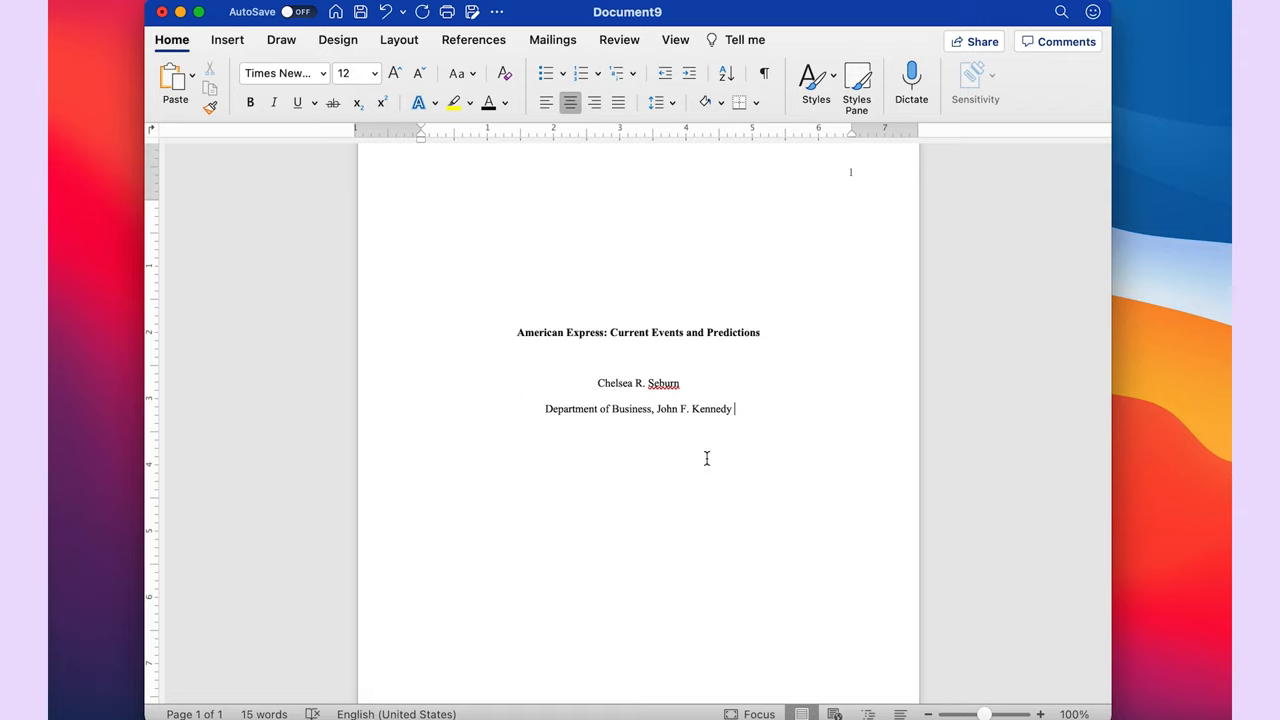
mouse_move(756, 460)
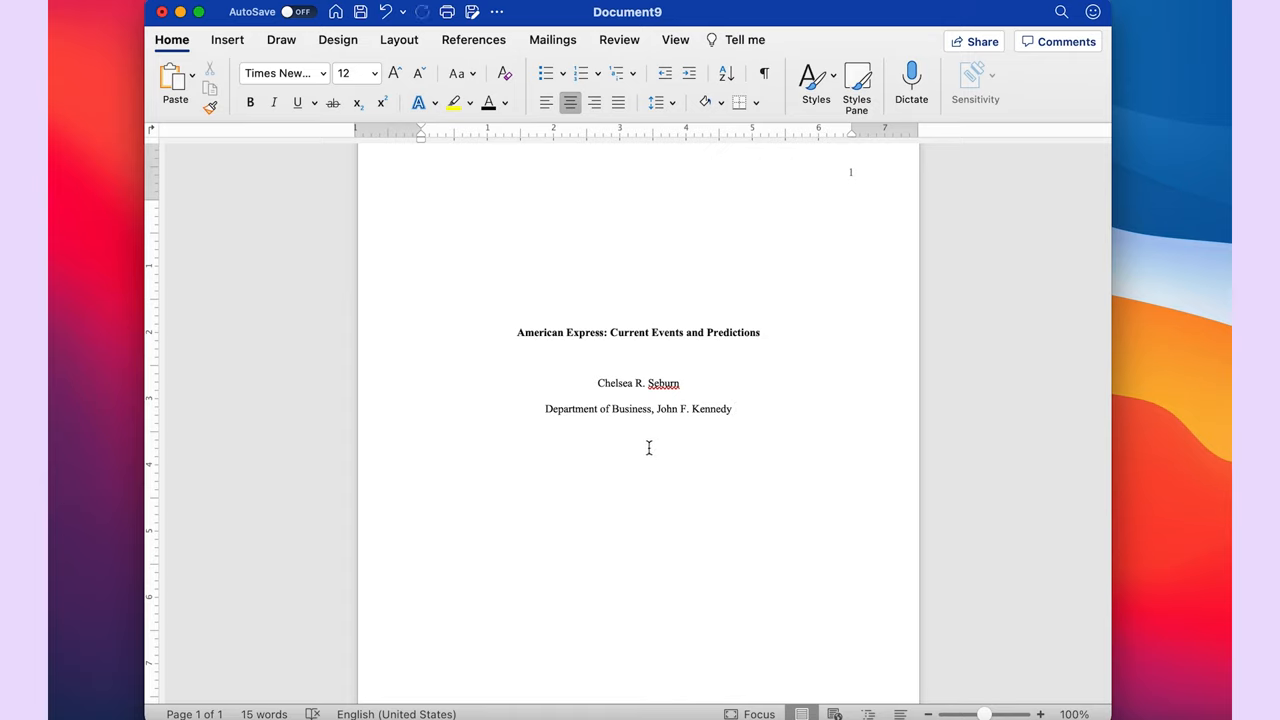
Place the insertion point at the end of the affiliation line for a new line
left_click(732, 408)
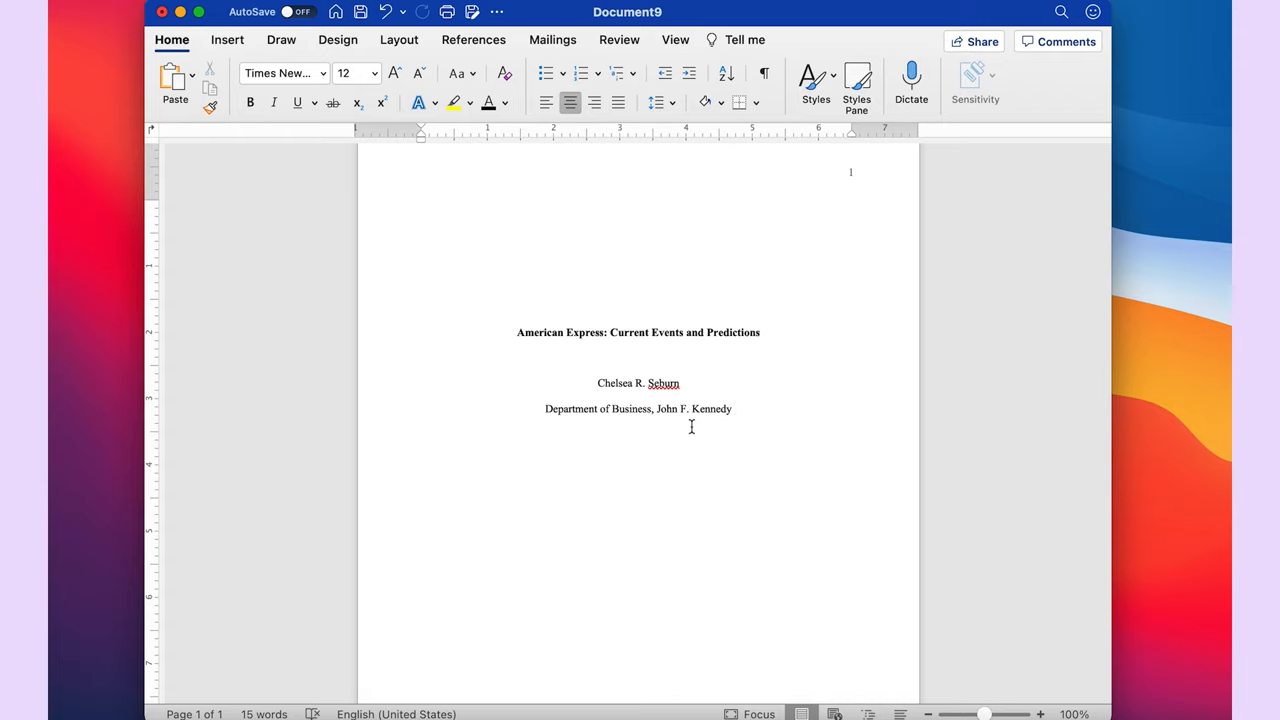
left_click(736, 408)
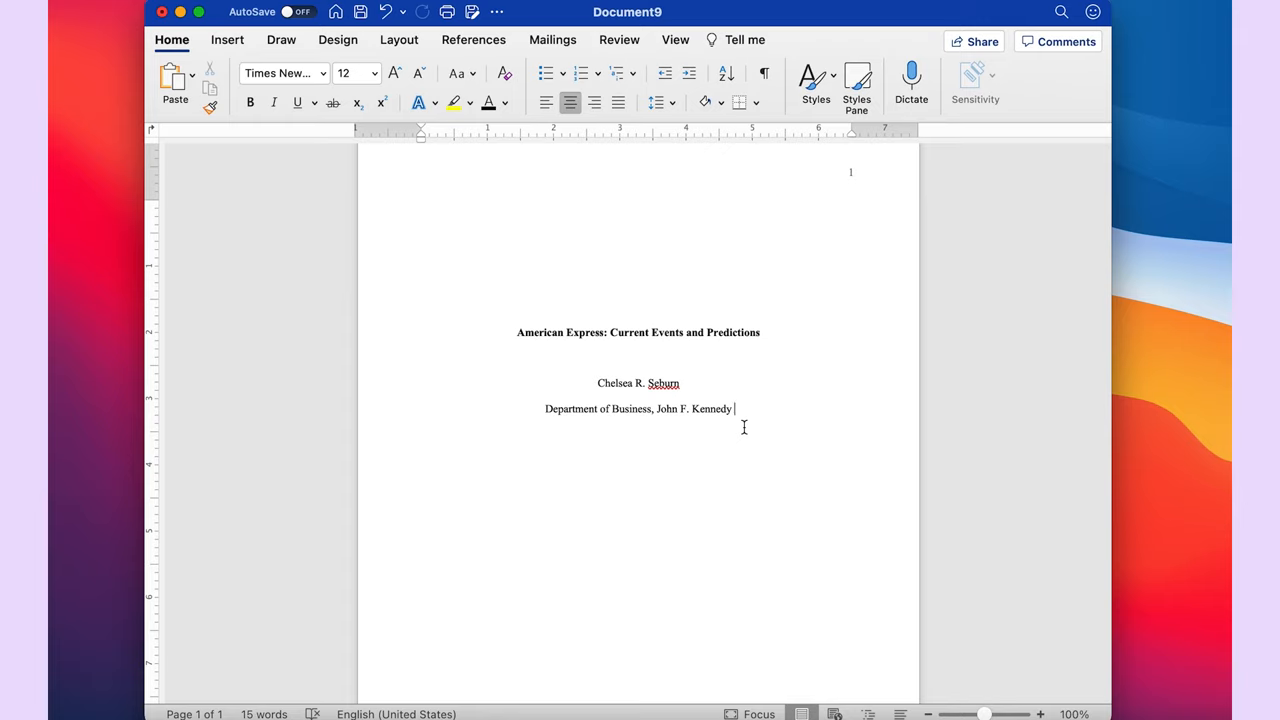
mouse_move(744, 428)
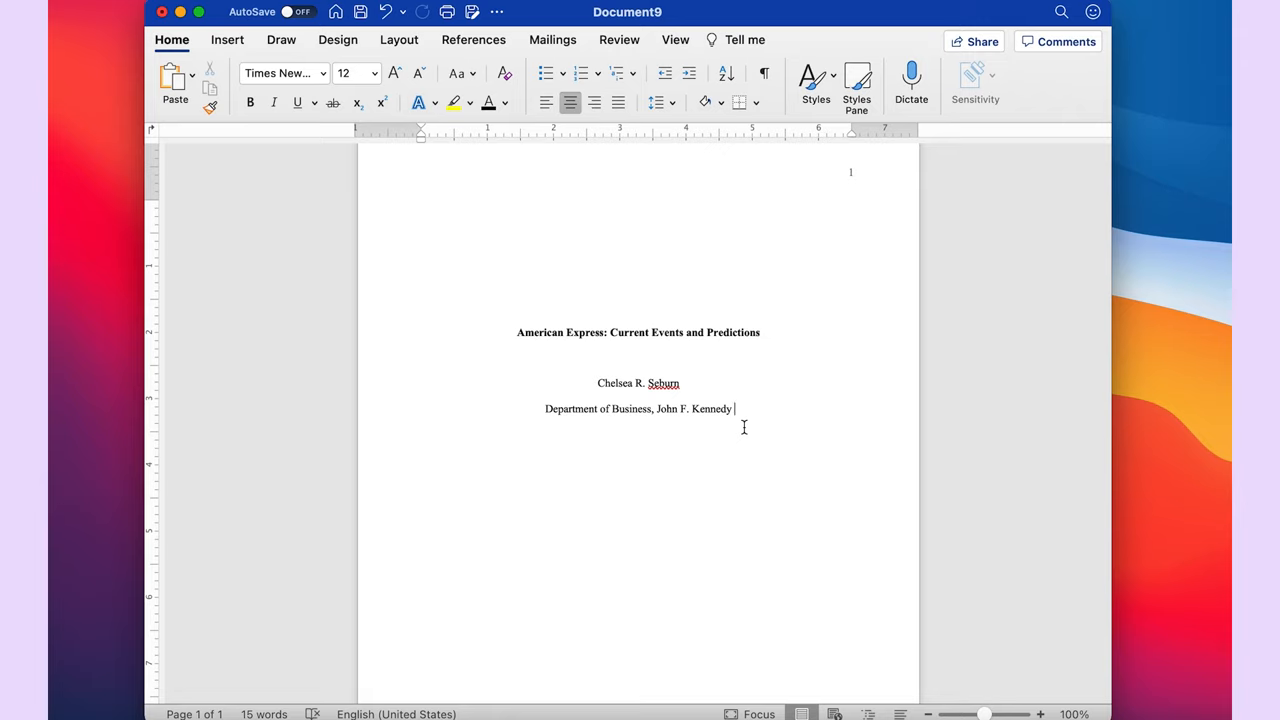
mouse_move(822, 410)
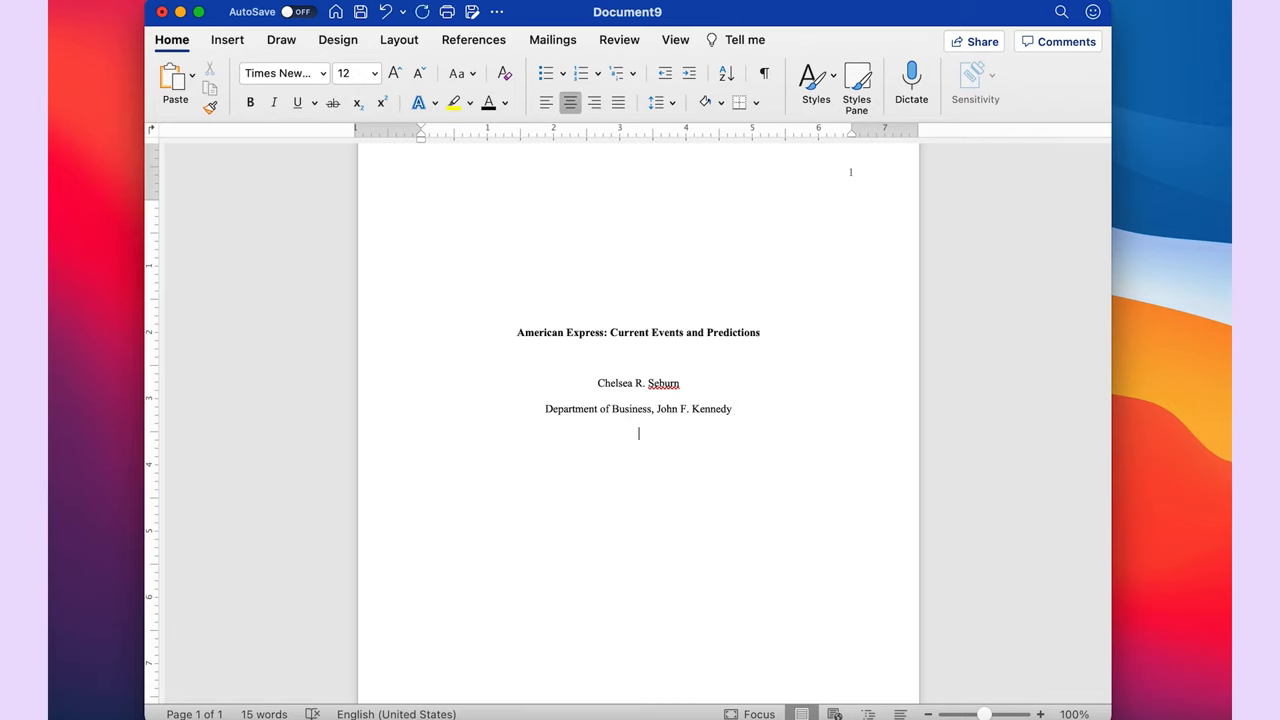
Enter the course line 'MBA630: The Global Economy' with a new line after it
type("MB")
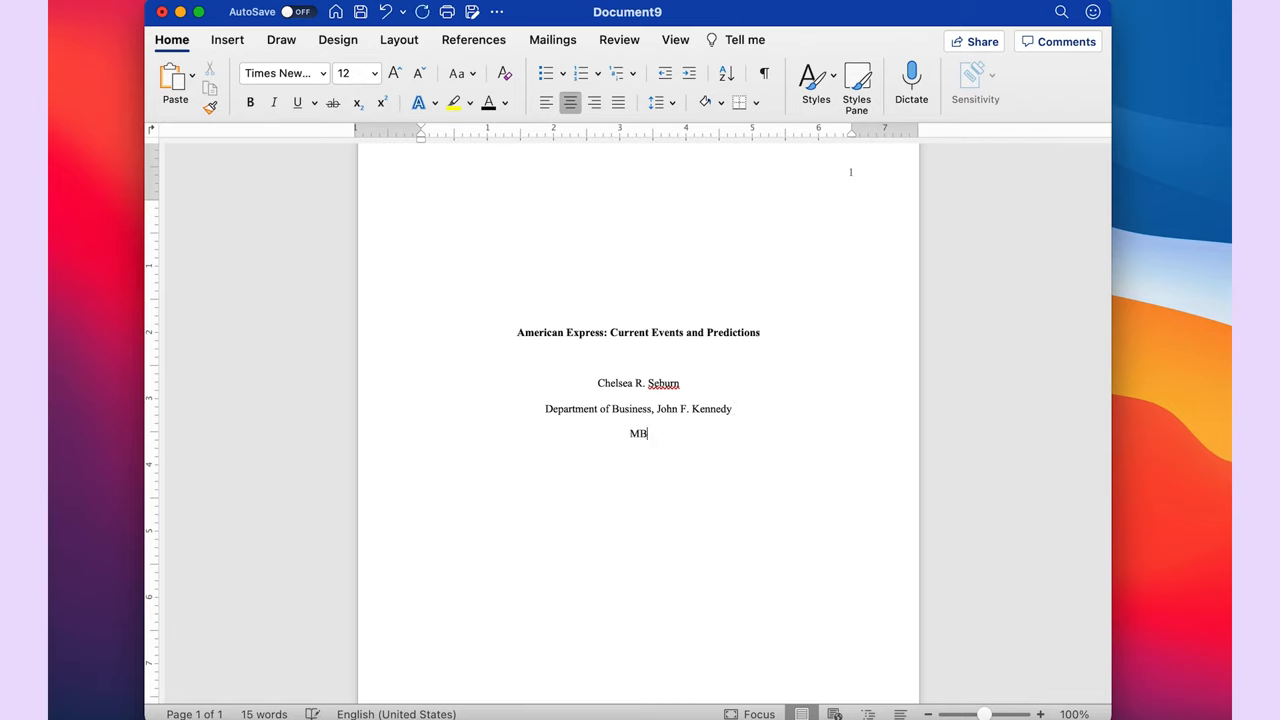
type("A630")
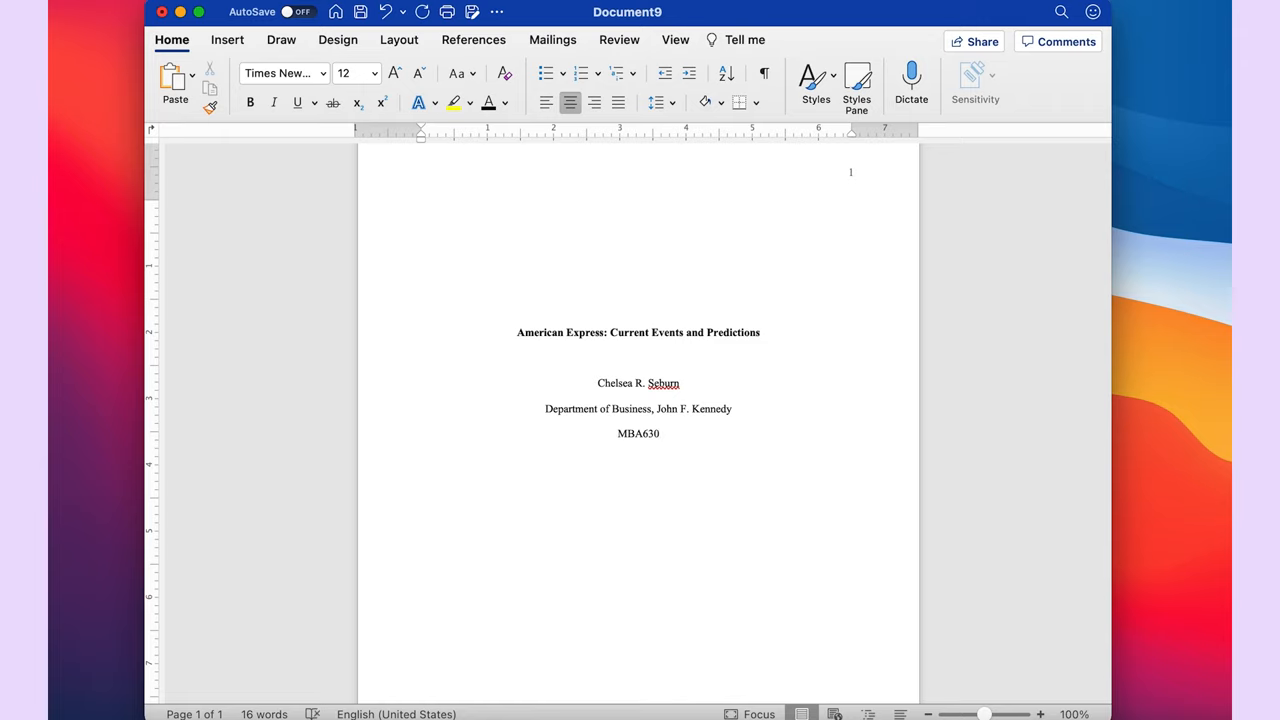
left_click(660, 432)
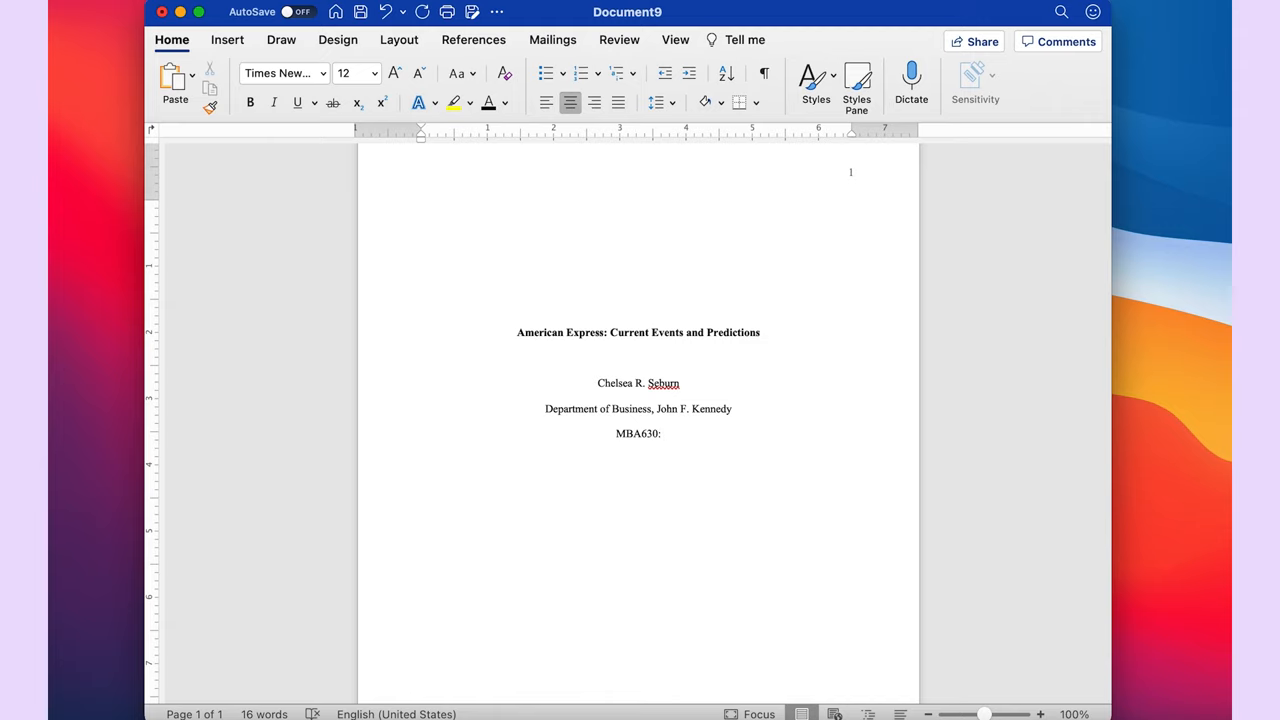
type("The Global Economy")
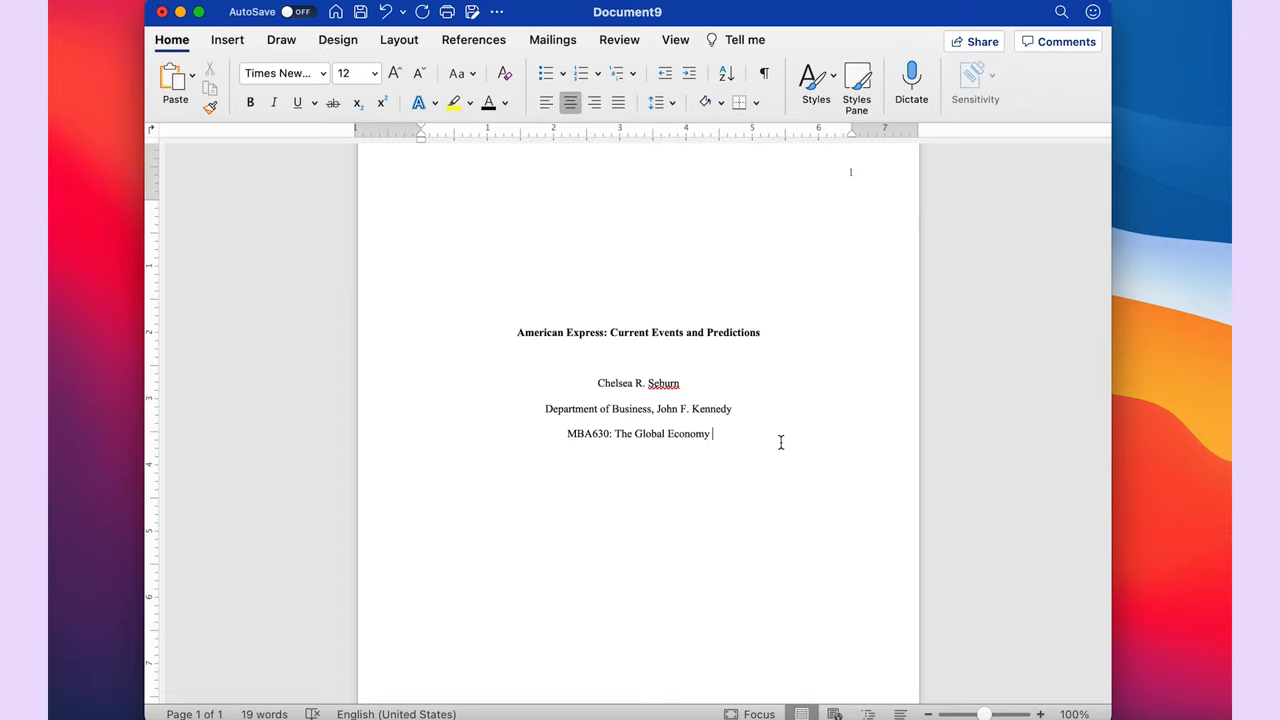
key("Return")
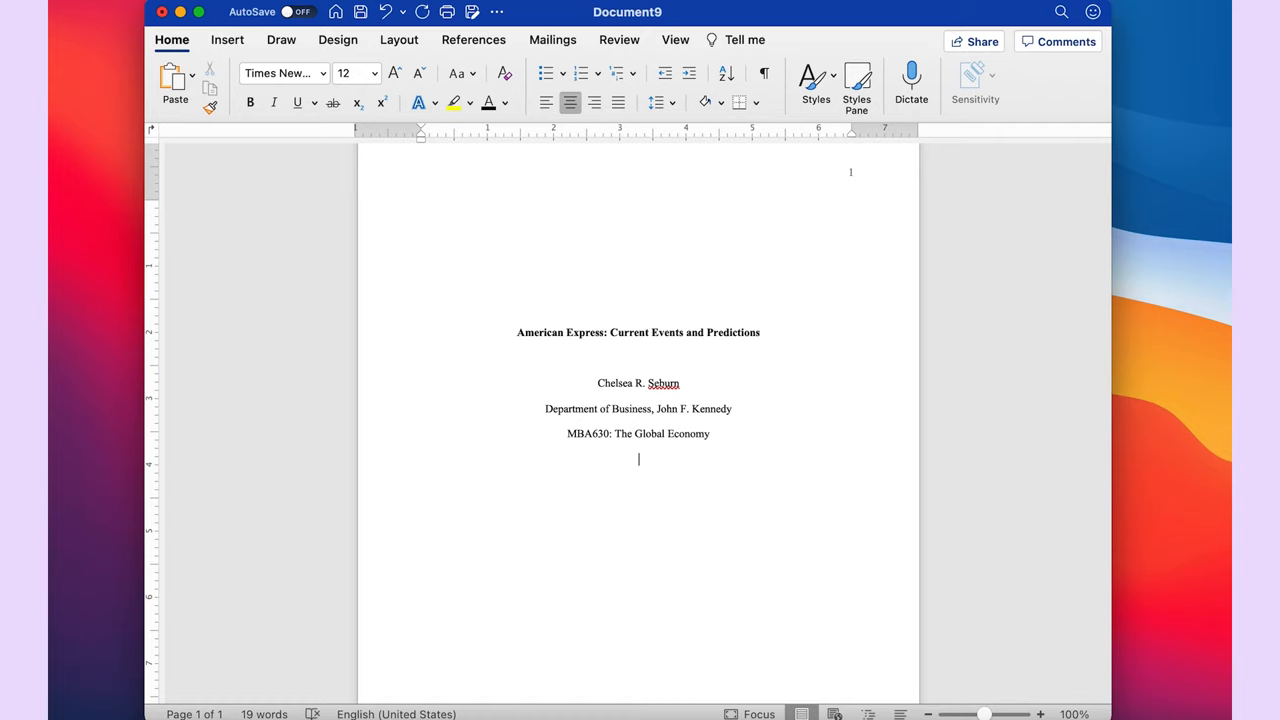
type("Dr.")
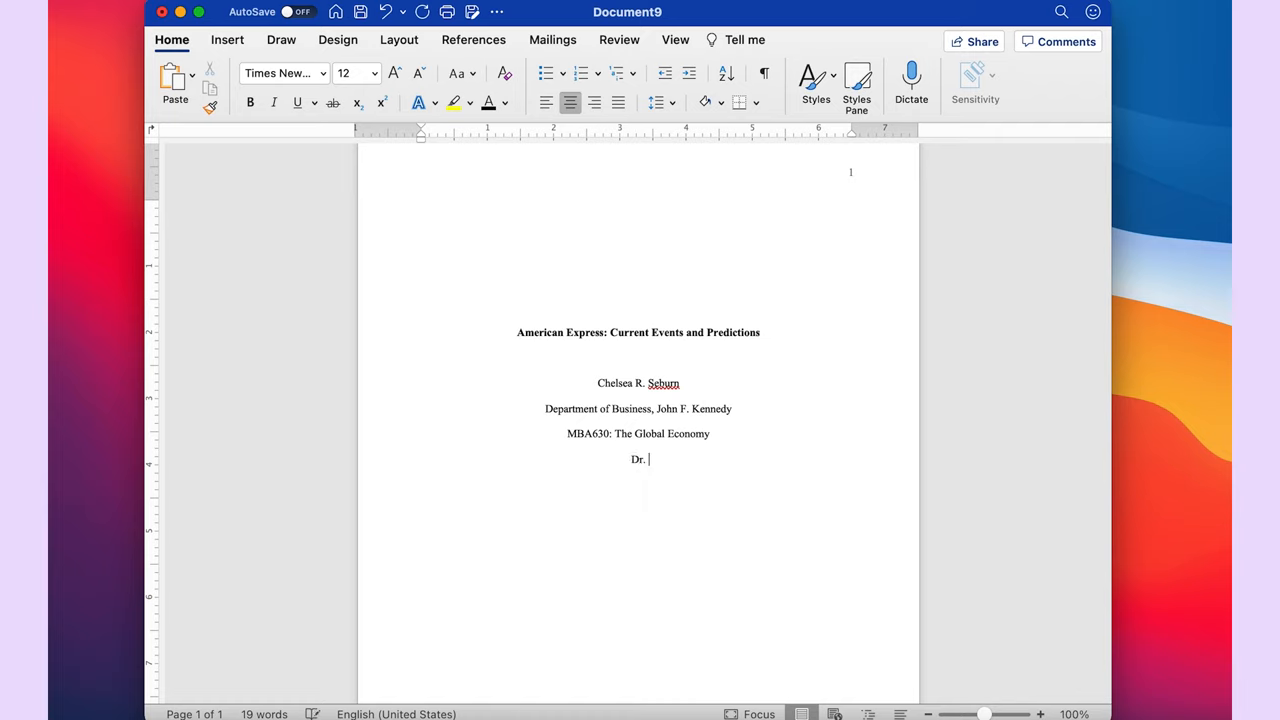
type("Rick Abasher")
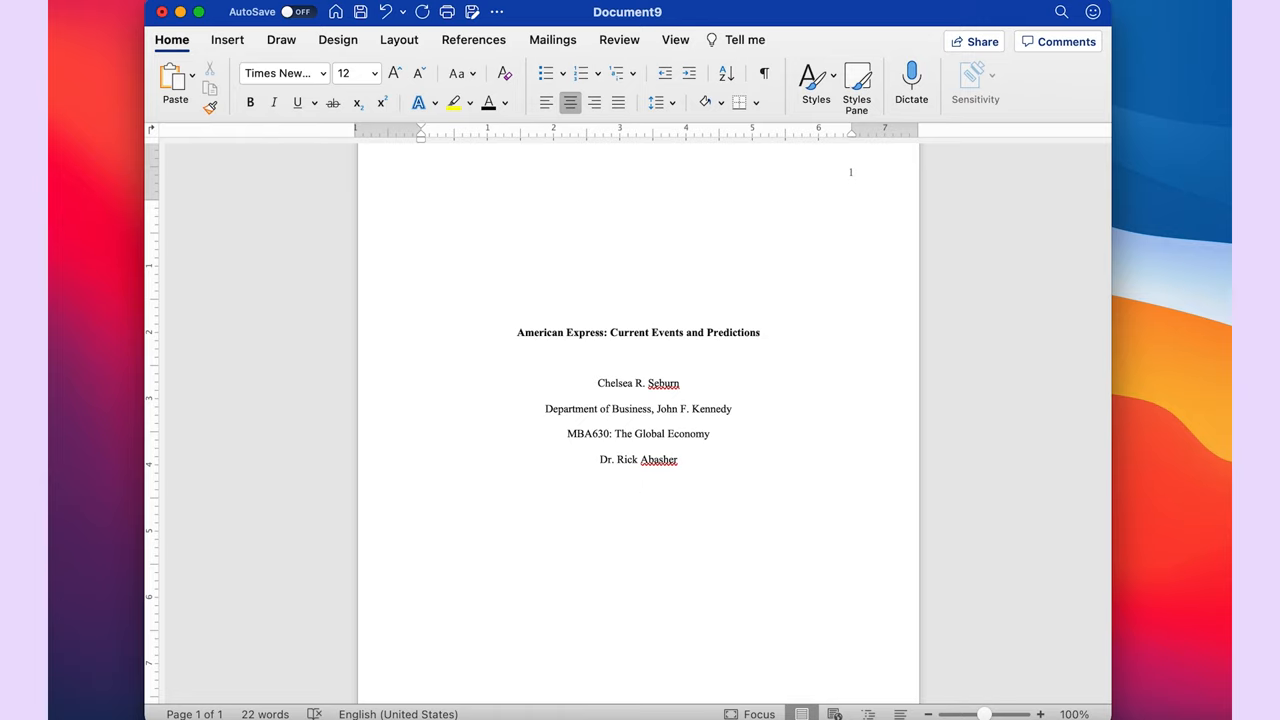
type("May 5, 2021")
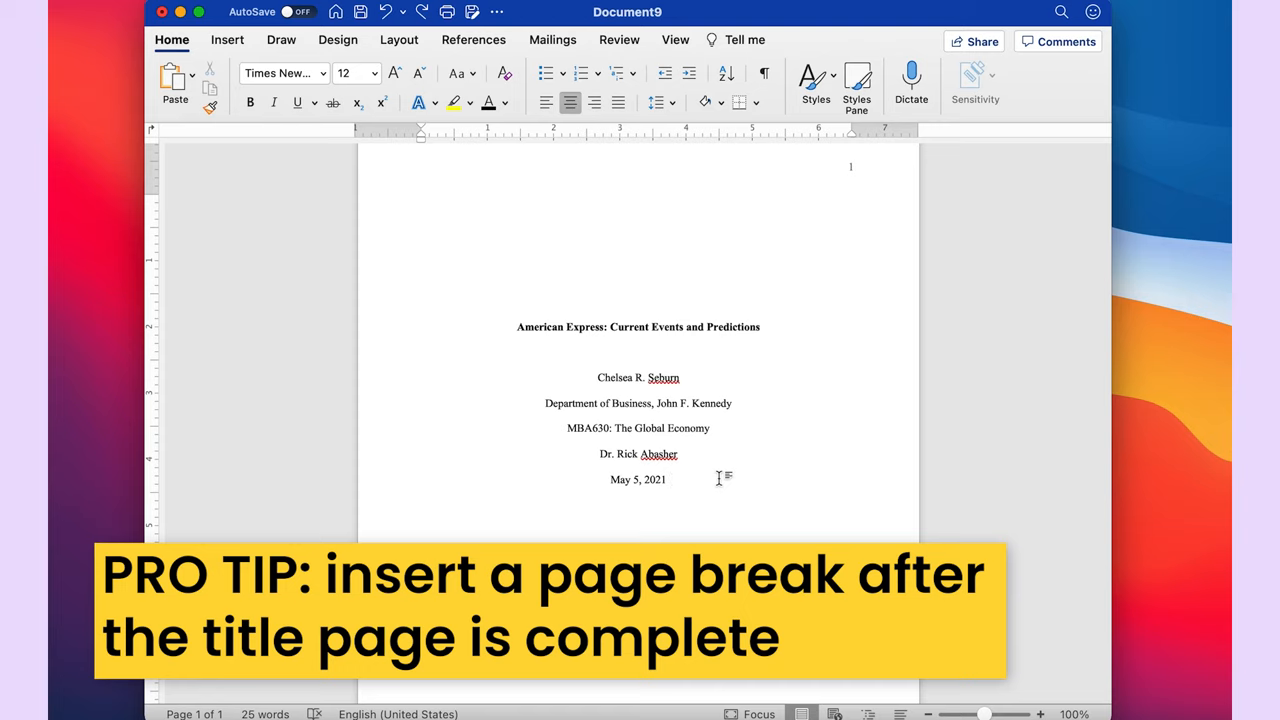
left_click(670, 480)
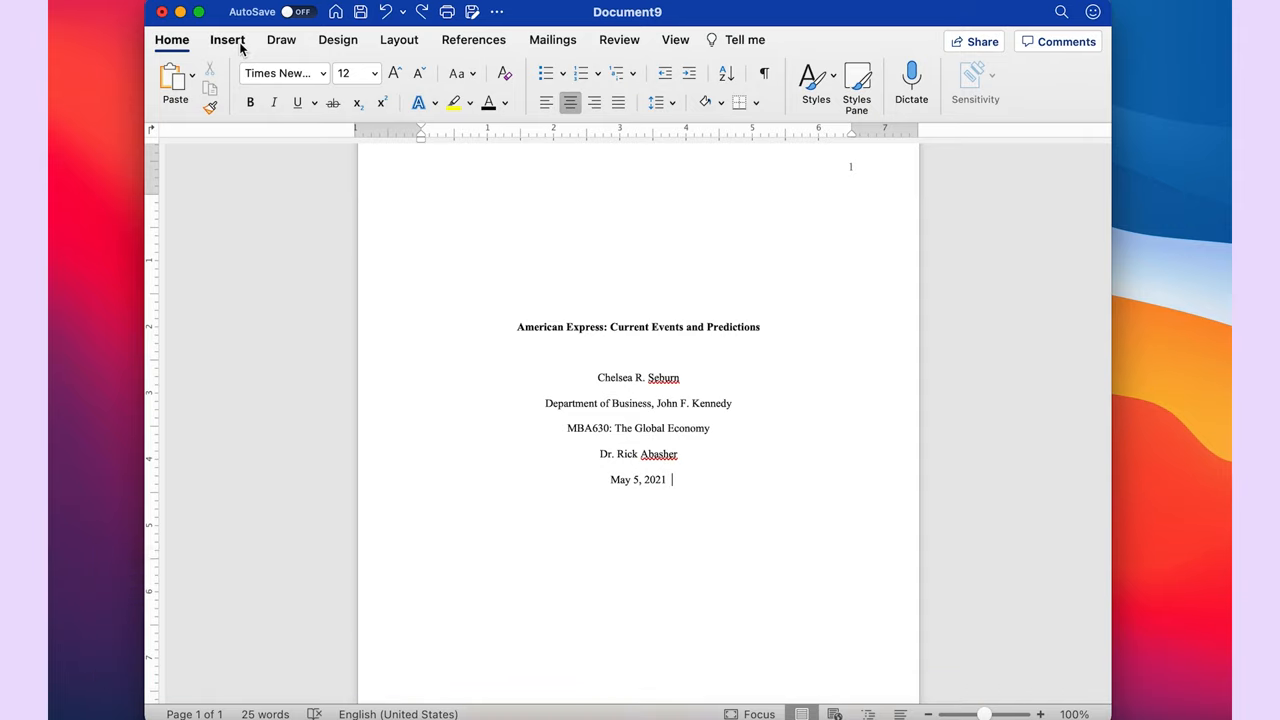
Insert a page break after the due date and place the insertion point on page 2
left_click(228, 40)
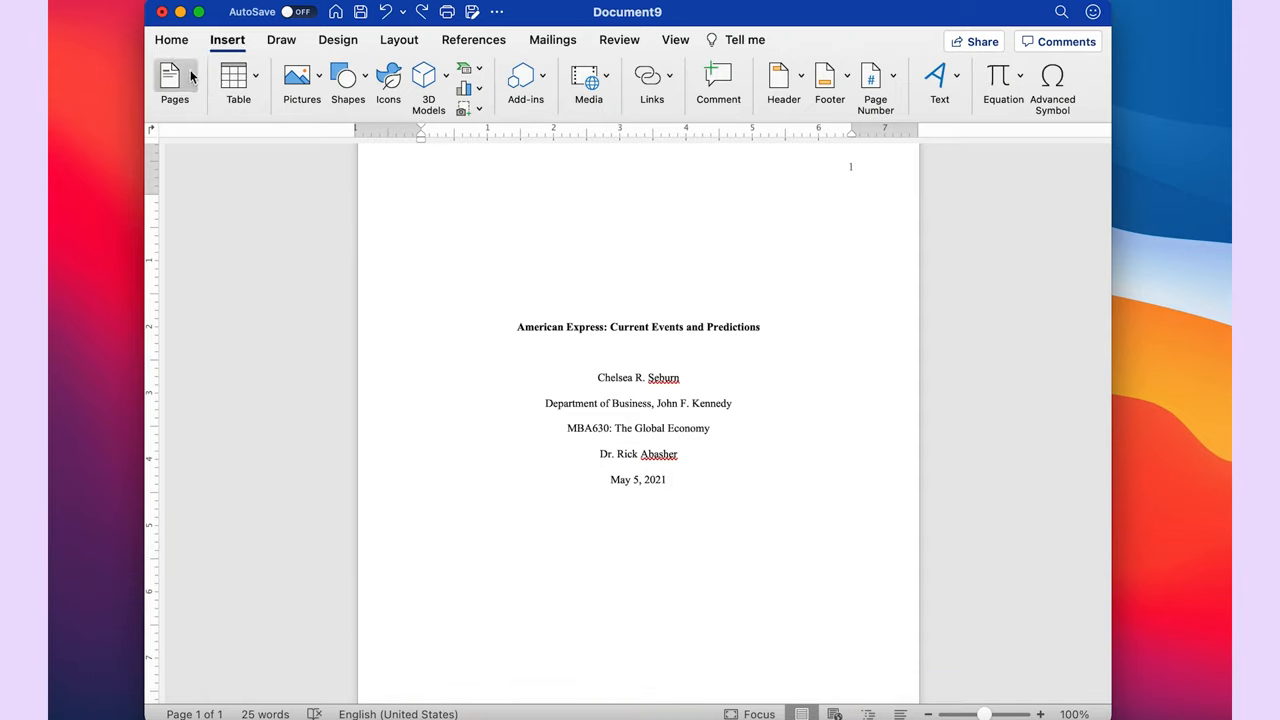
left_click(174, 82)
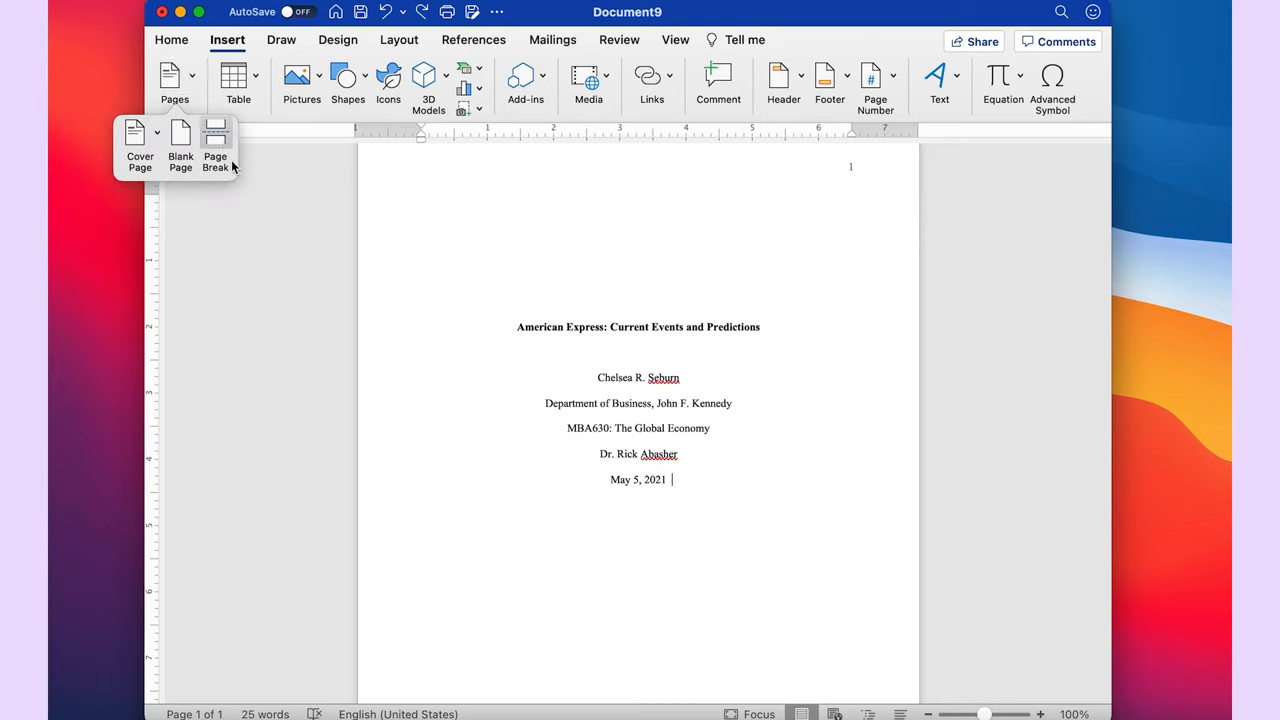
left_click(216, 140)
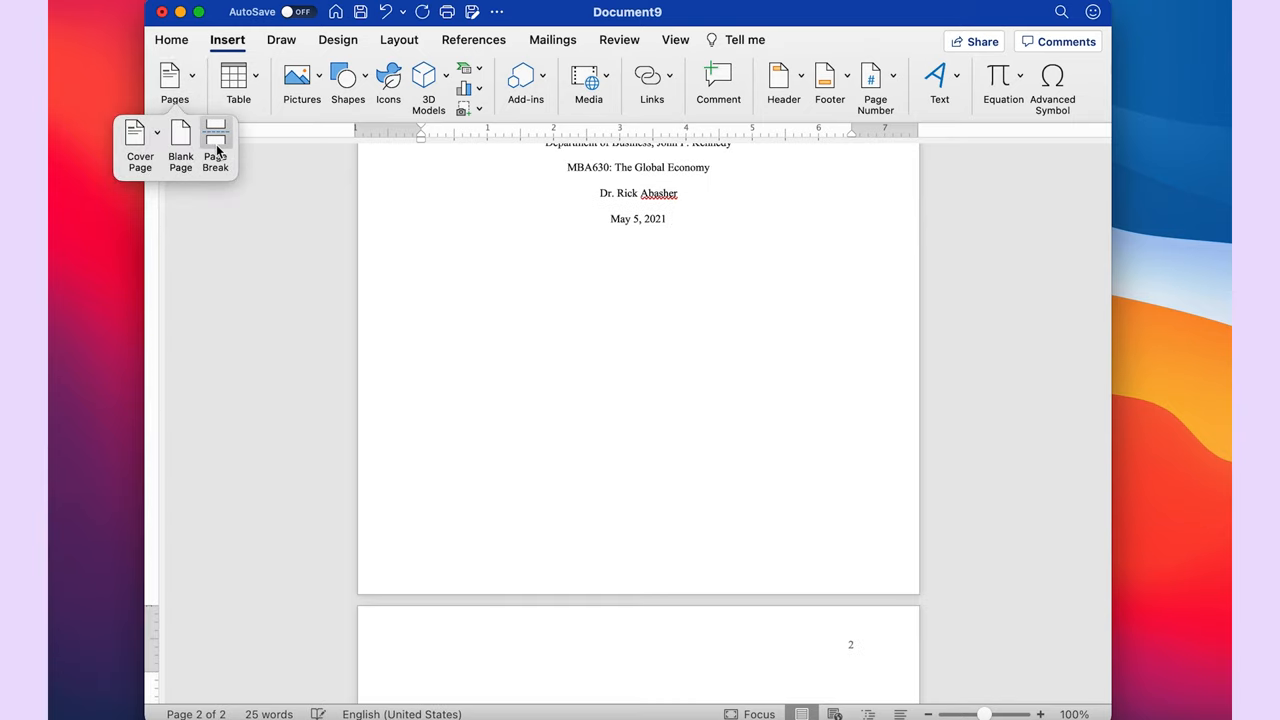
scroll("down", 3)
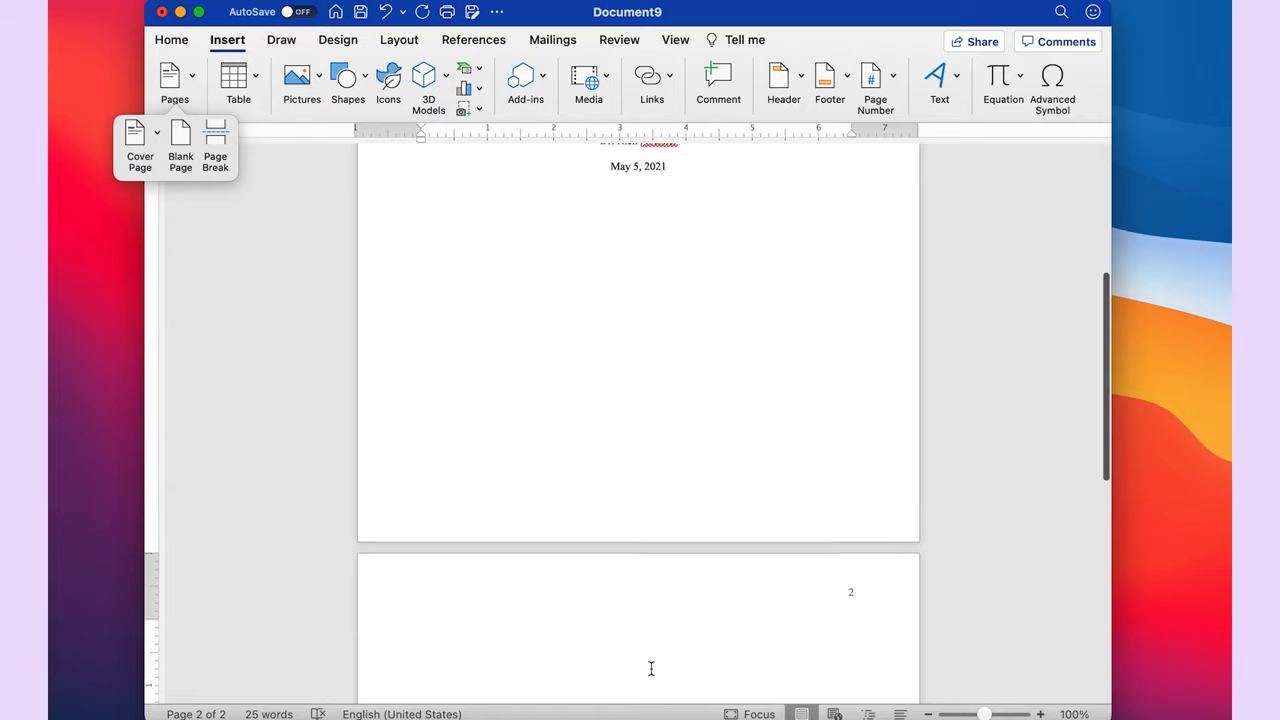
scroll("down", 3)
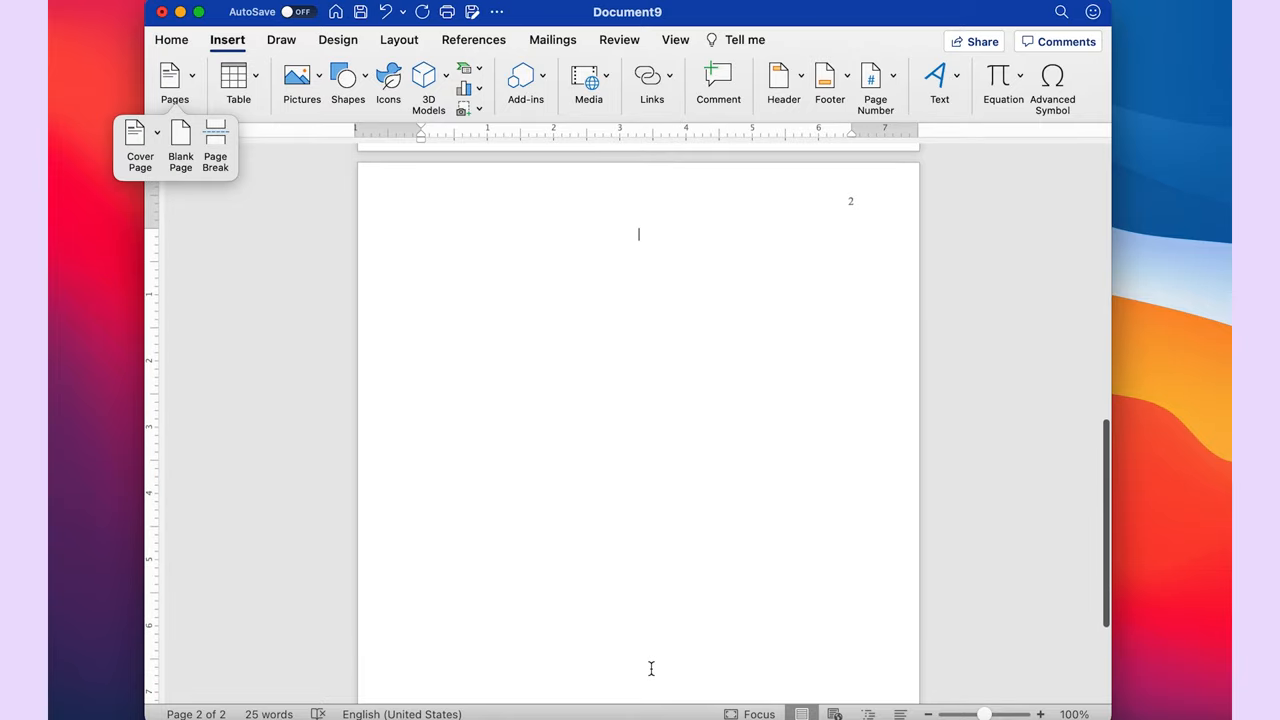
mouse_move(656, 230)
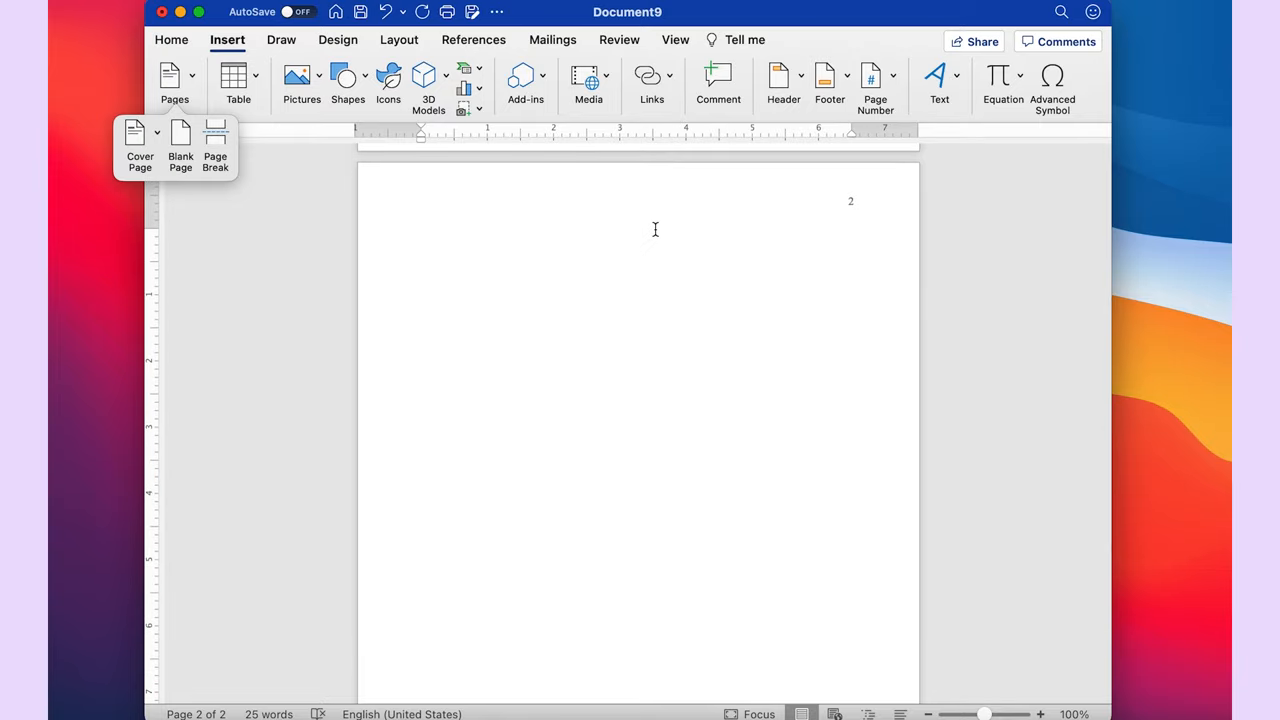
left_click(638, 232)
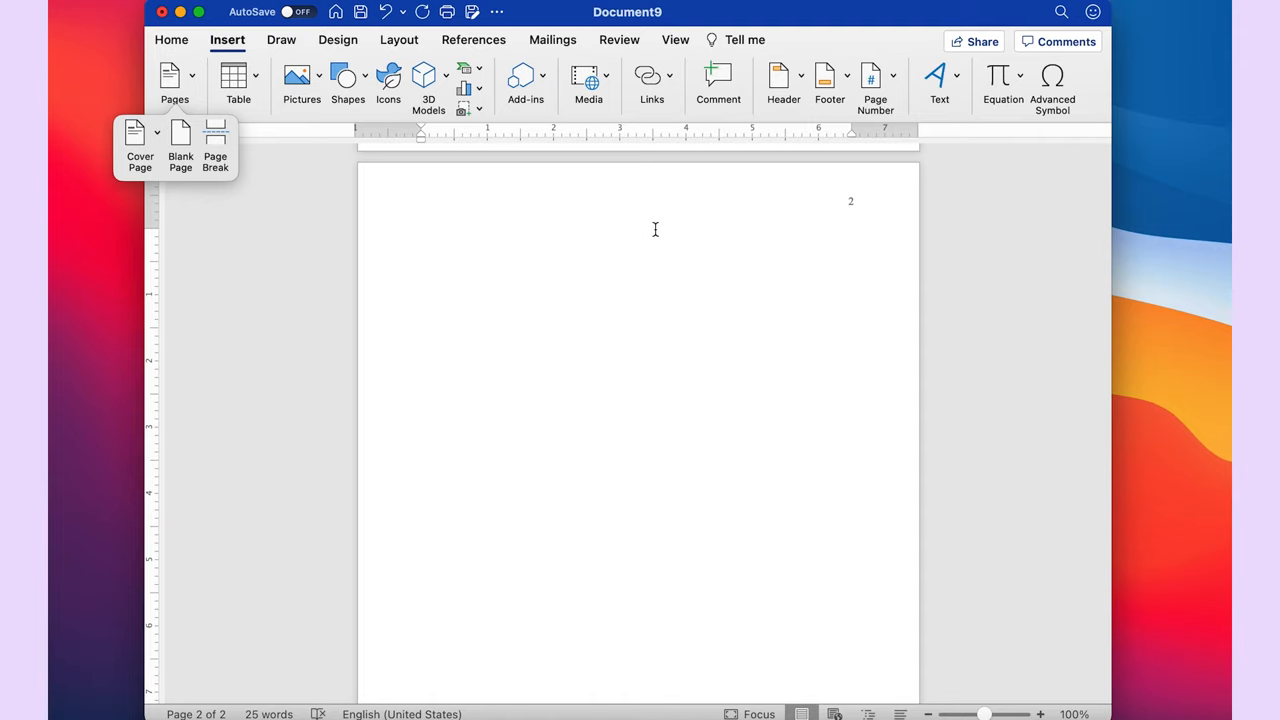
scroll("up", 3)
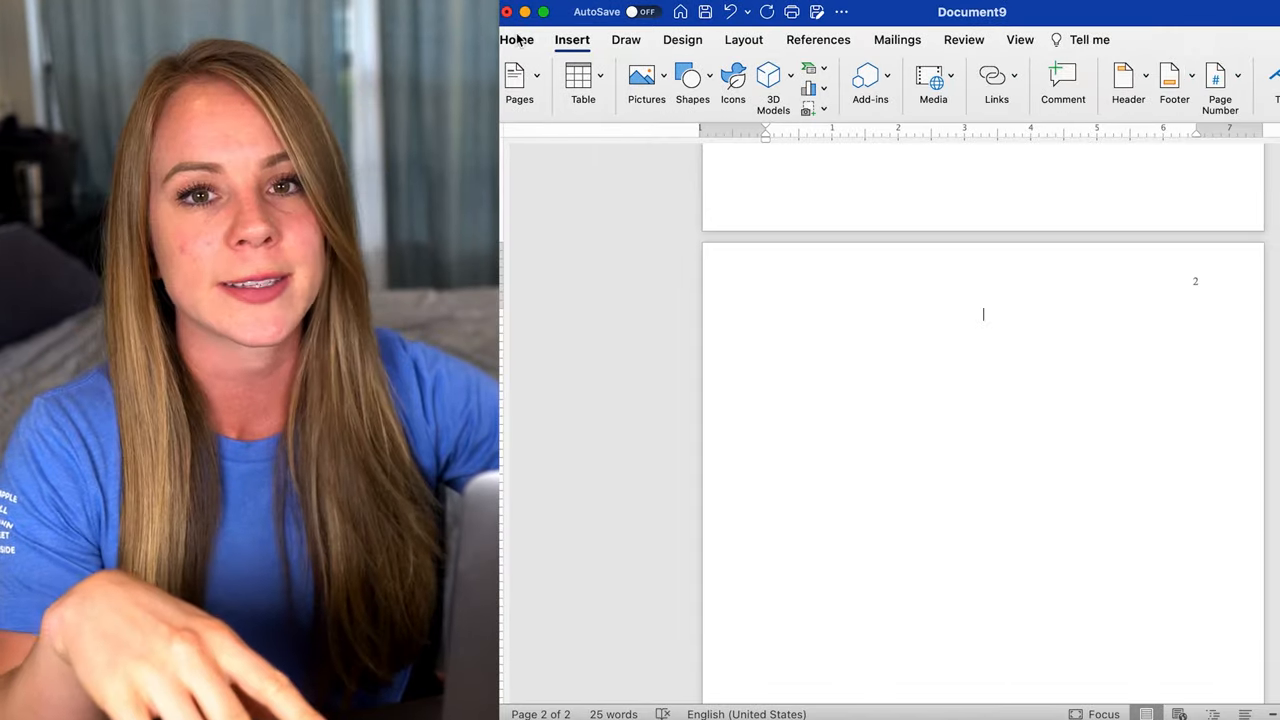
Place the bold title 'American Express: Current Events and Predictions' at the top of page 2
left_click(516, 40)
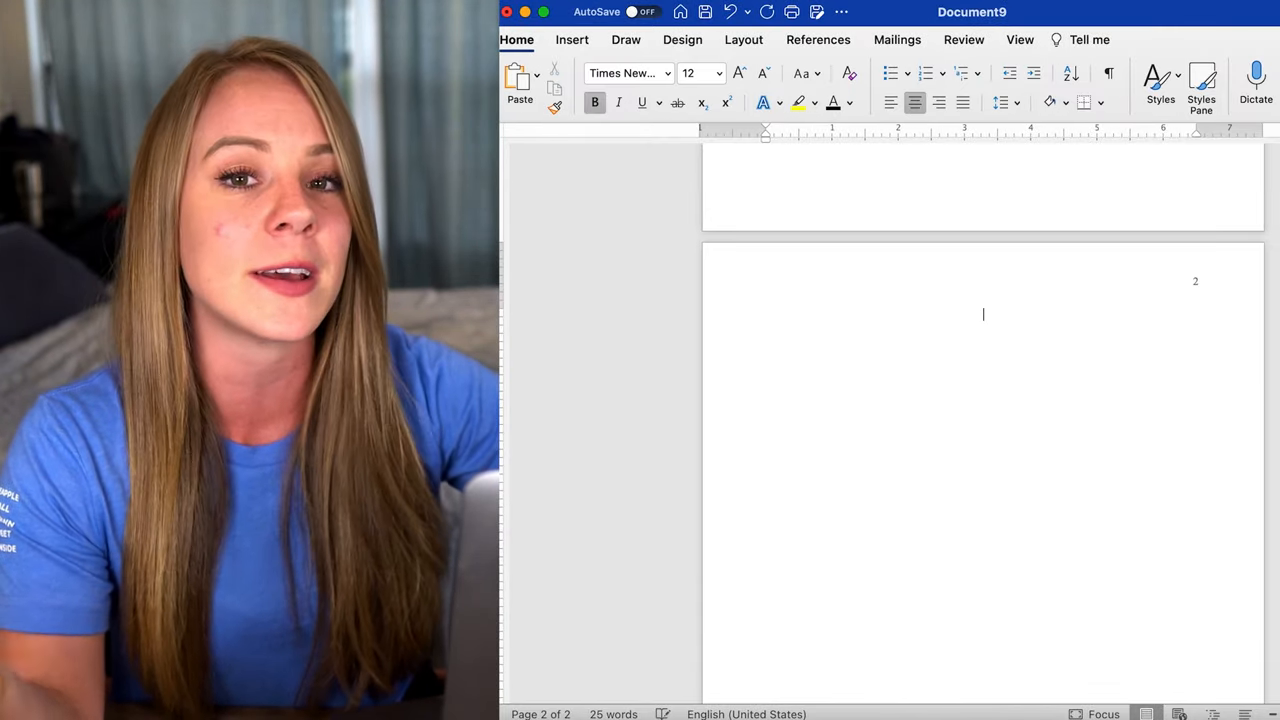
type("Abstract")
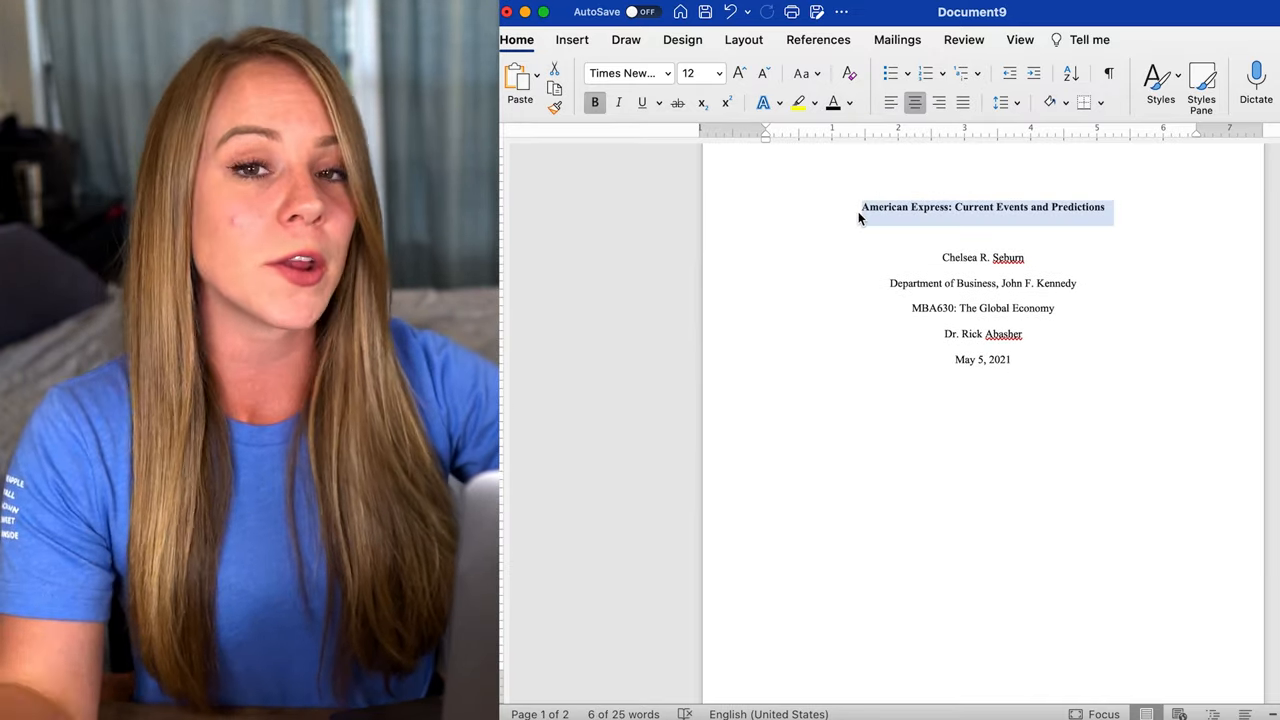
scroll("down", 3)
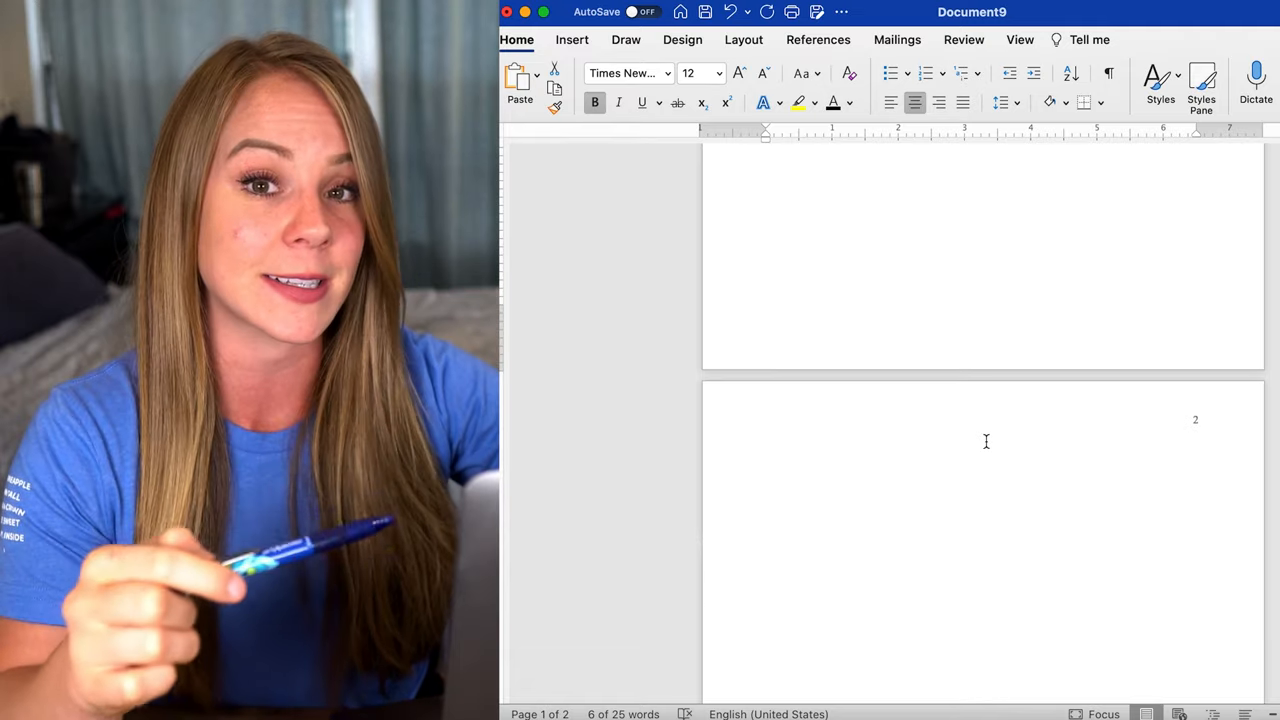
type("American Express: Current Events and Predictions")
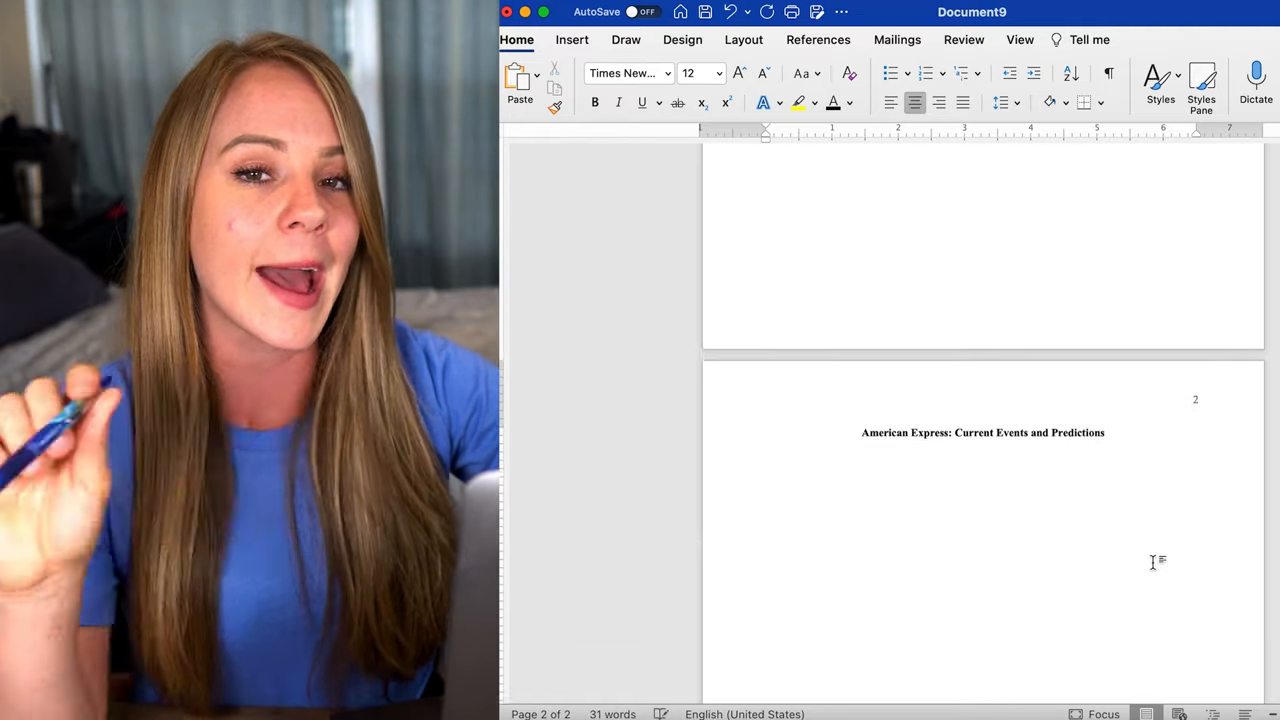
scroll("up", 3)
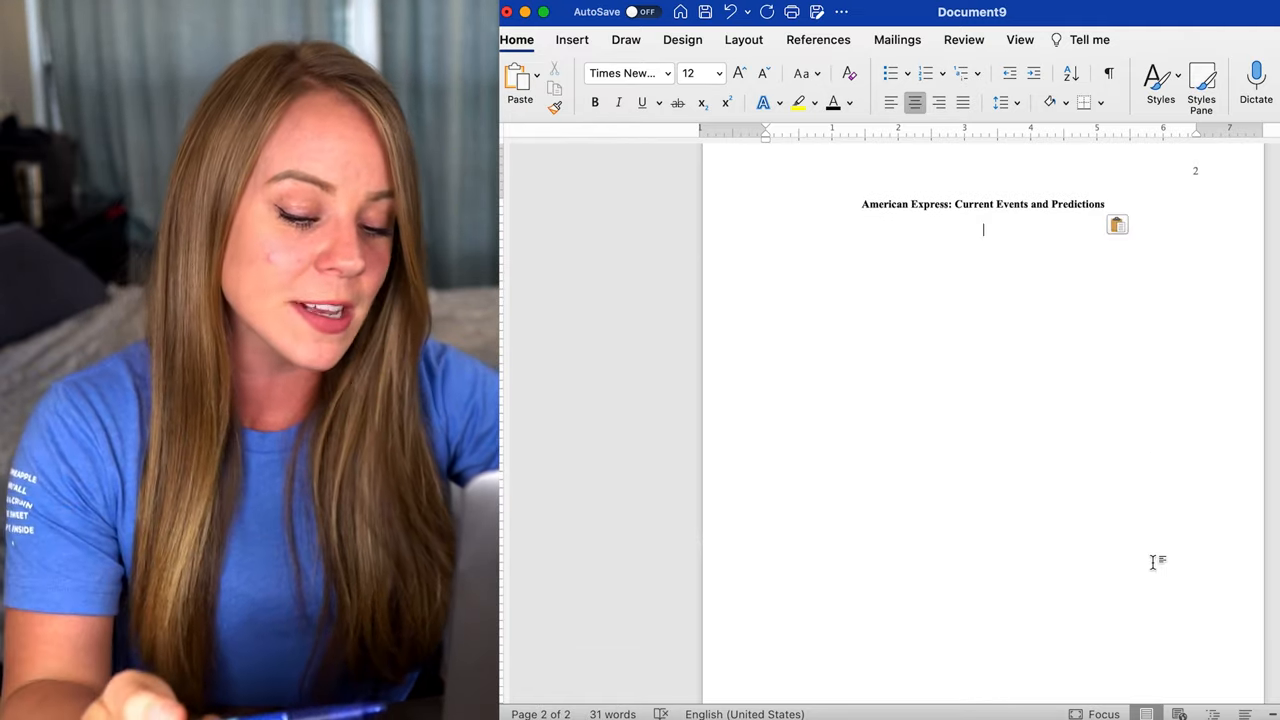